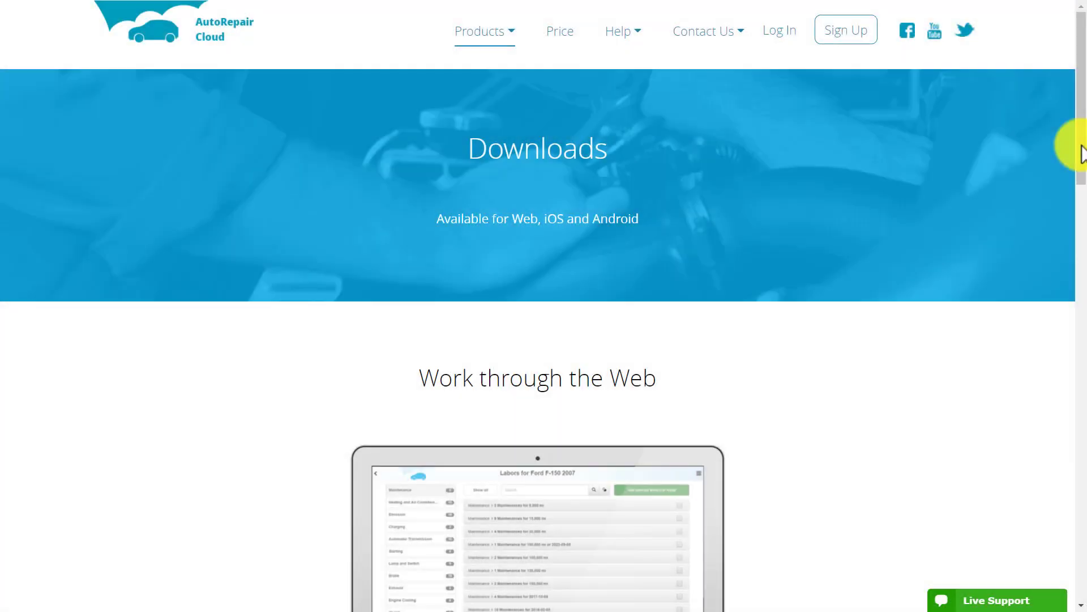
Step: Scroll the Downloads page down to the Install App for Phones and Tablet sections
scroll(down, 3)
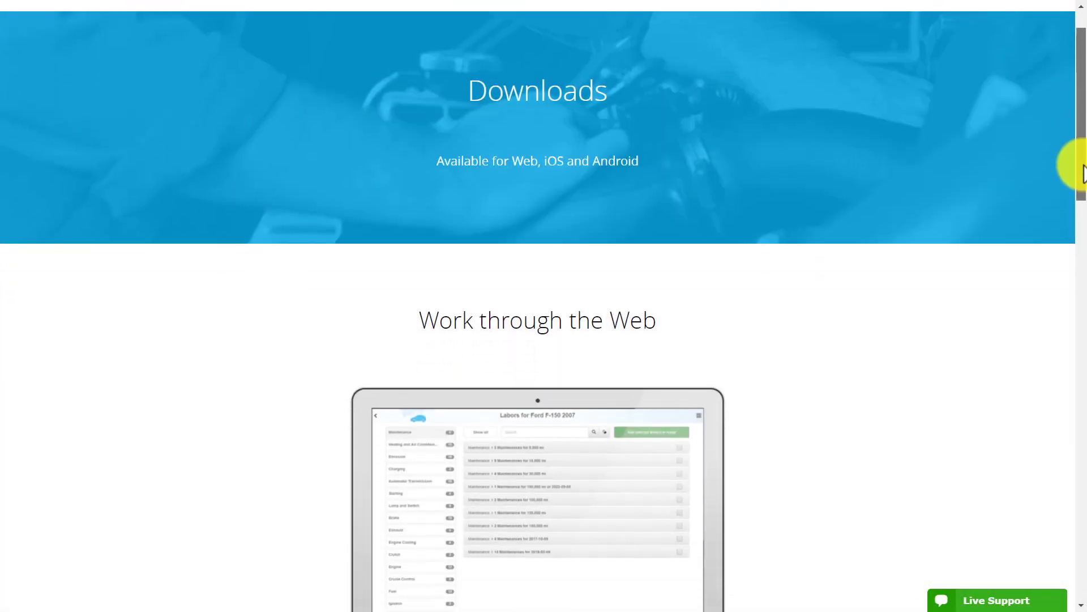
scroll(down, 3)
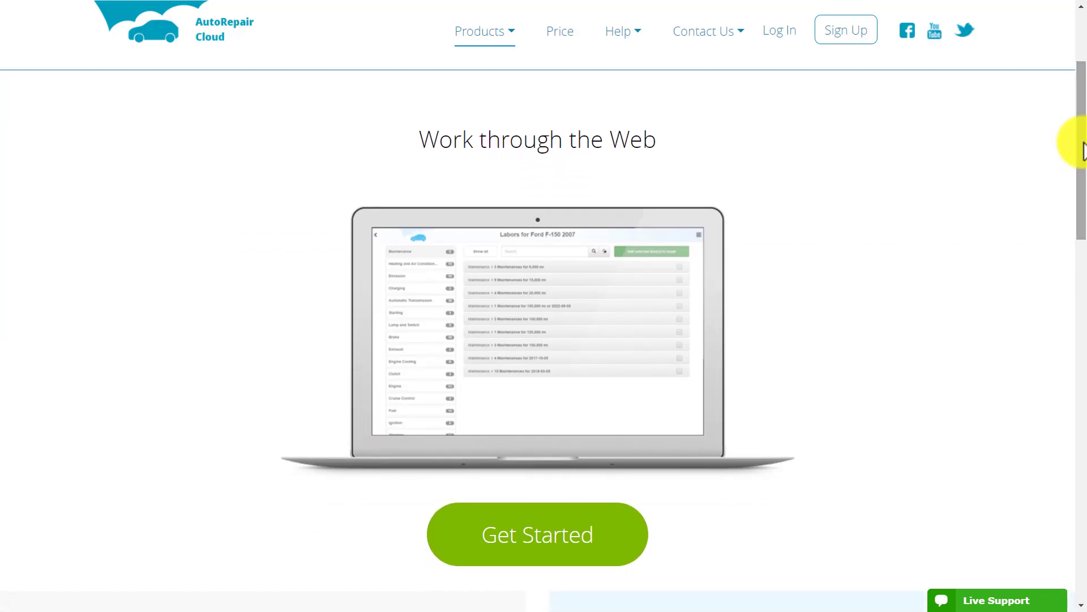
mouse_move(1082, 205)
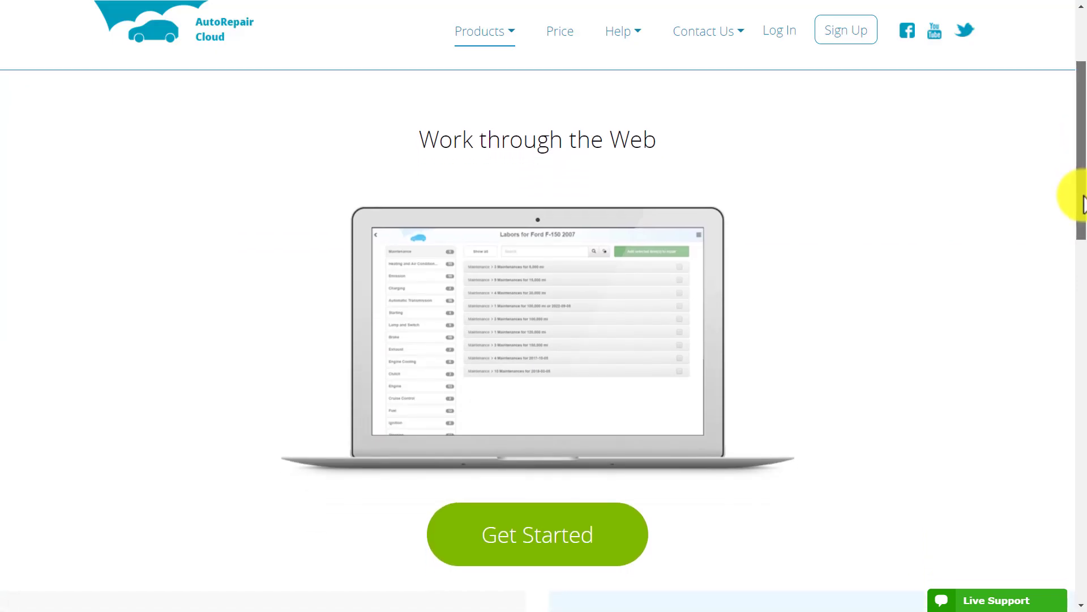
scroll(down, 3)
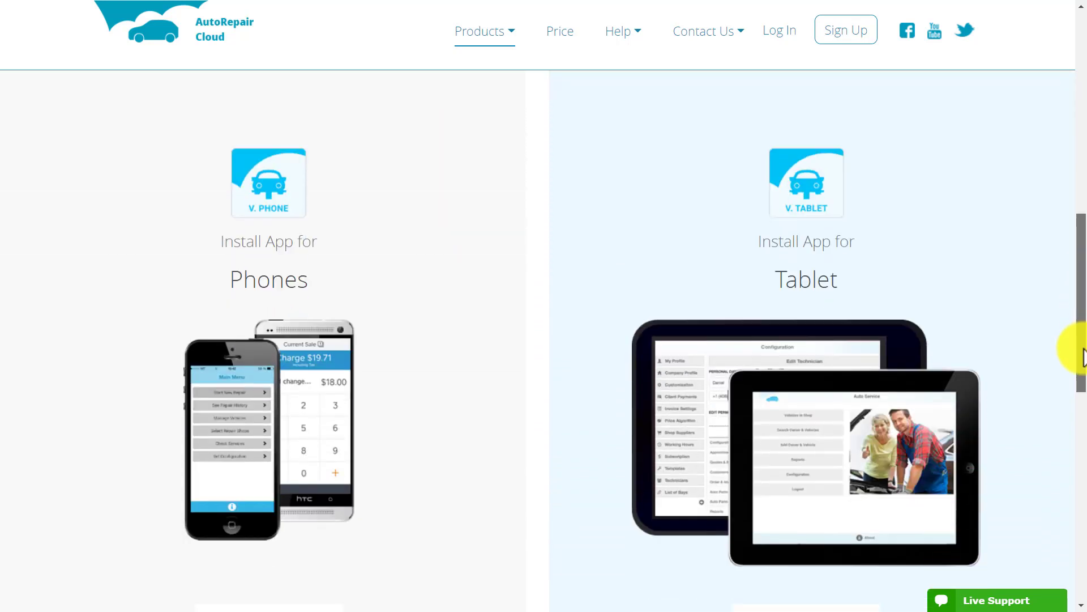
scroll(down, 3)
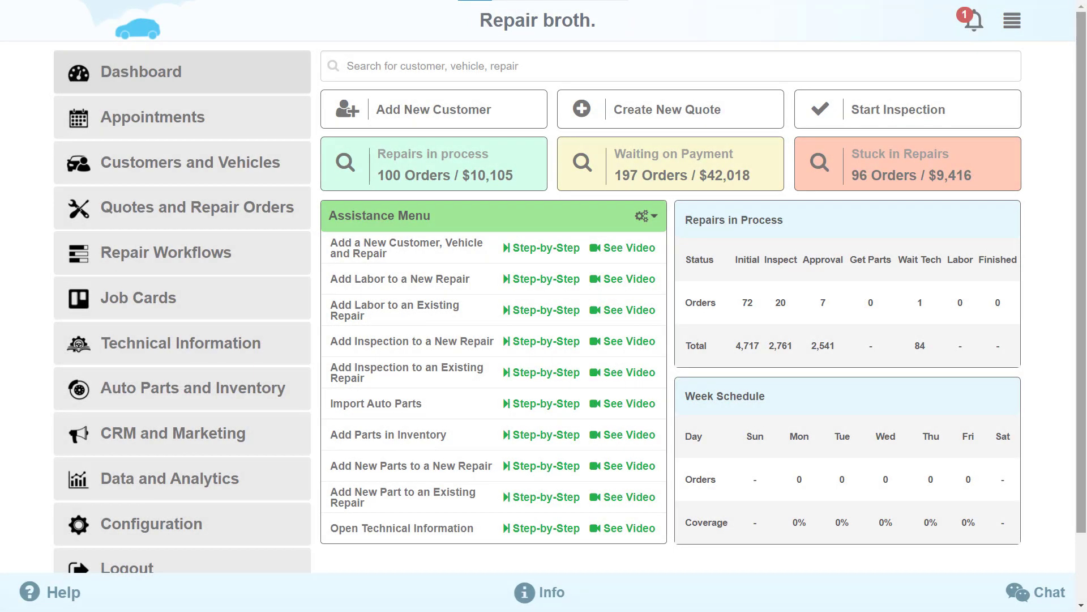
Step: Sign in to the shop account and bring up its Configuration settings
click(126, 567)
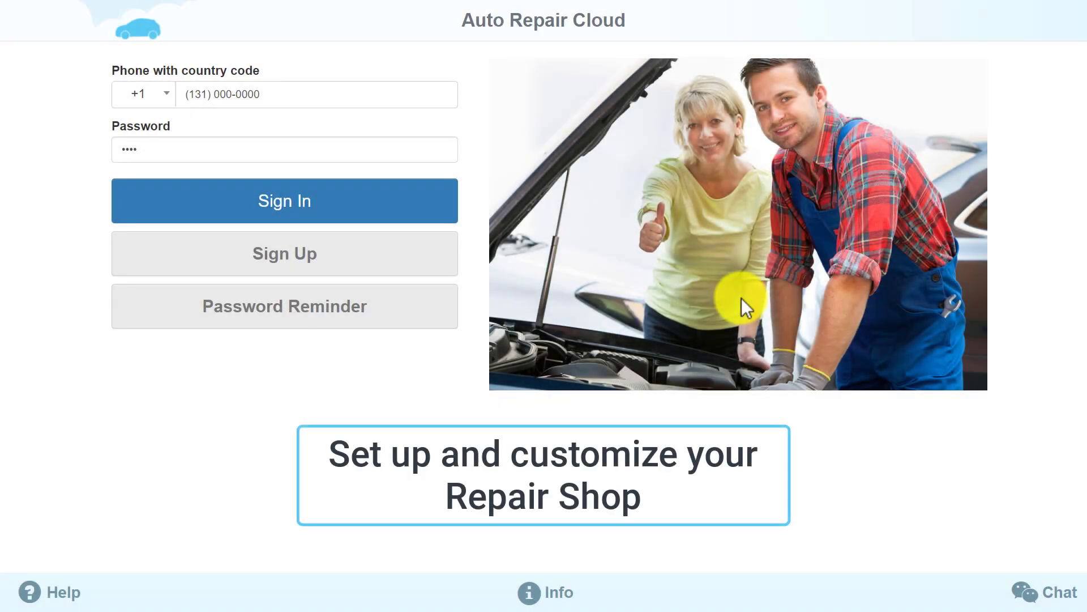
click(283, 200)
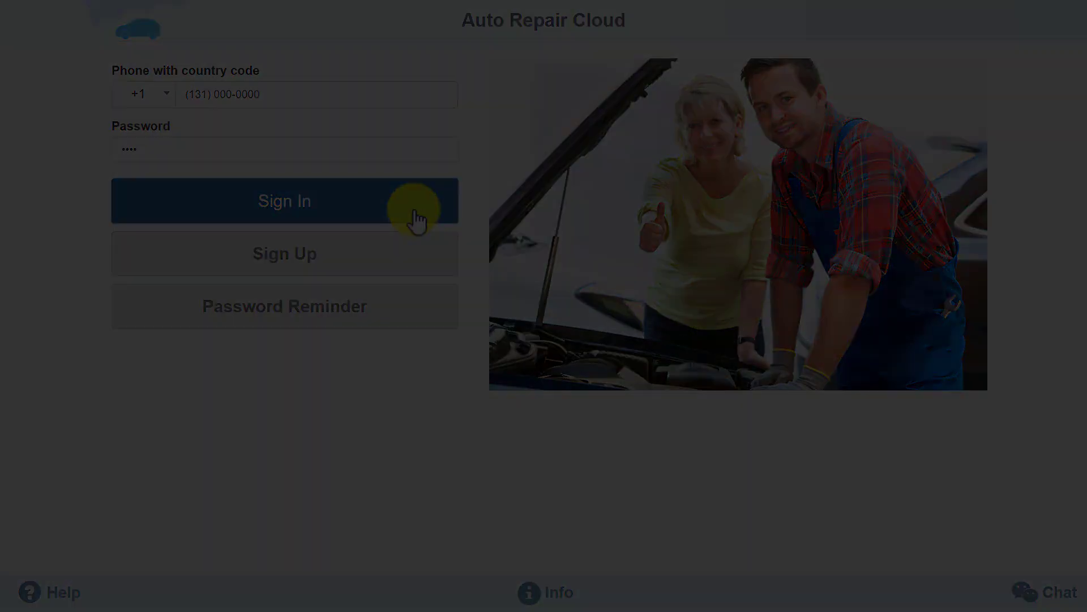
click(283, 201)
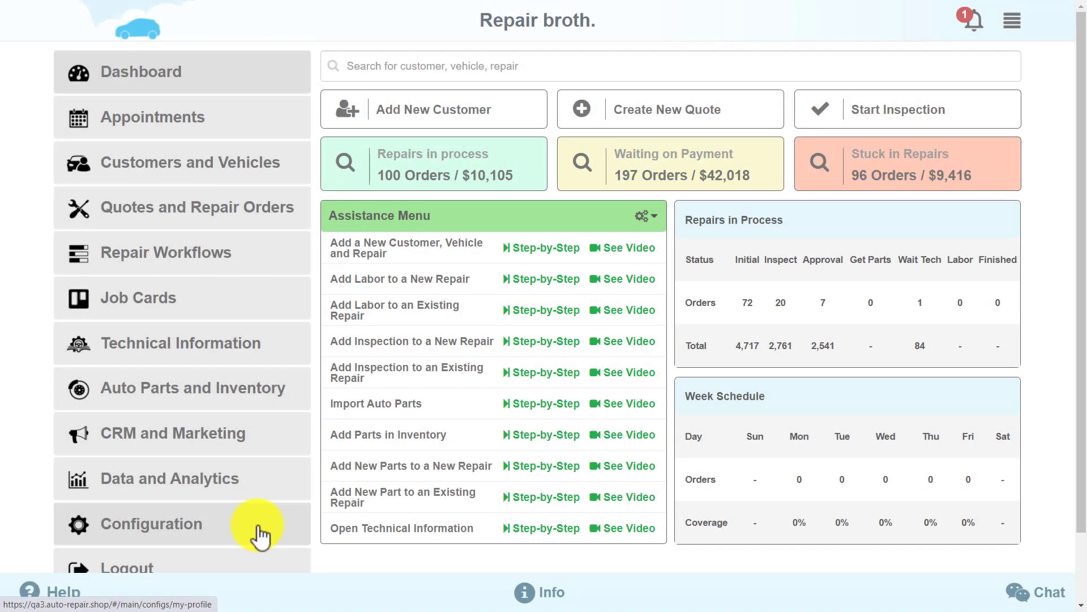
click(153, 524)
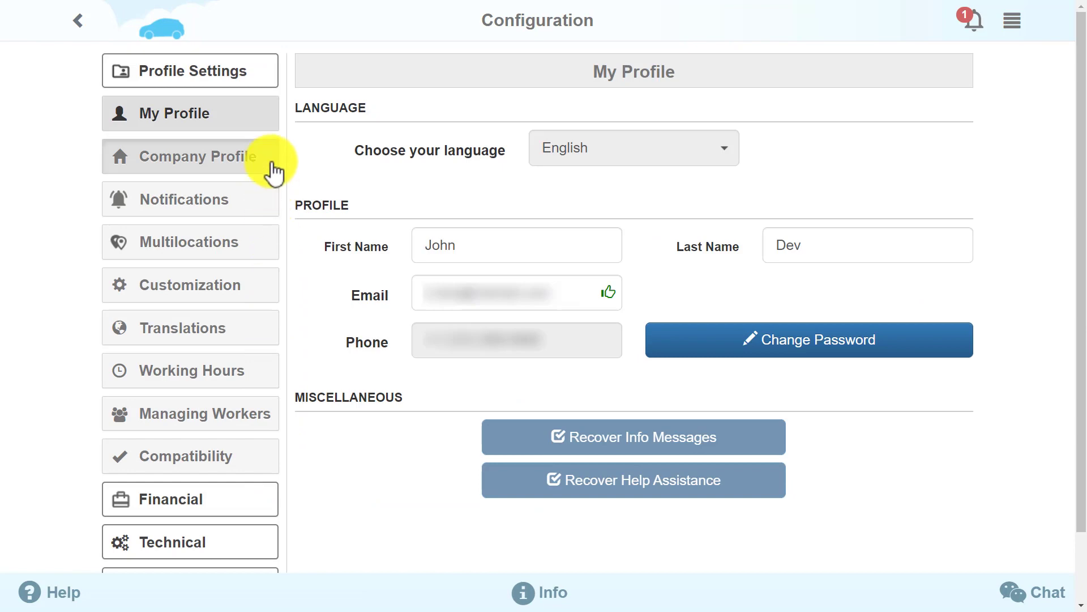
Step: Browse Company Profile, Subscription, Special Rates and Part Price Calc. sections
click(200, 155)
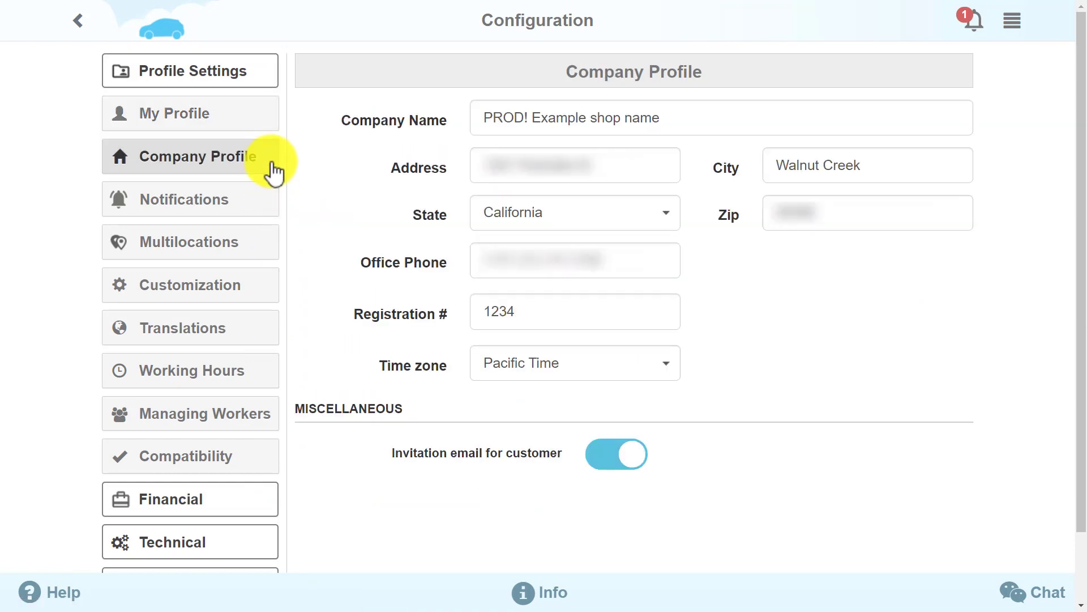
mouse_move(246, 370)
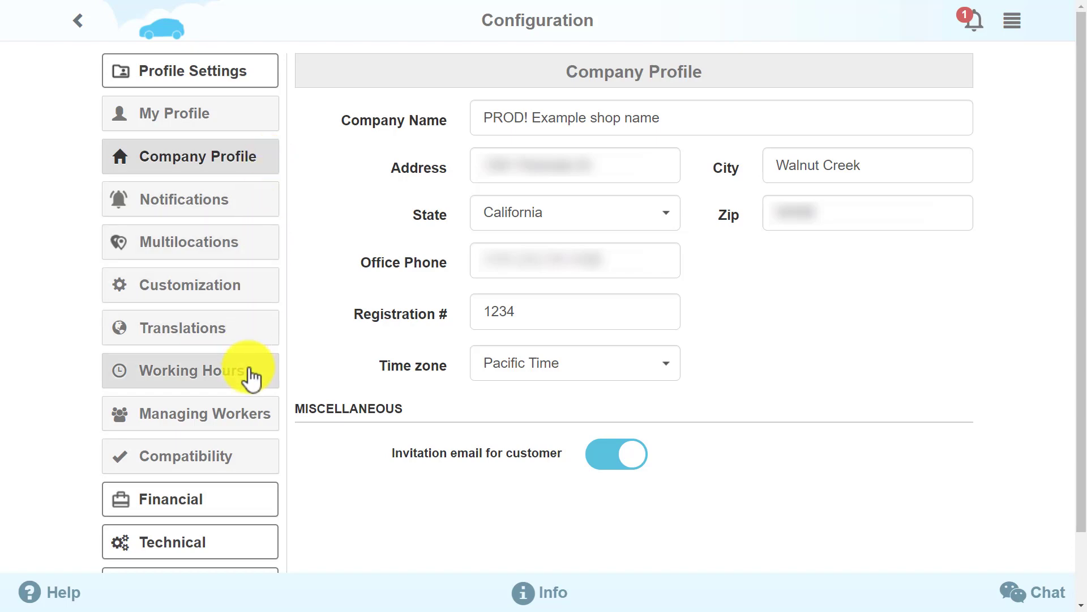
click(190, 370)
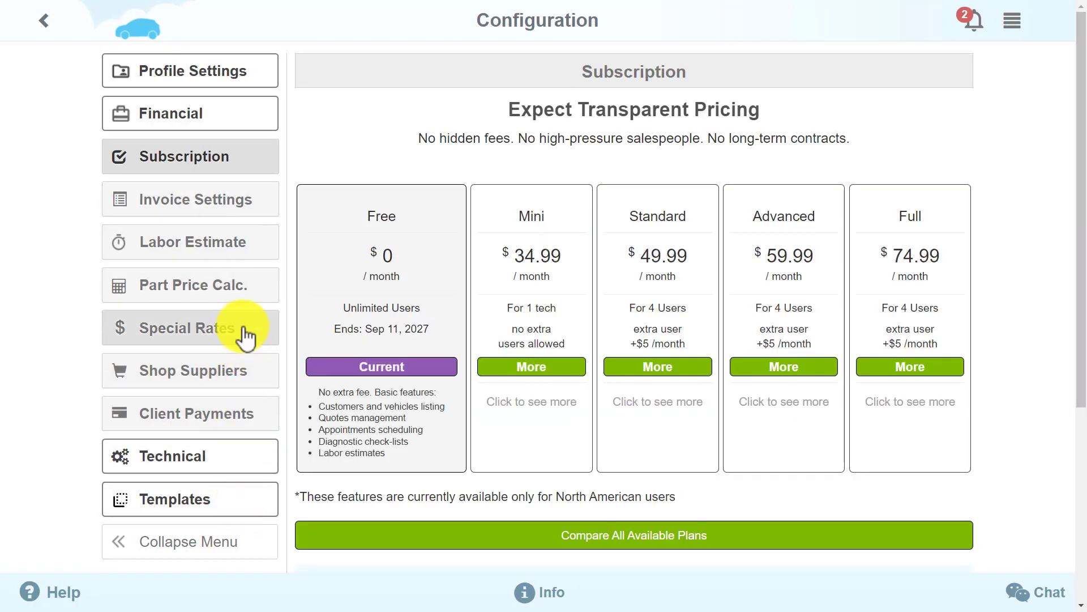
click(189, 327)
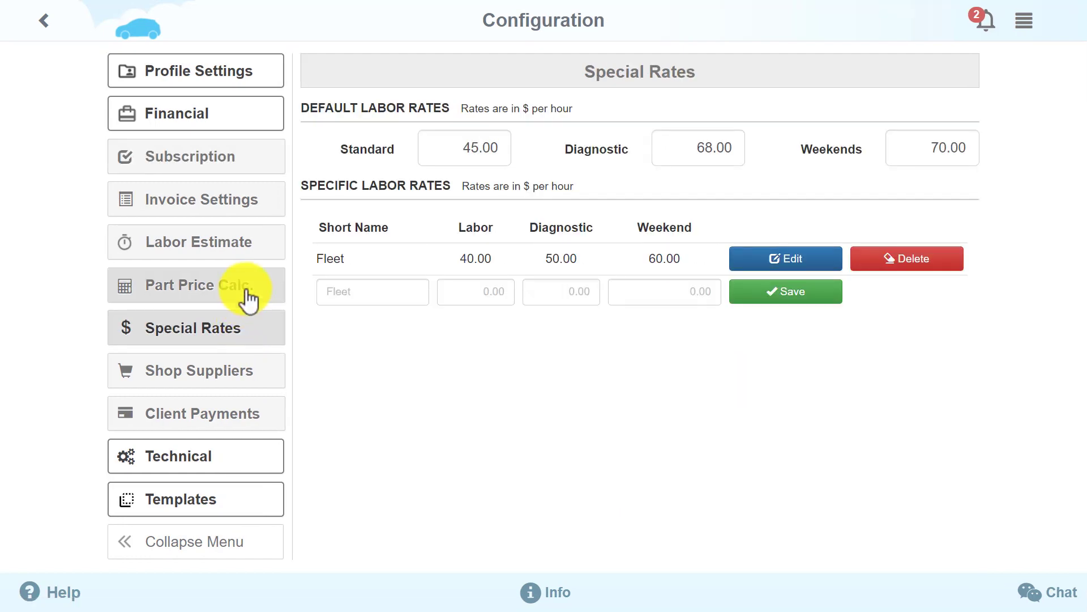
click(196, 284)
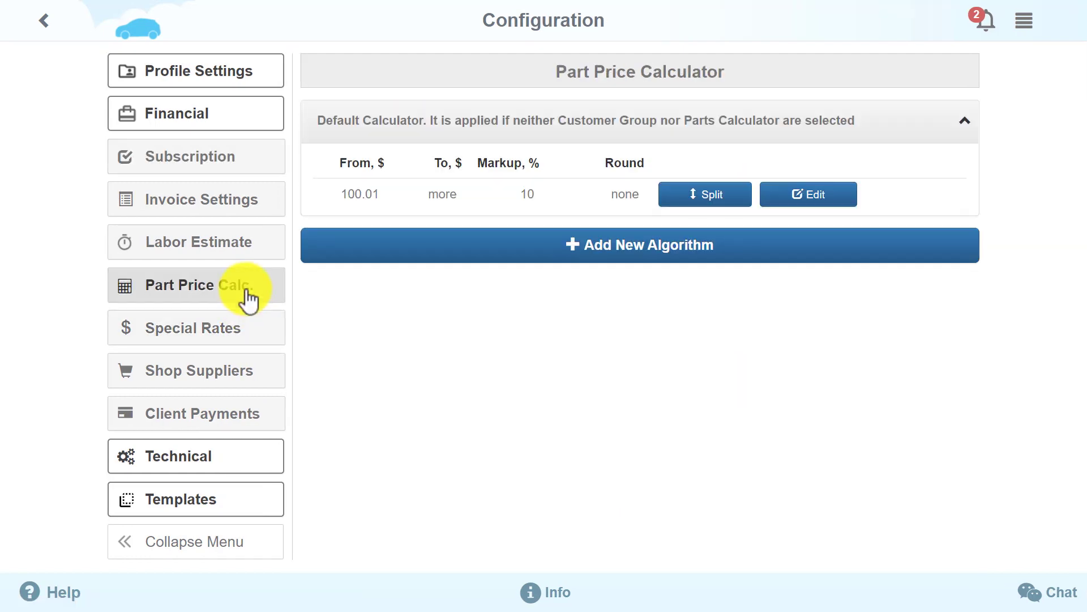
Step: Review Invoice Settings templates, view the image and logo Customization, and return to the dashboard
click(196, 199)
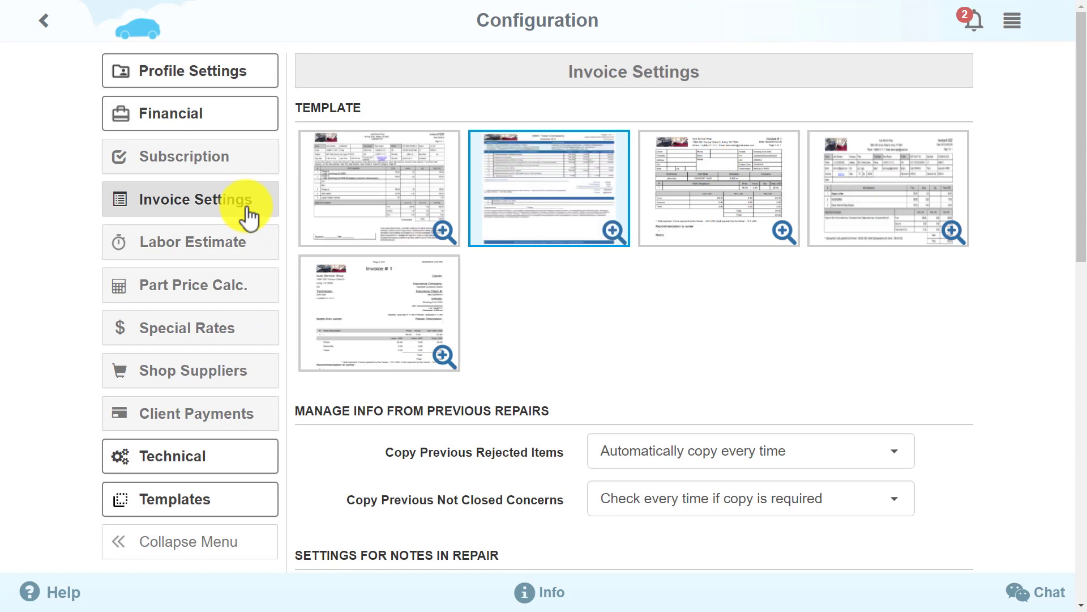
click(718, 187)
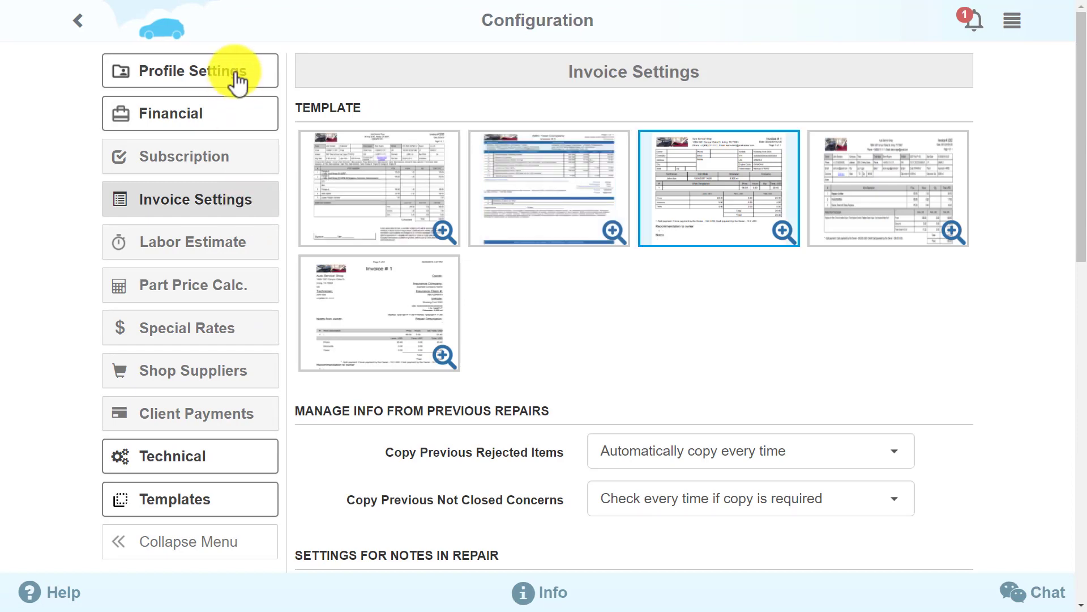
click(189, 70)
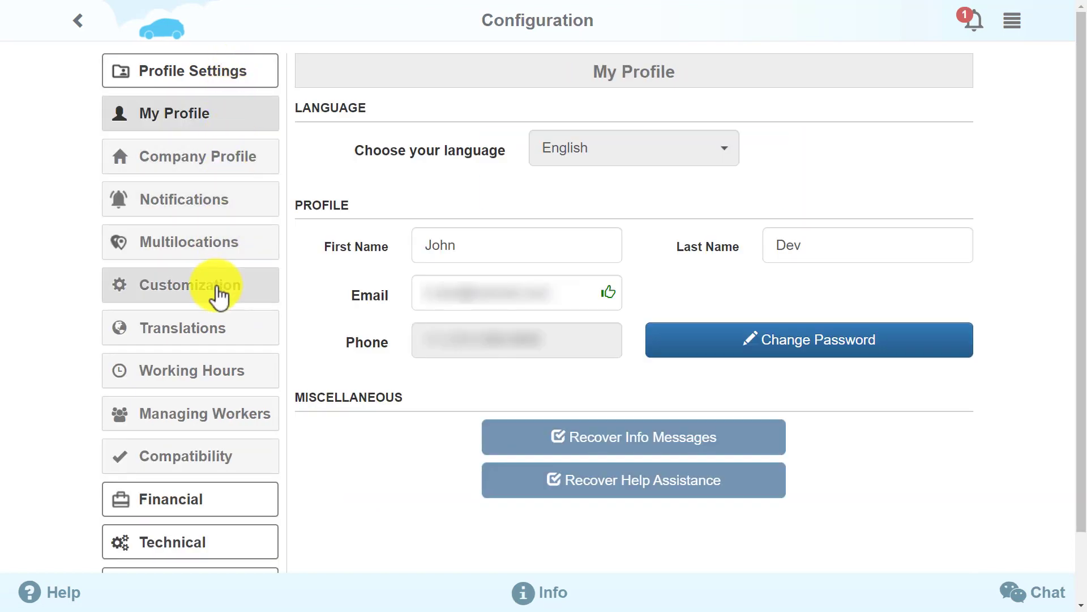
click(190, 284)
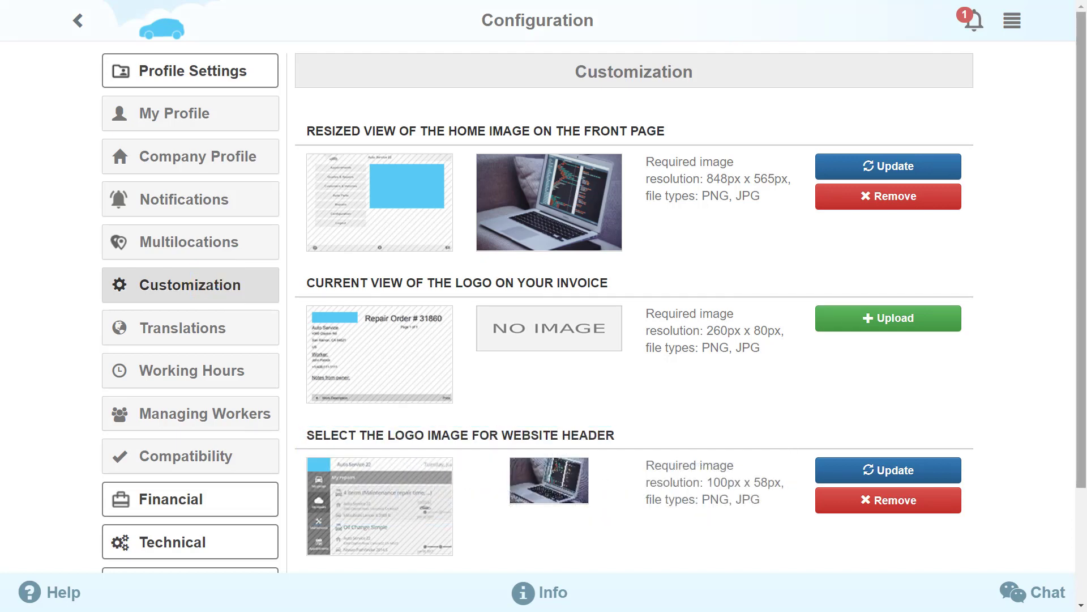
click(78, 20)
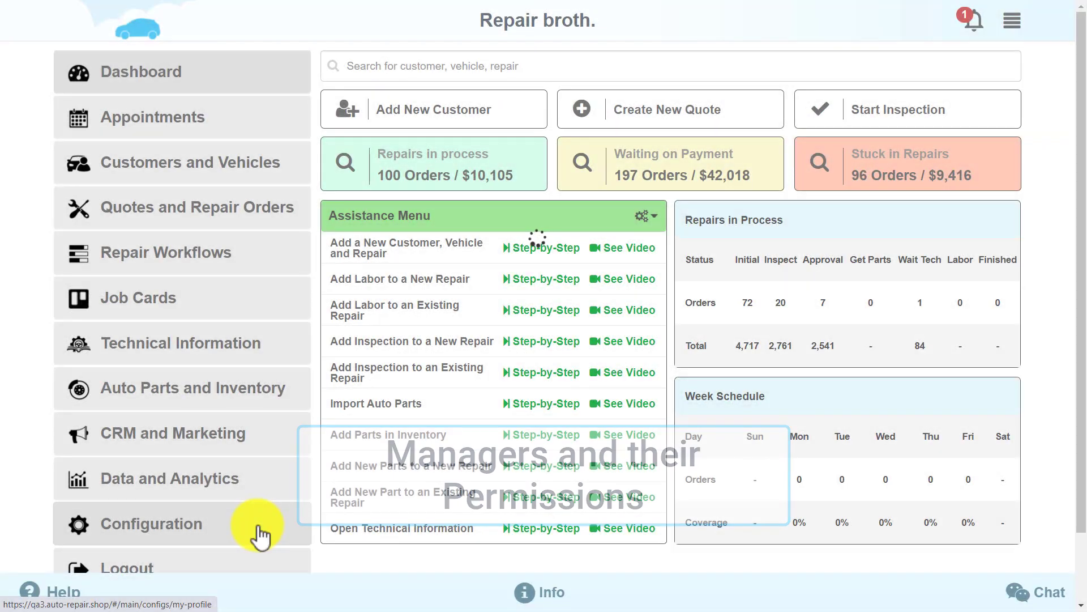
Step: Go to Managing Workers and edit the Manager's details and permissions
click(149, 524)
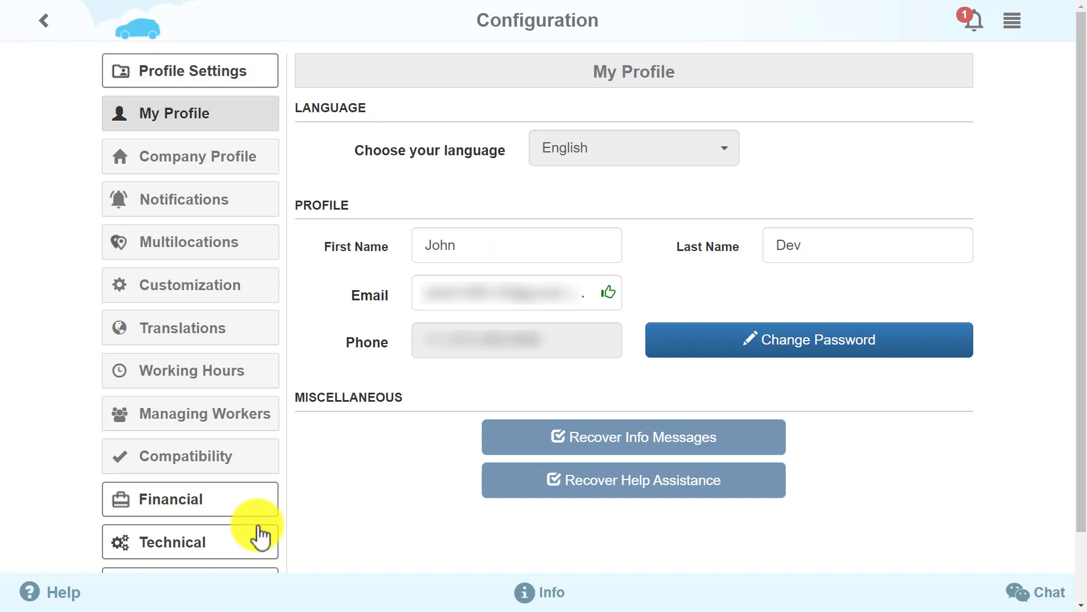
mouse_move(258, 484)
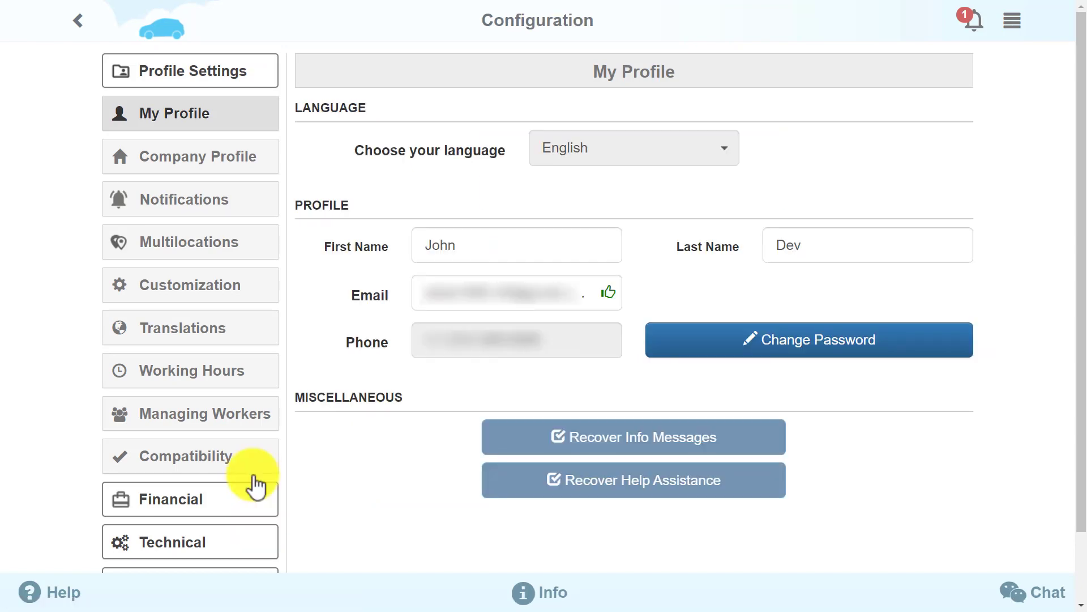
click(190, 413)
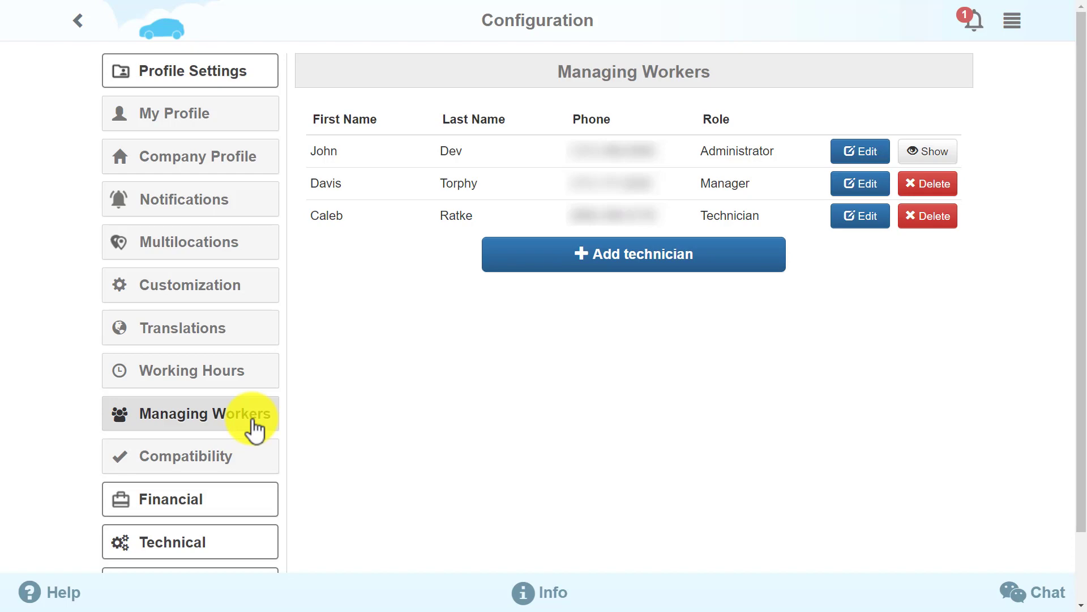
mouse_move(859, 184)
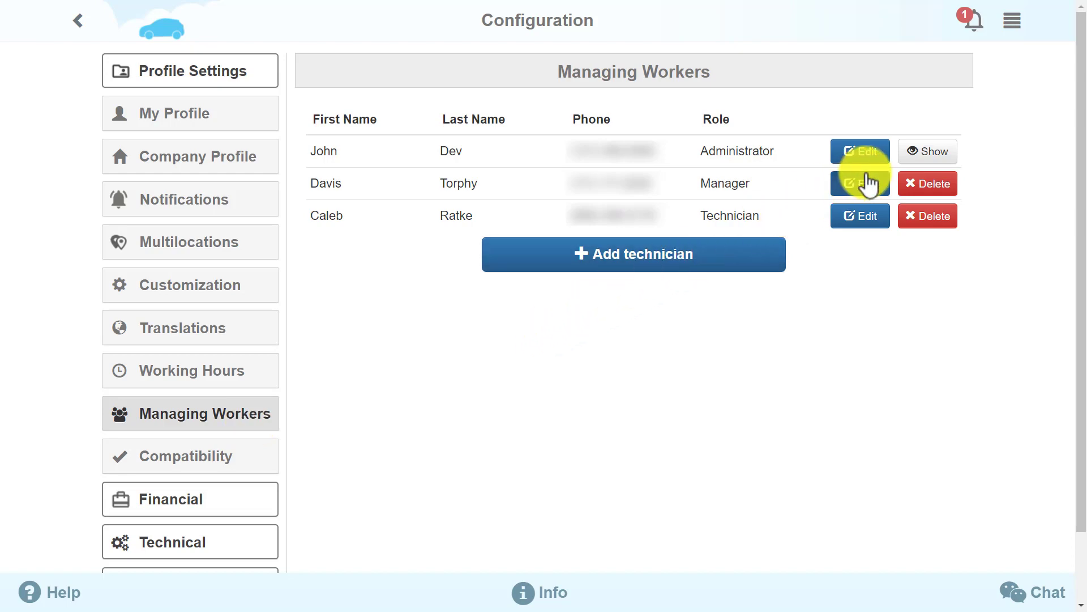
click(860, 184)
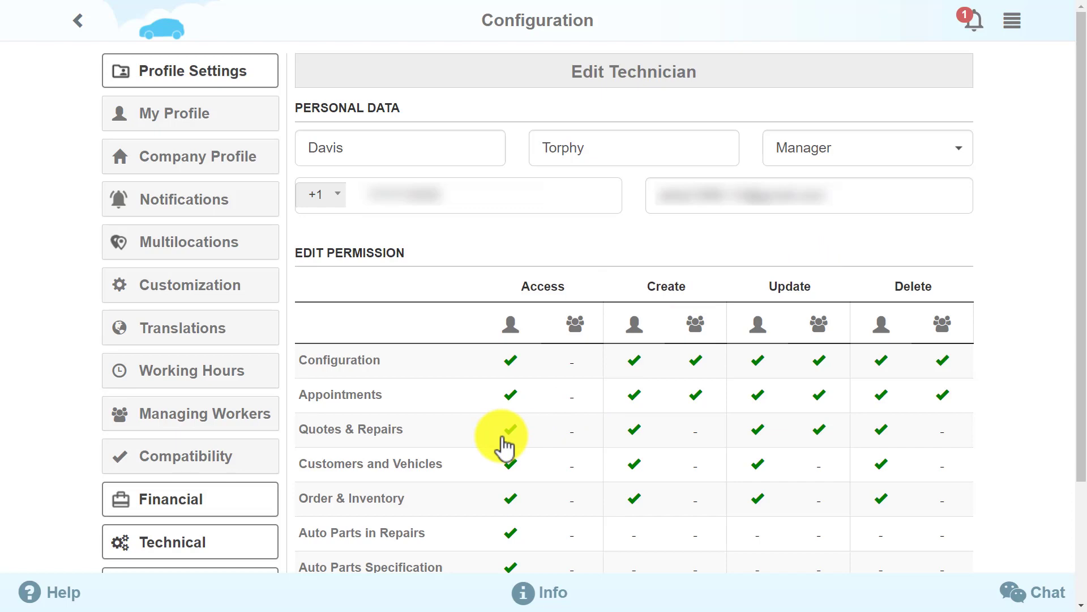
Step: Revoke the manager's Quotes & Repairs access and move to the Notifications settings
click(510, 428)
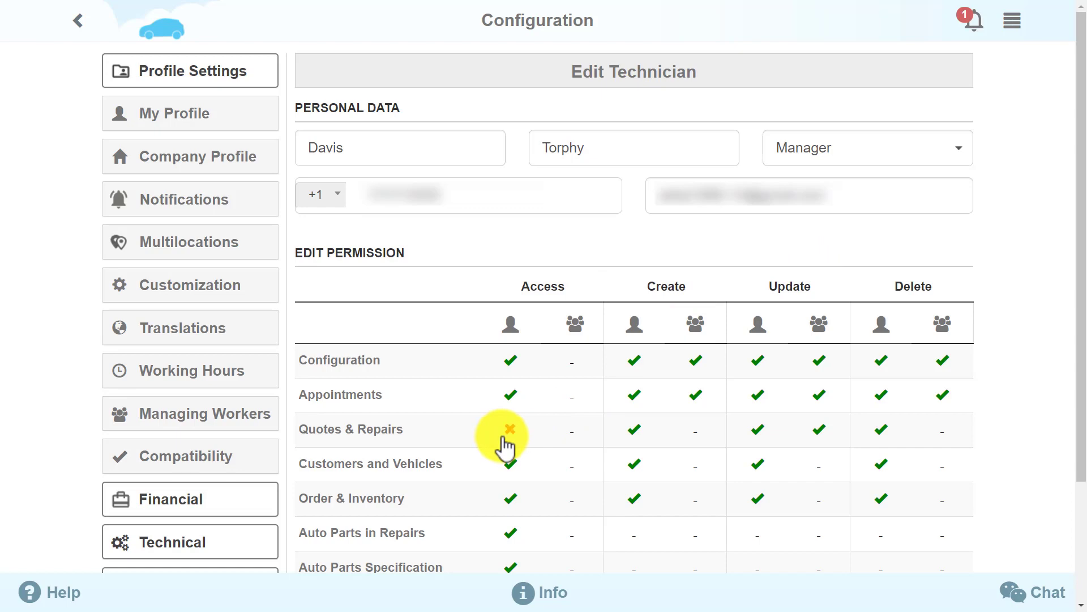
click(509, 429)
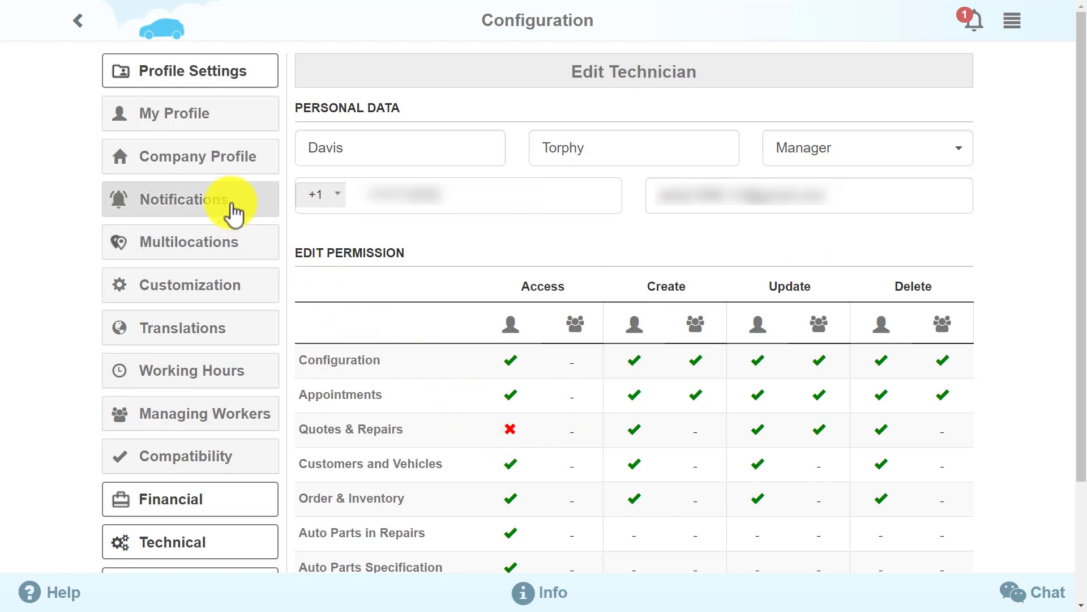
click(189, 199)
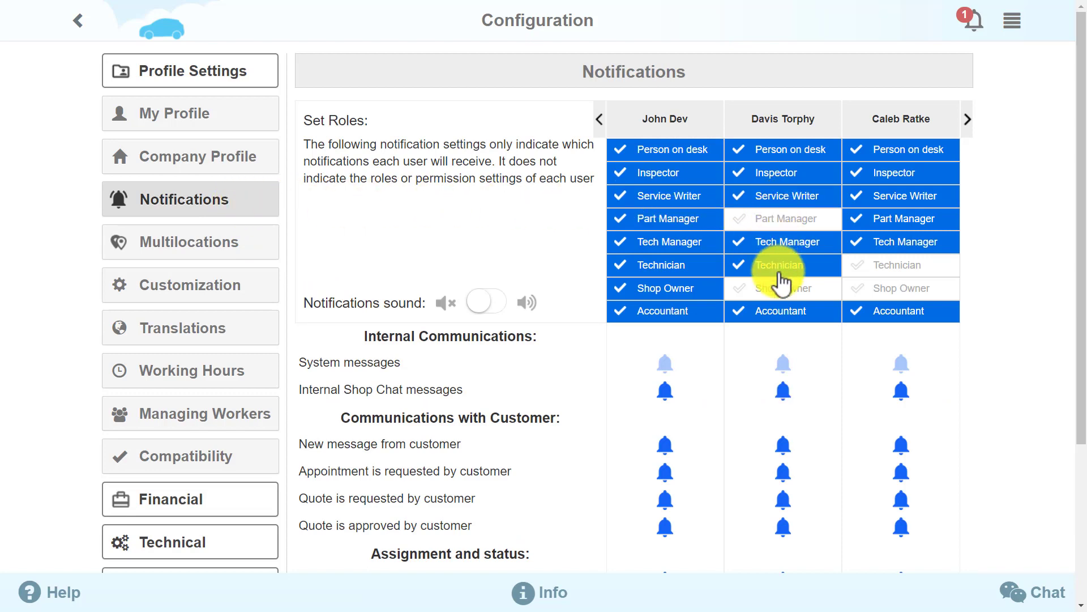
Step: Turn off the technician's system notifications and return to Configuration via the dashboard
click(782, 265)
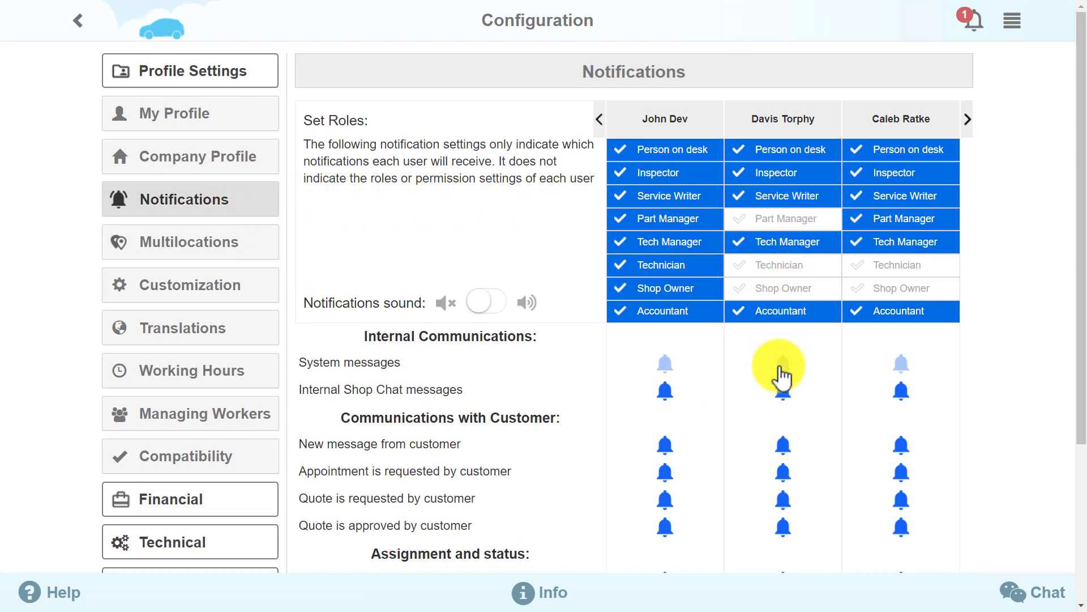
click(78, 20)
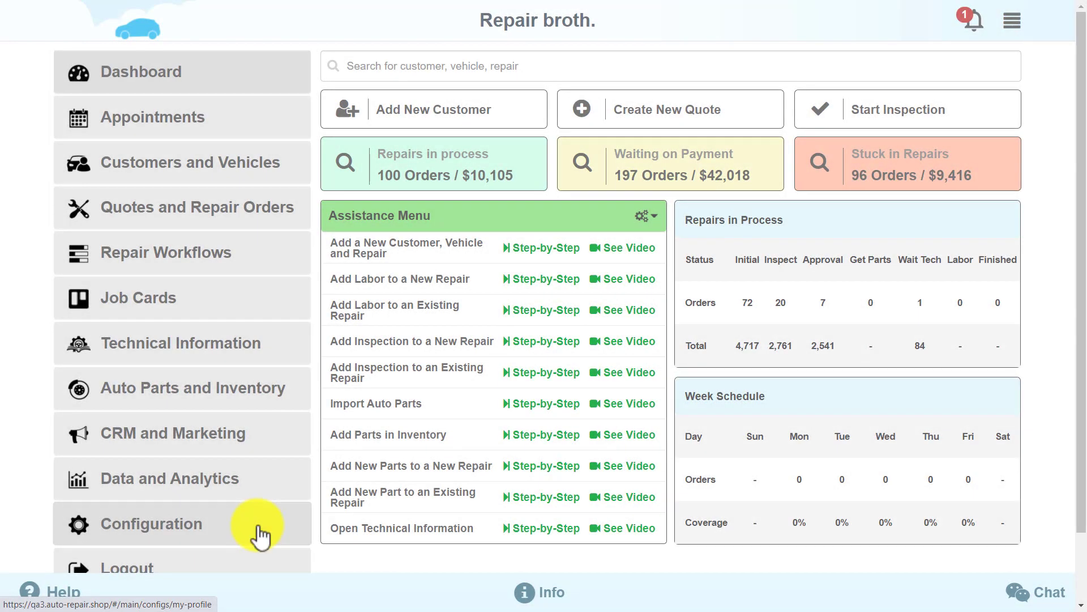
click(150, 524)
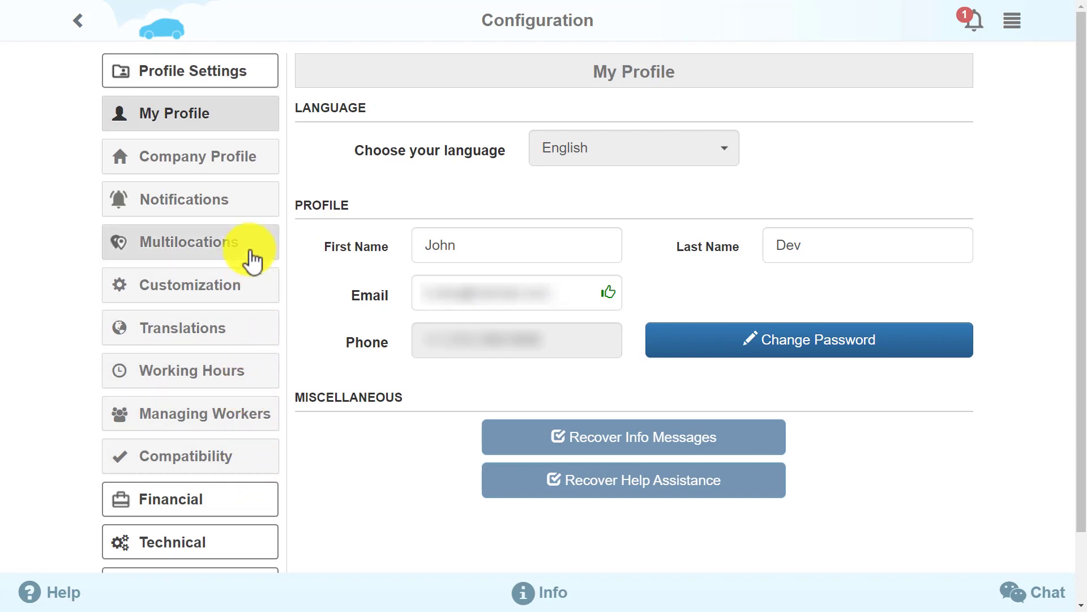
Step: In Multilocations show Connection #1's shop details and review the data-sharing legend
click(191, 241)
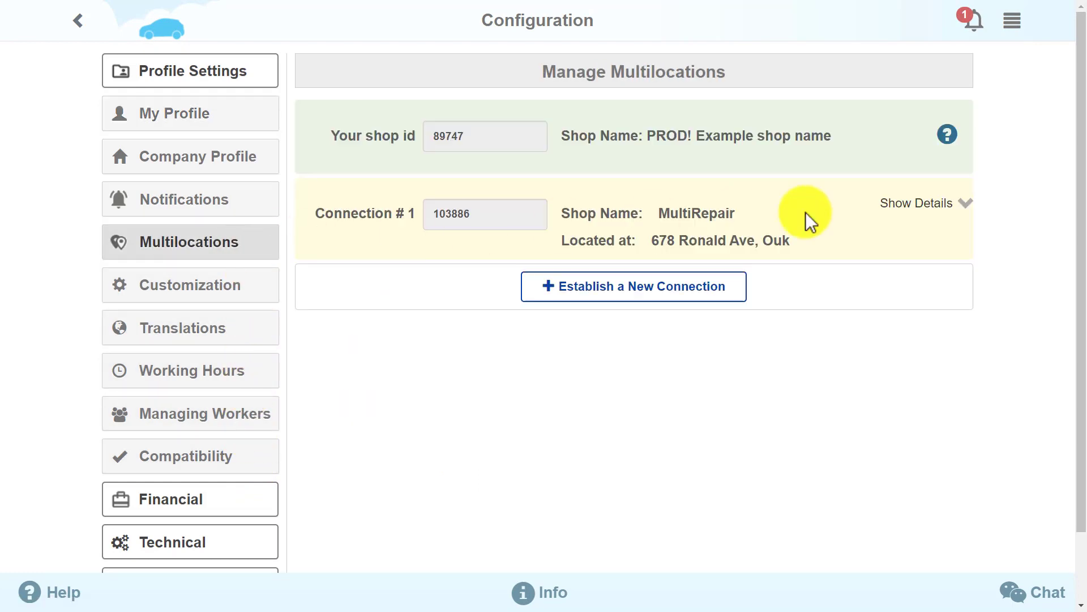
click(917, 203)
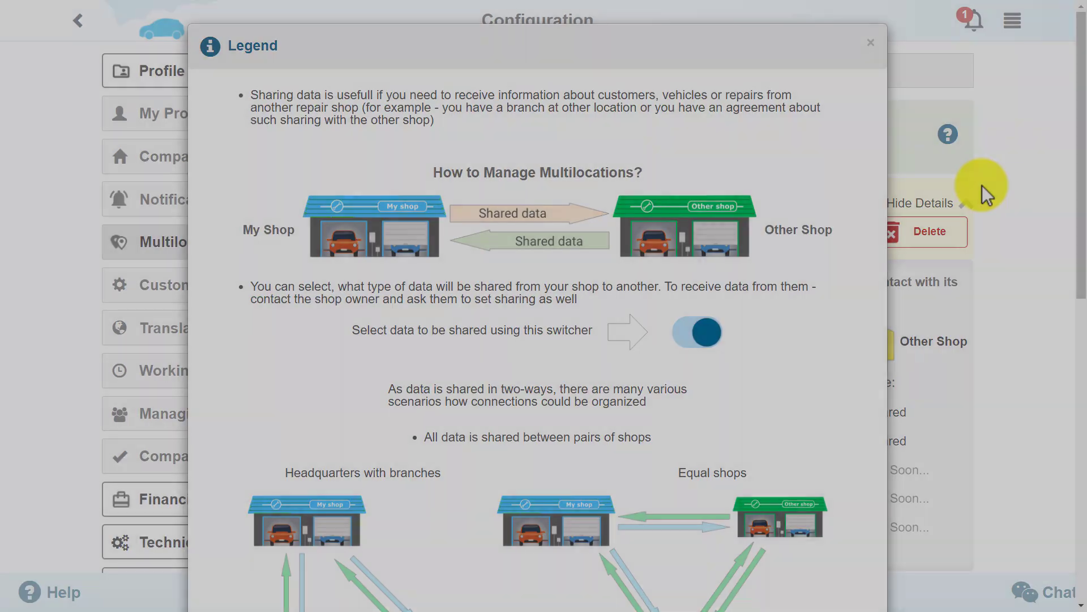
click(871, 42)
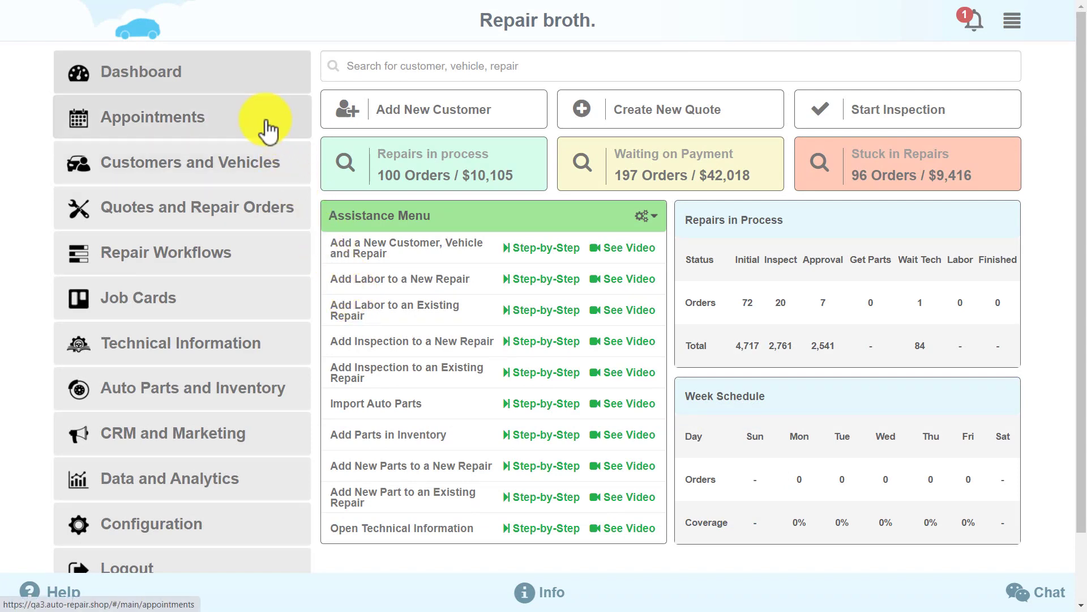
Step: View the technicians' appointment schedule and start booking from the customer's Appointments
click(153, 116)
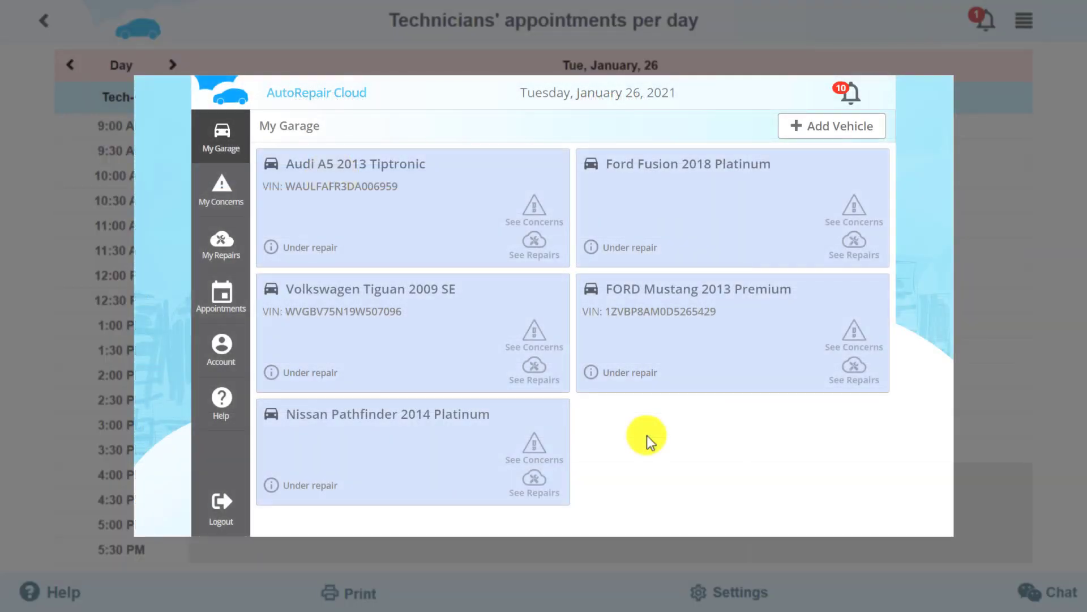
click(220, 298)
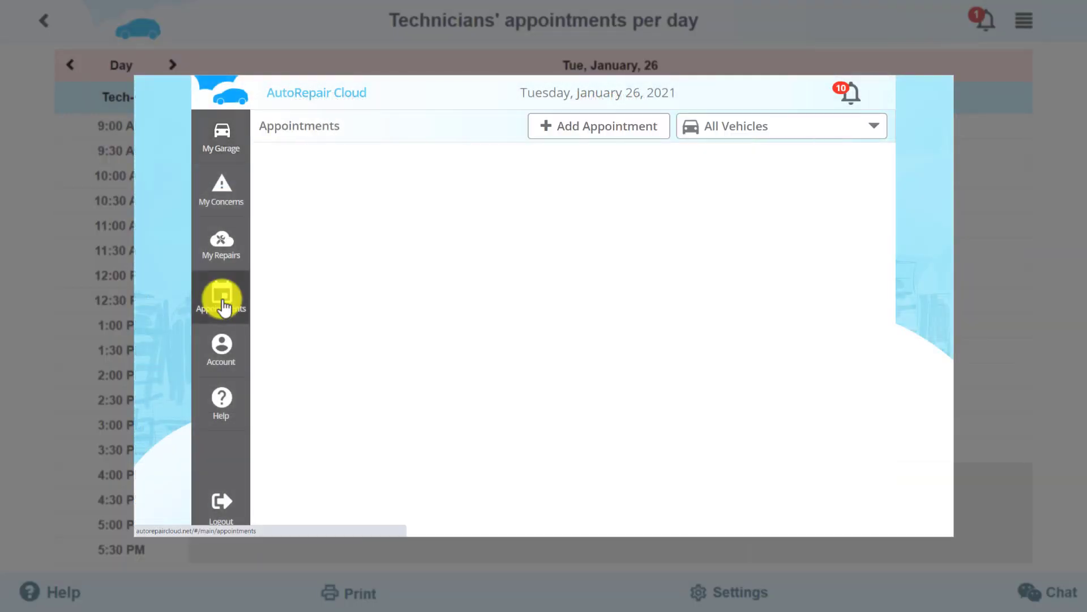
click(221, 297)
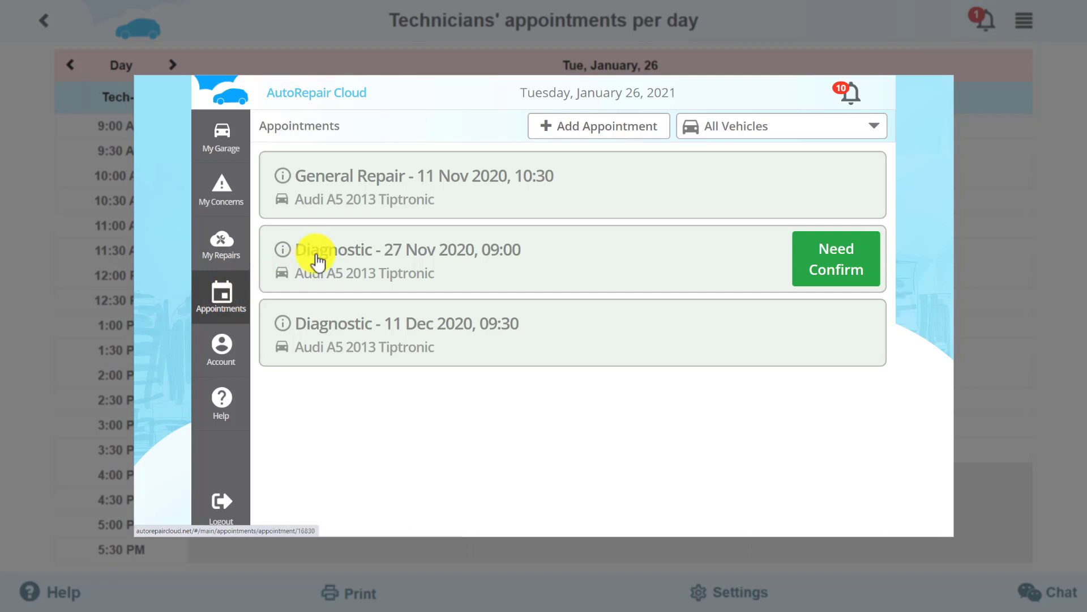
click(598, 125)
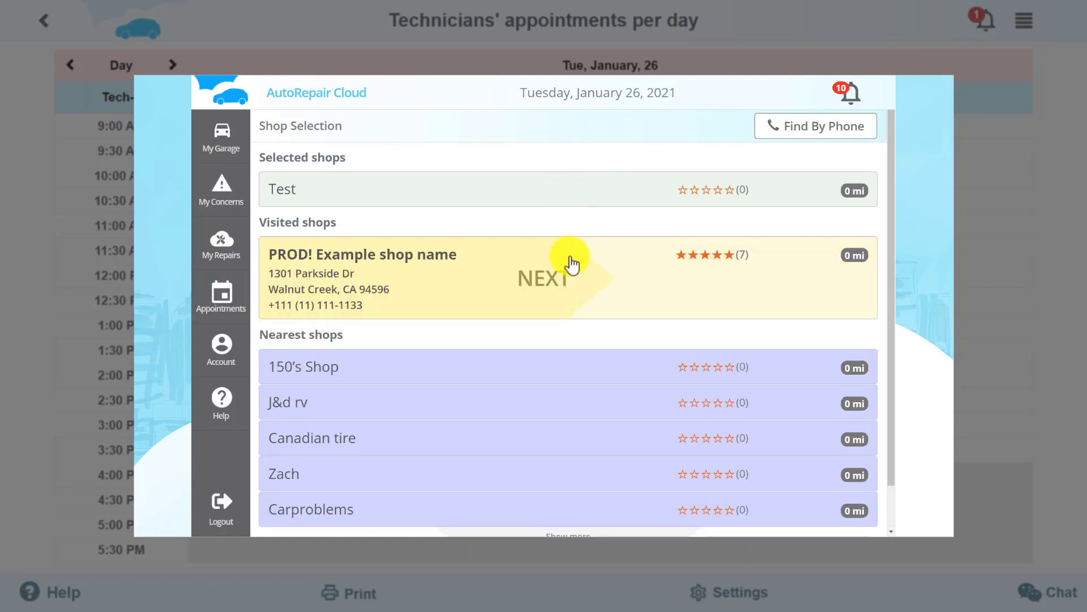
Step: Choose the example shop and start date, then begin adding an appointment in the schedule
click(550, 278)
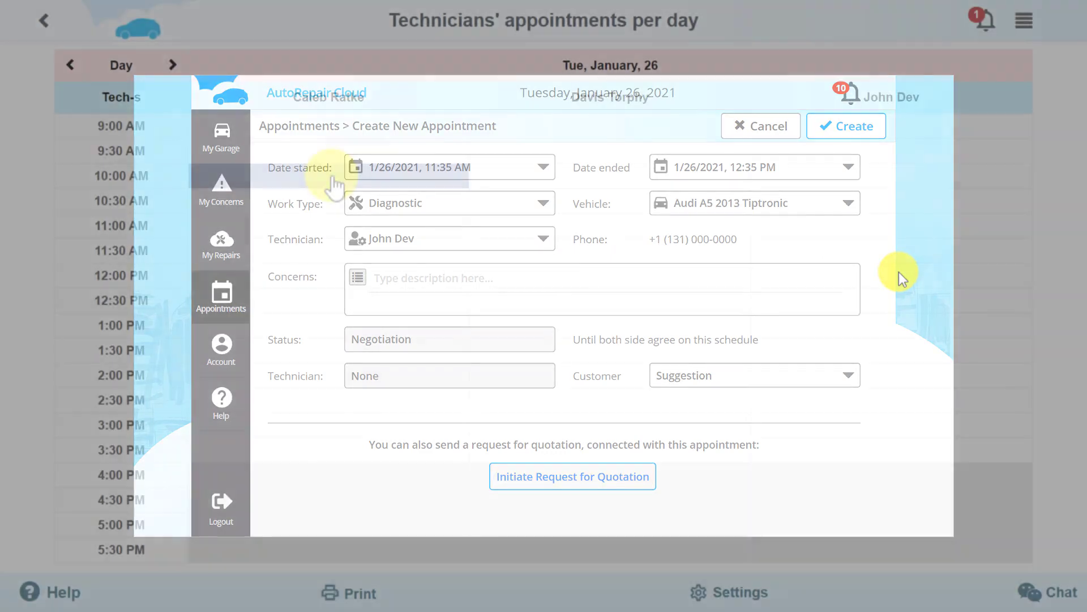
click(760, 126)
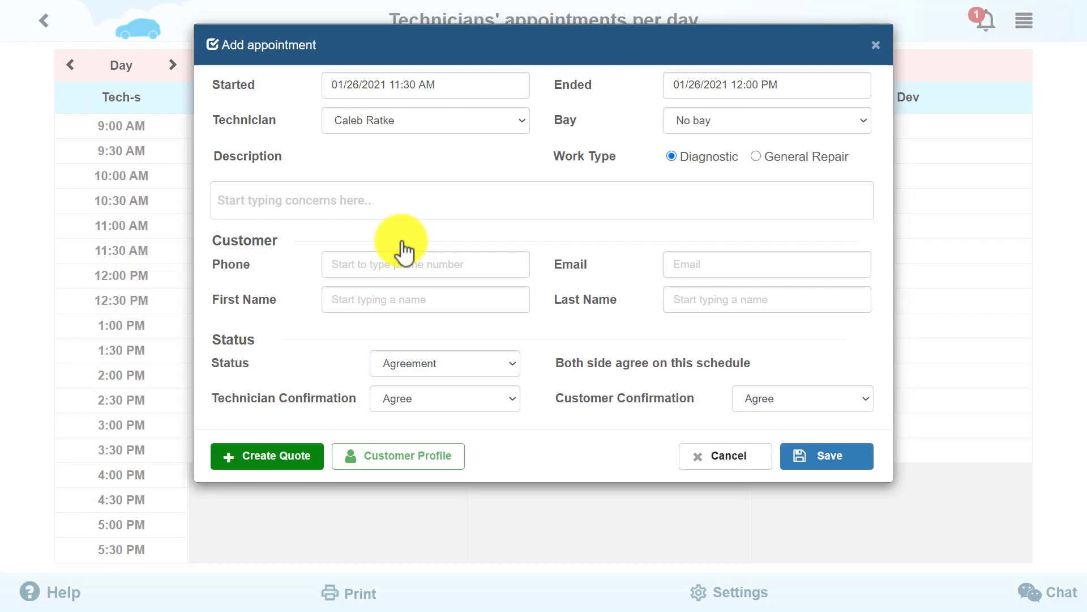
click(725, 456)
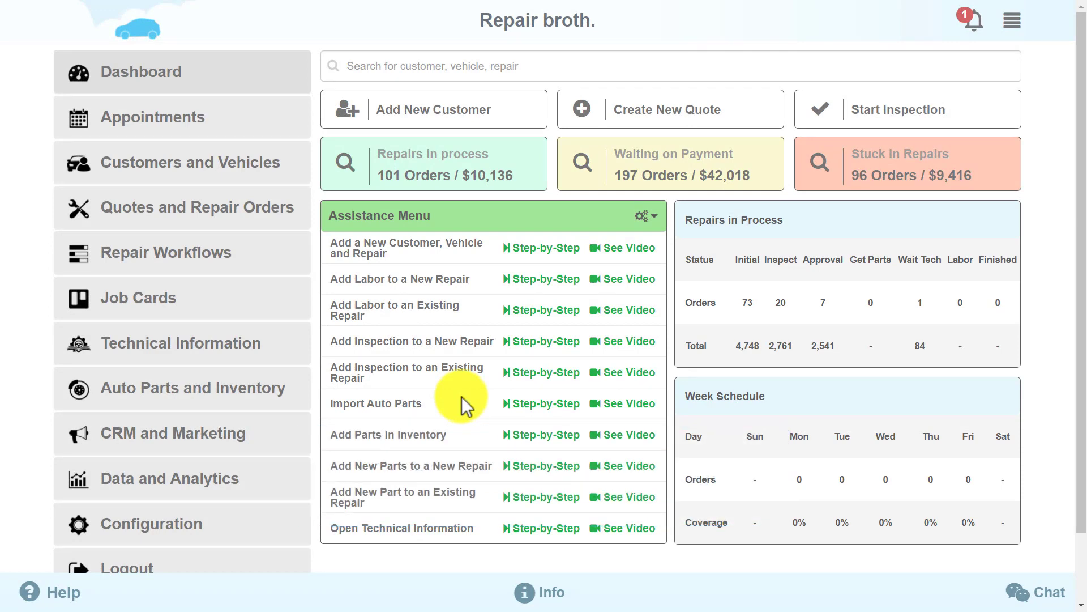
Step: From Customers and Vehicles start Add/Find and begin entering a new vehicle
click(190, 162)
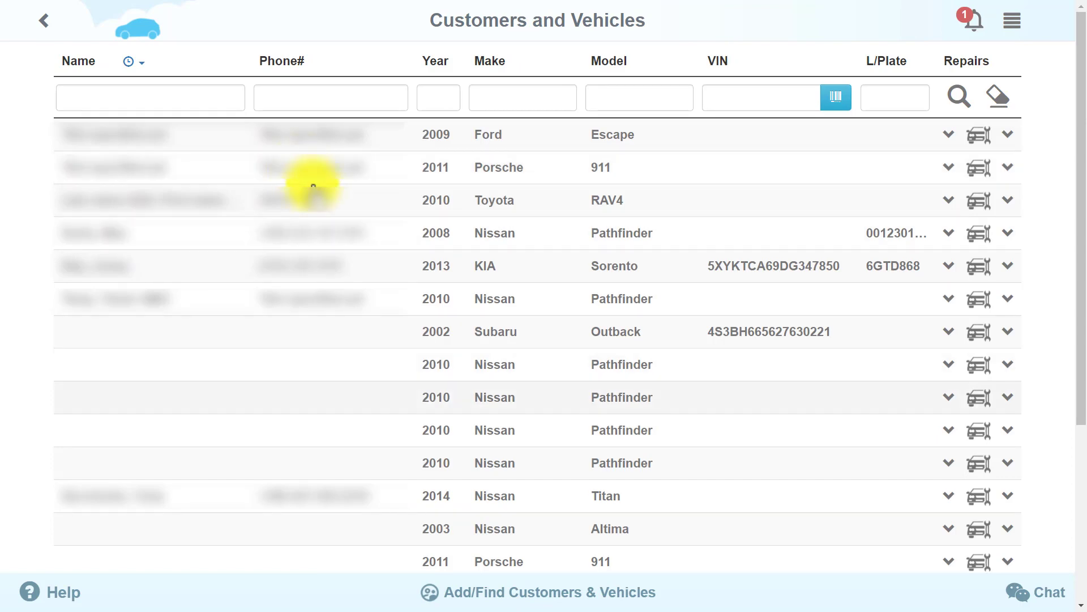
click(537, 591)
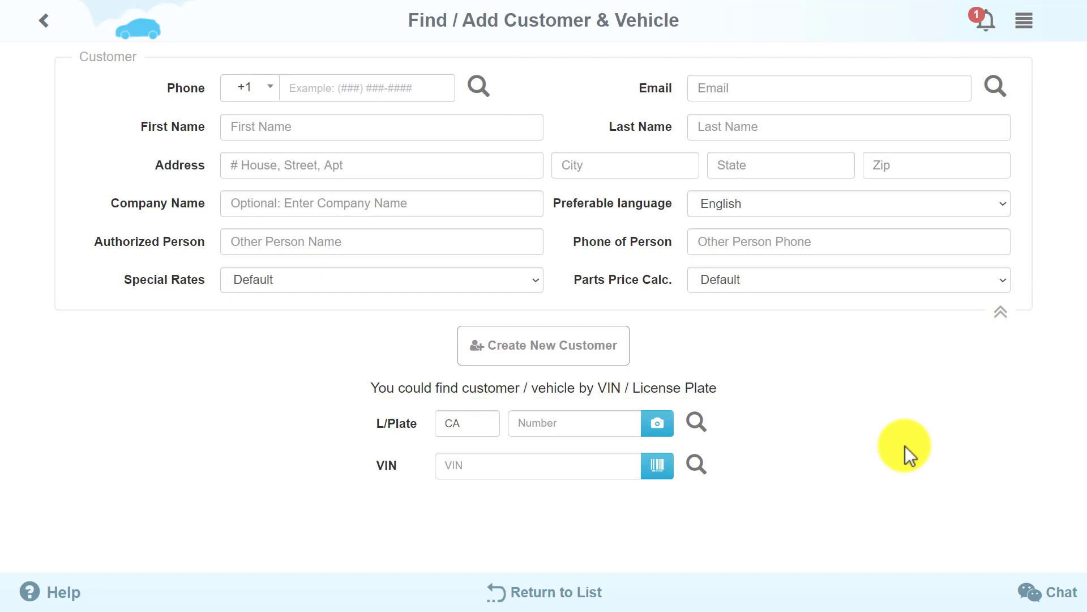
mouse_move(847, 461)
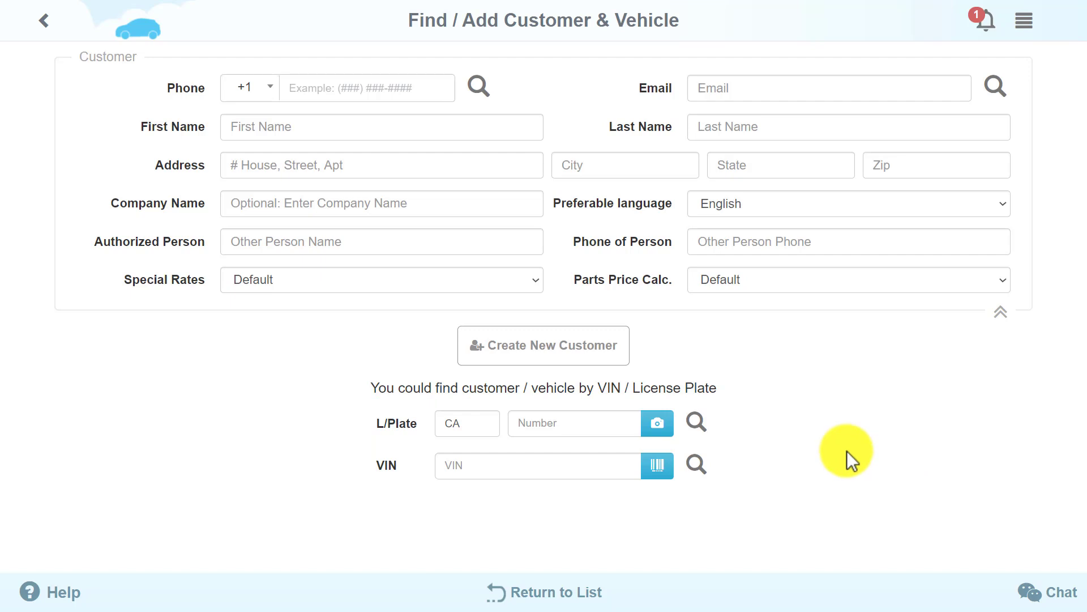
mouse_move(838, 444)
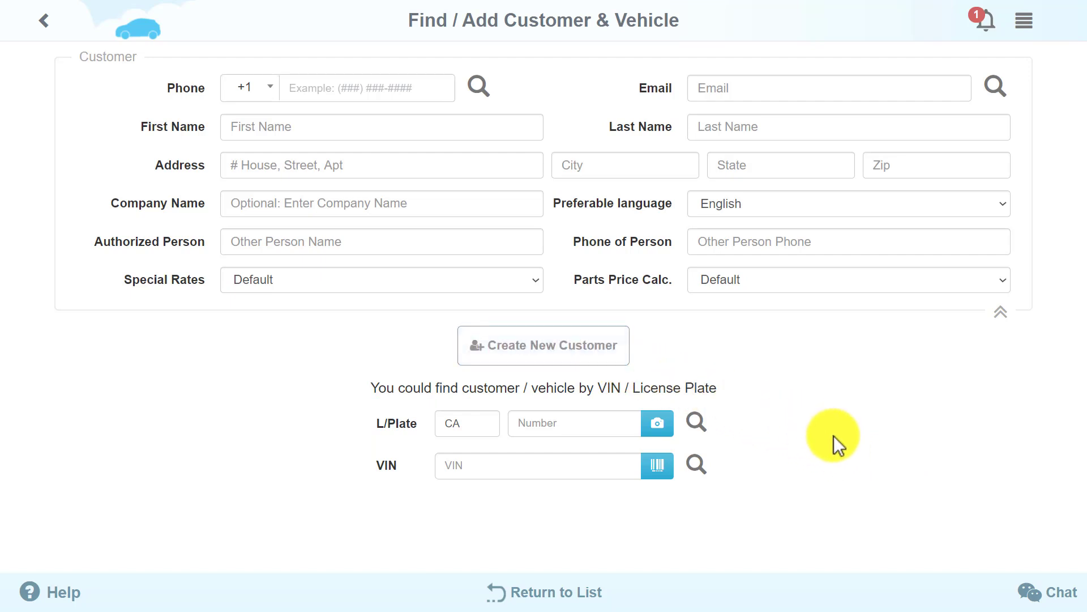
click(542, 346)
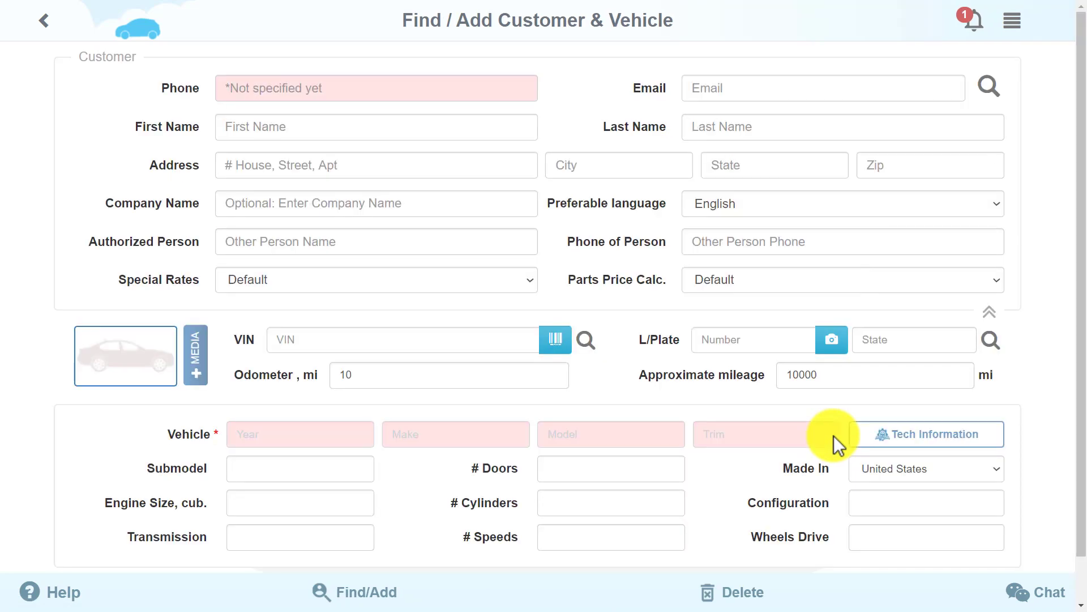
mouse_move(832, 435)
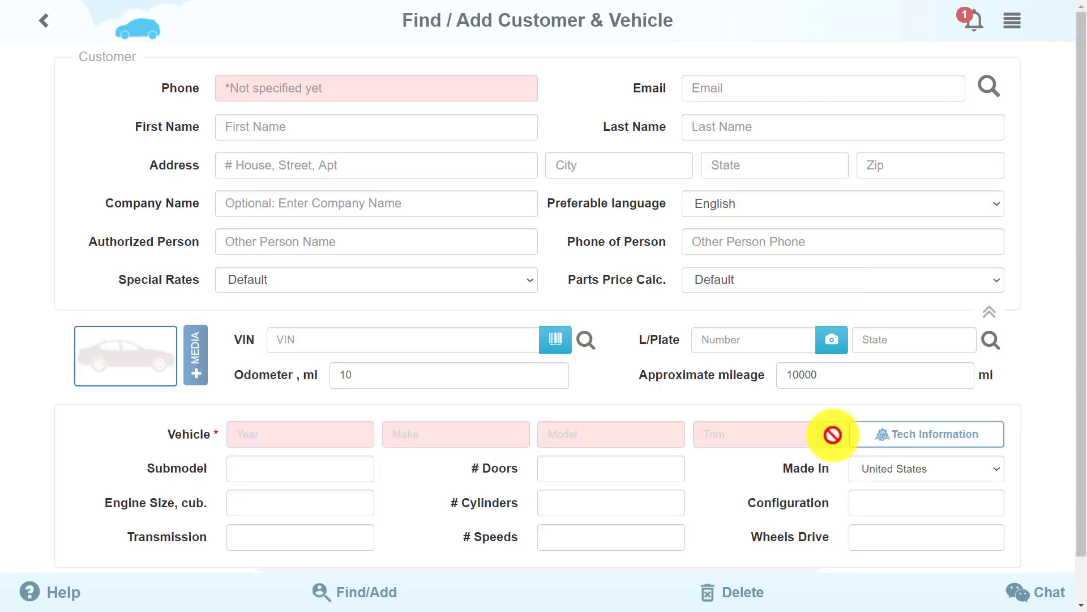
Step: Enter Year 2016, Make Nissan, Pathfinder Platinum and load its FWD specifications
click(299, 433)
text(ni)
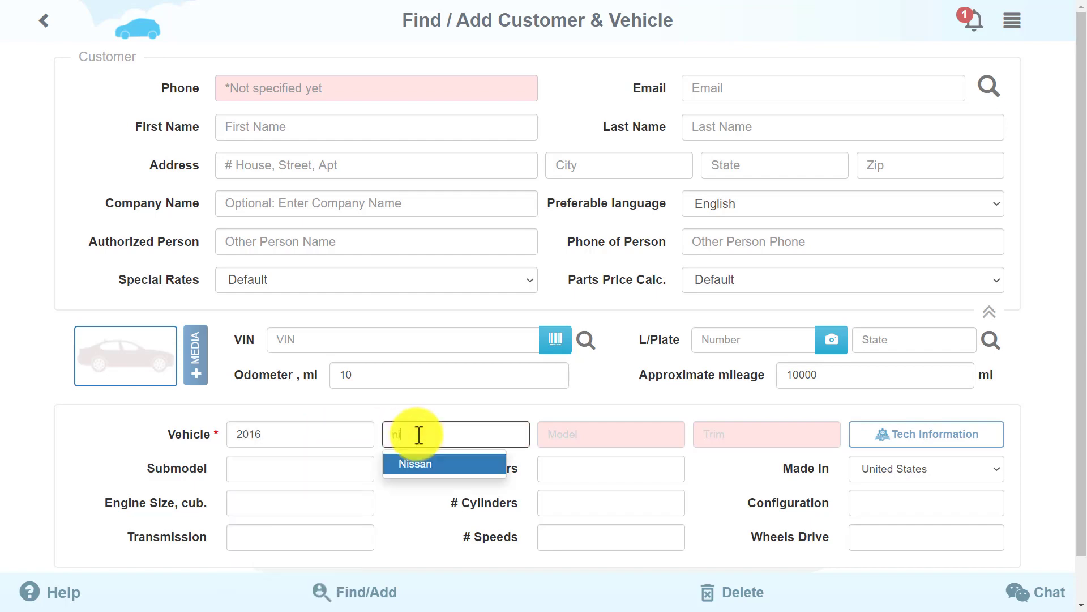
click(413, 464)
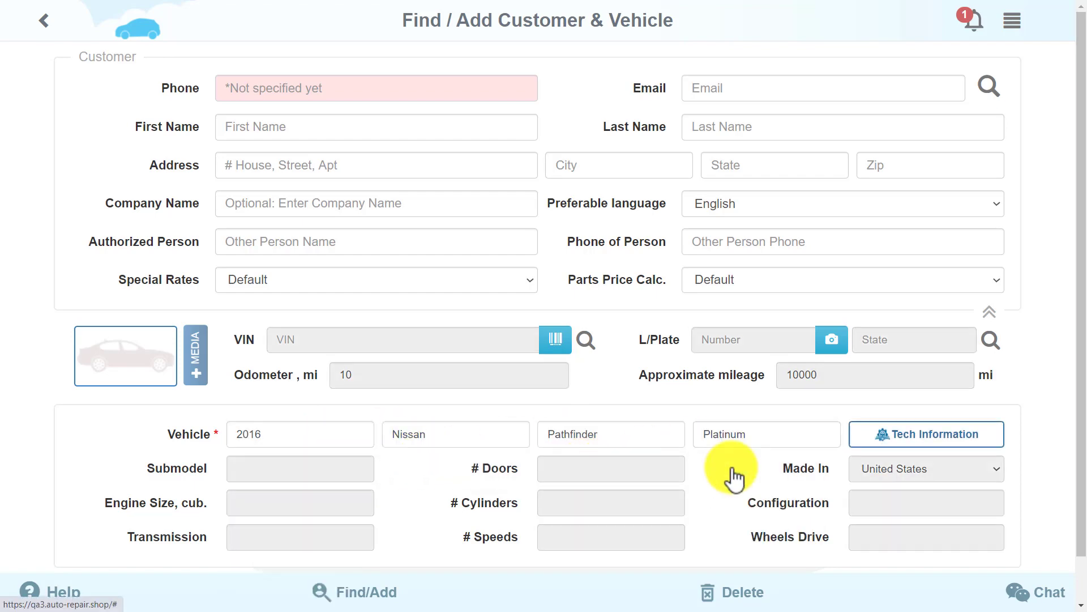
click(925, 434)
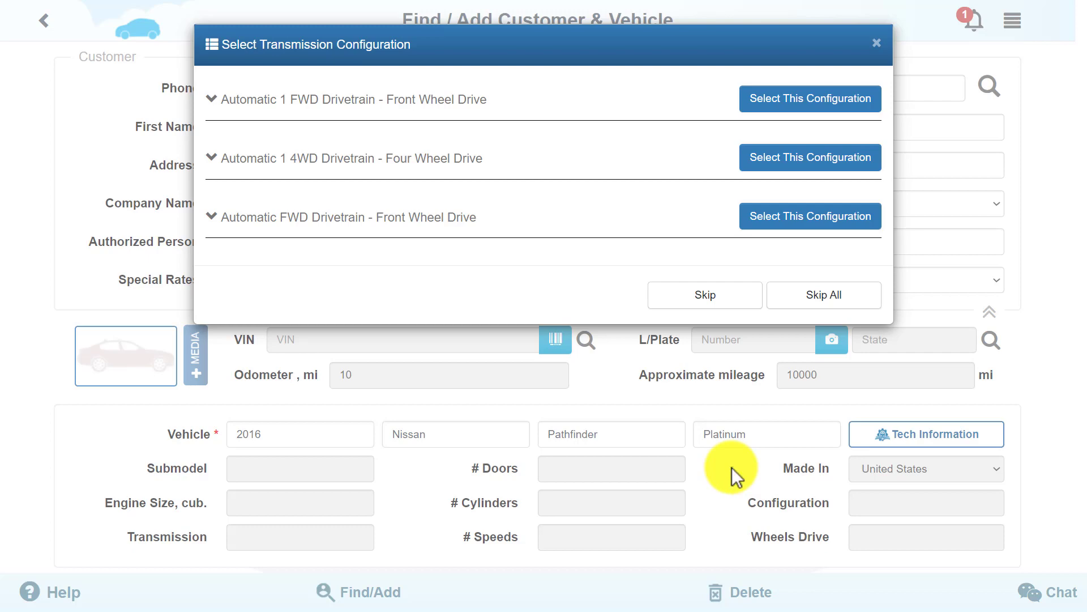
mouse_move(248, 115)
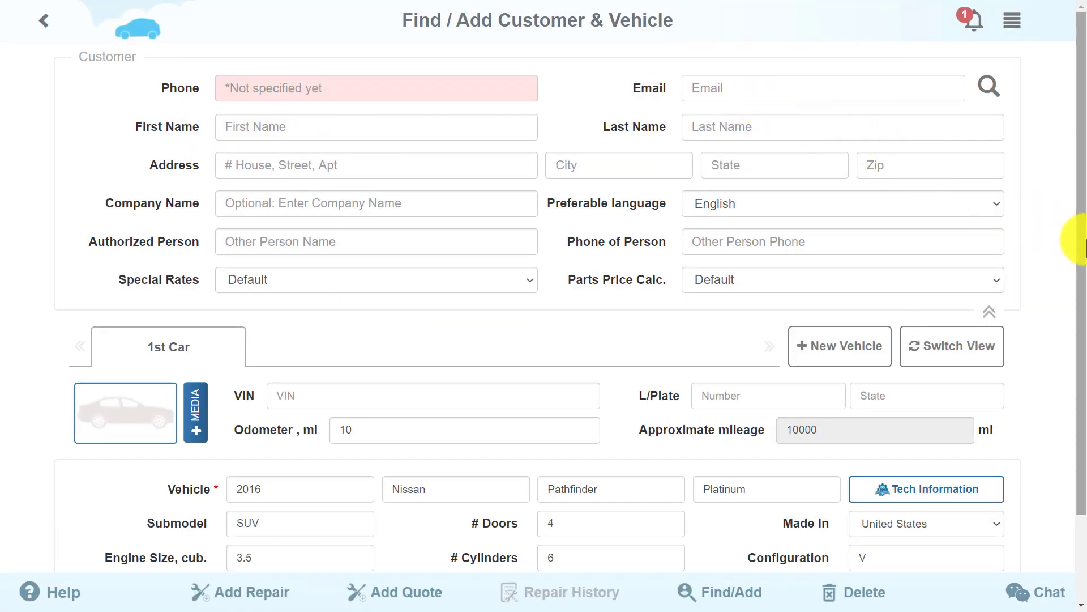
scroll(down, 3)
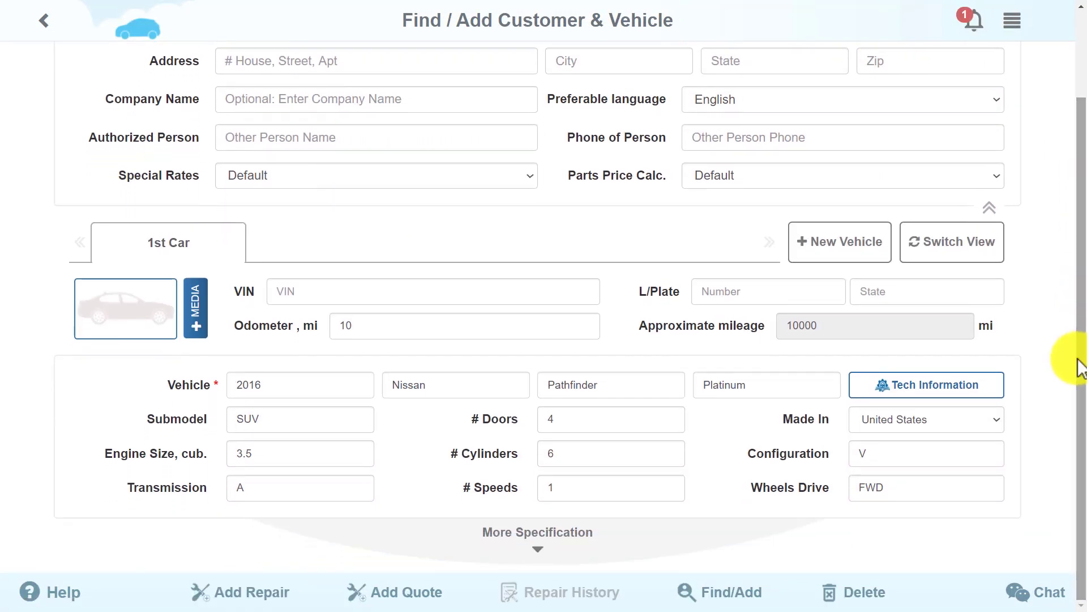
mouse_move(1053, 521)
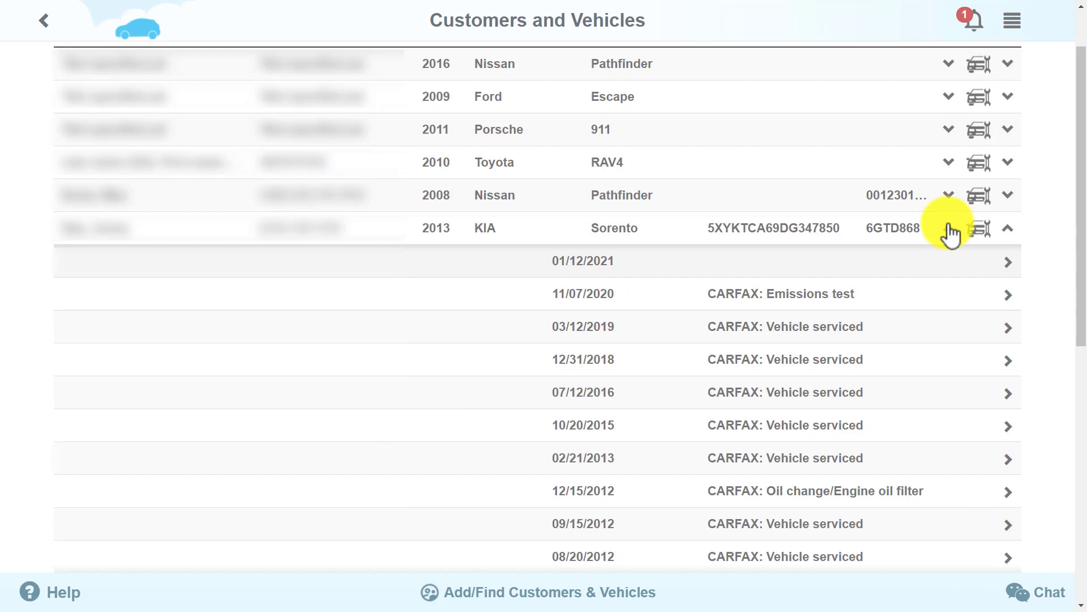
Step: Collapse the 2013 KIA Sorento's CARFAX service history and return to the dashboard
click(1007, 228)
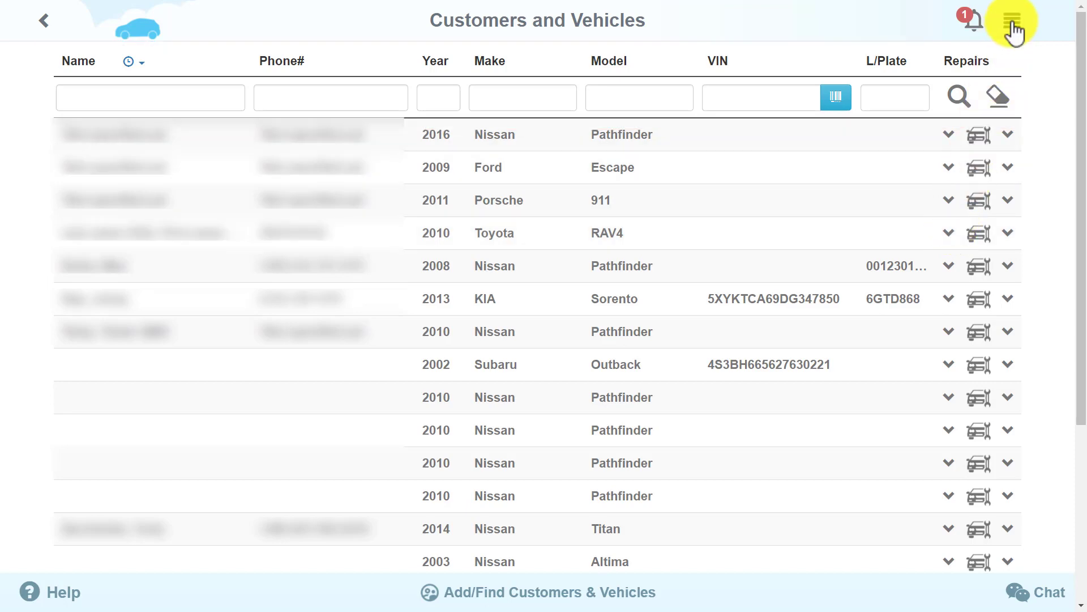
click(1011, 21)
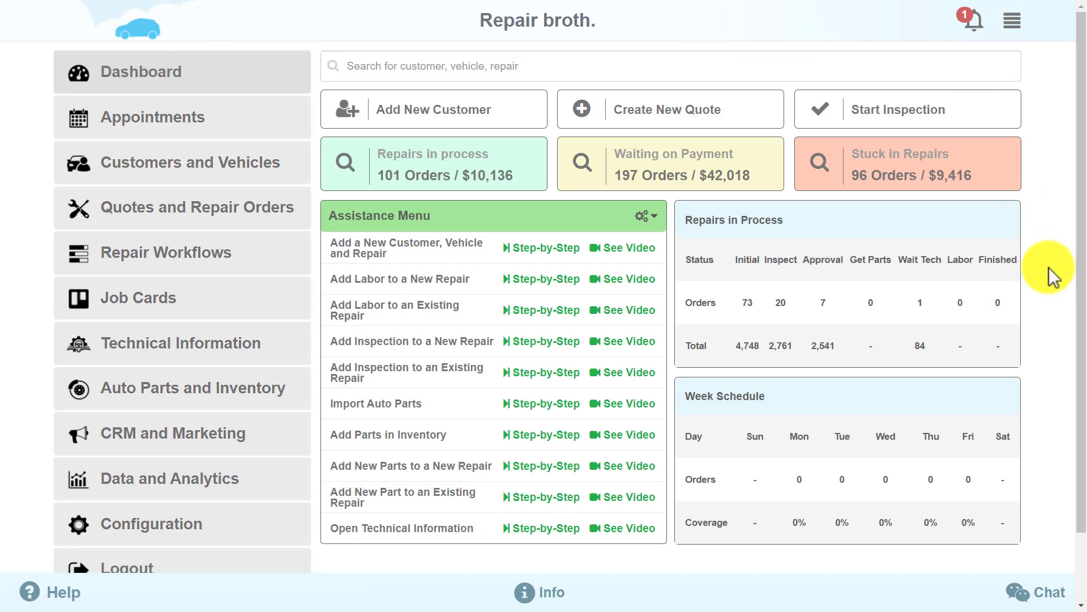
click(433, 109)
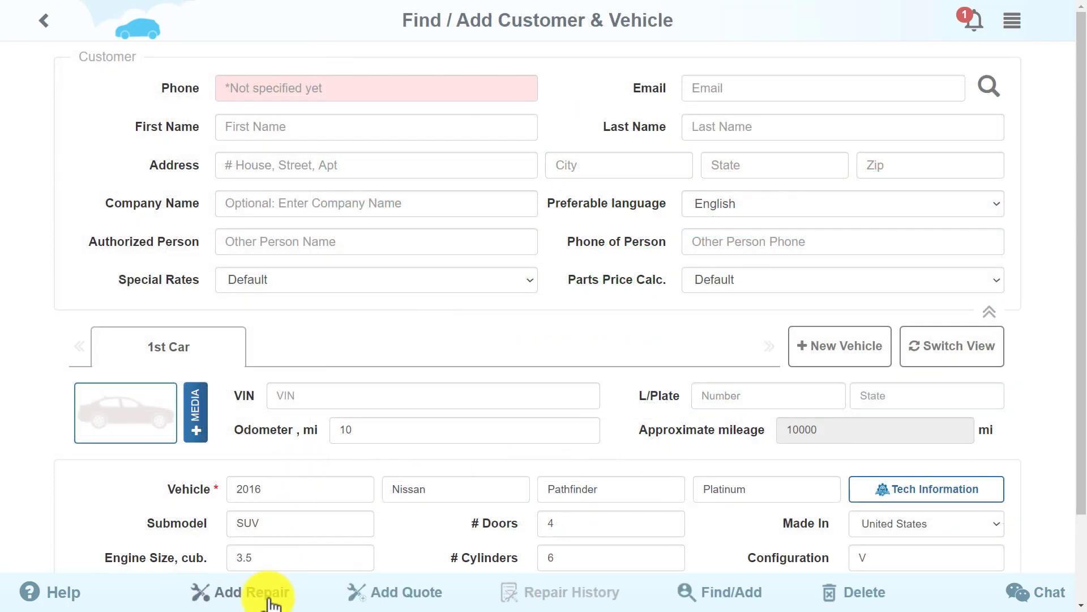
click(242, 592)
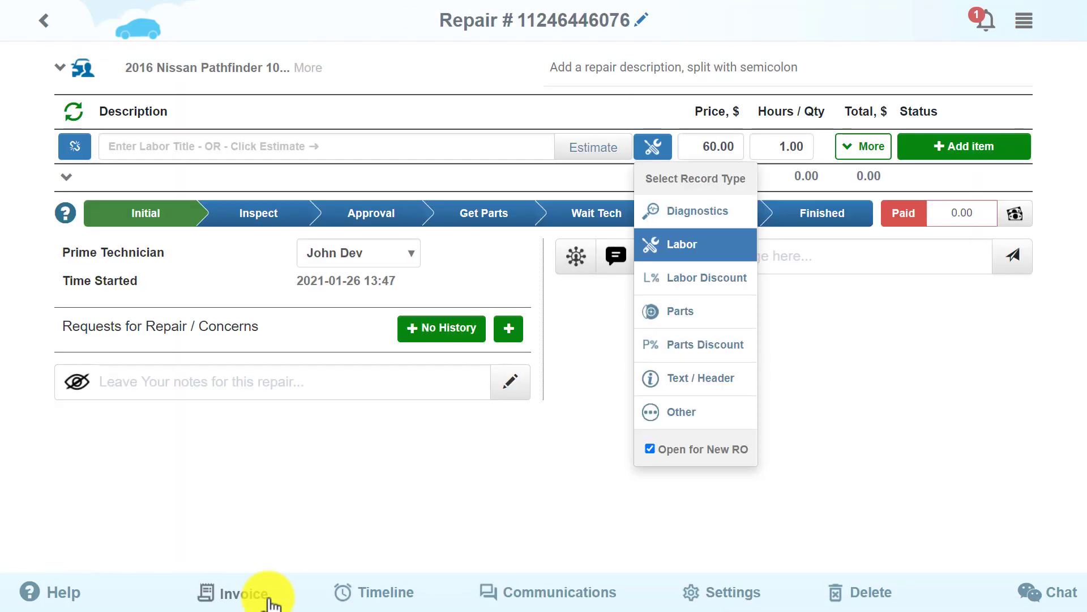
click(682, 243)
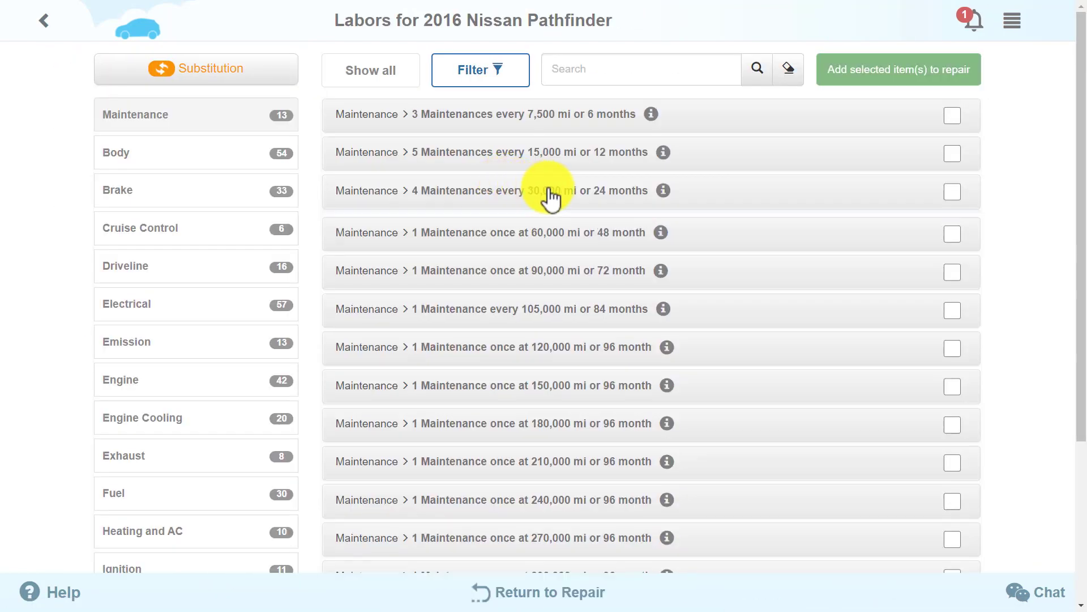
click(530, 190)
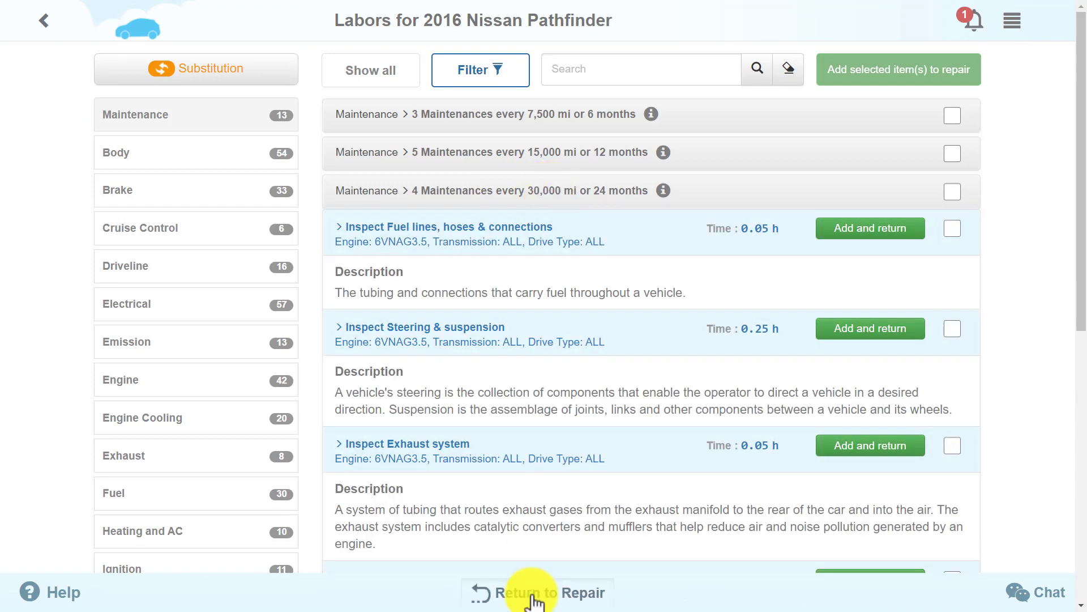
click(537, 593)
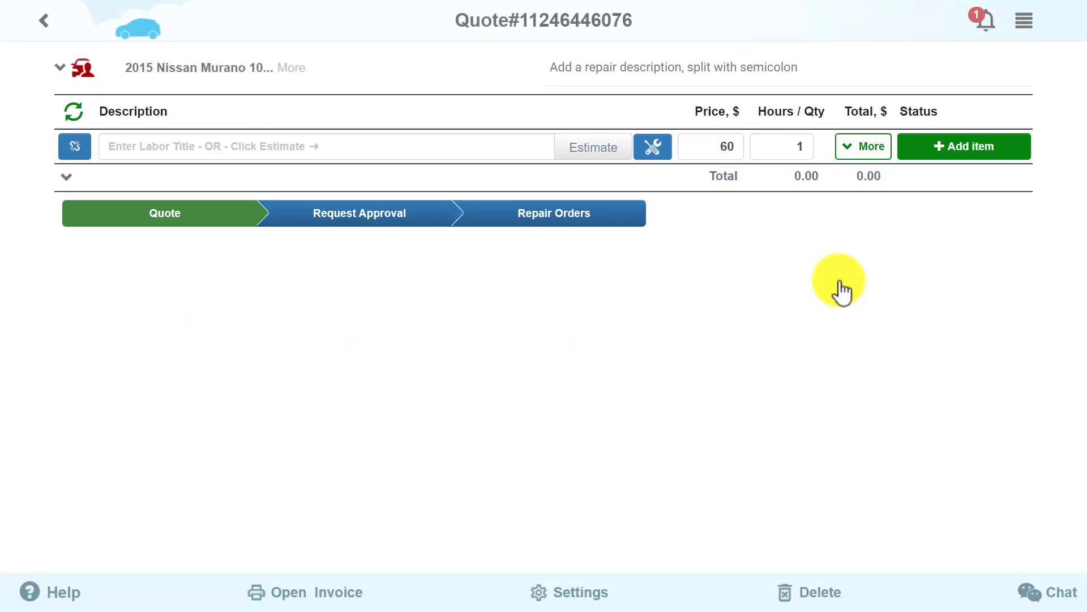
Step: View the record types, then reach the For Inspection templates through the menu's Configuration
click(653, 146)
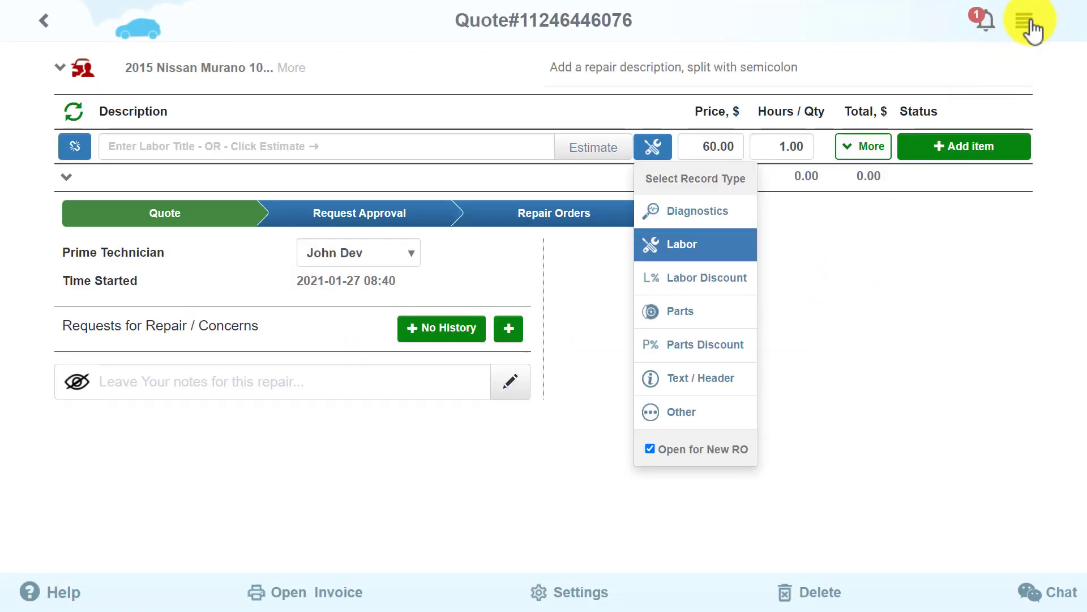
click(1030, 20)
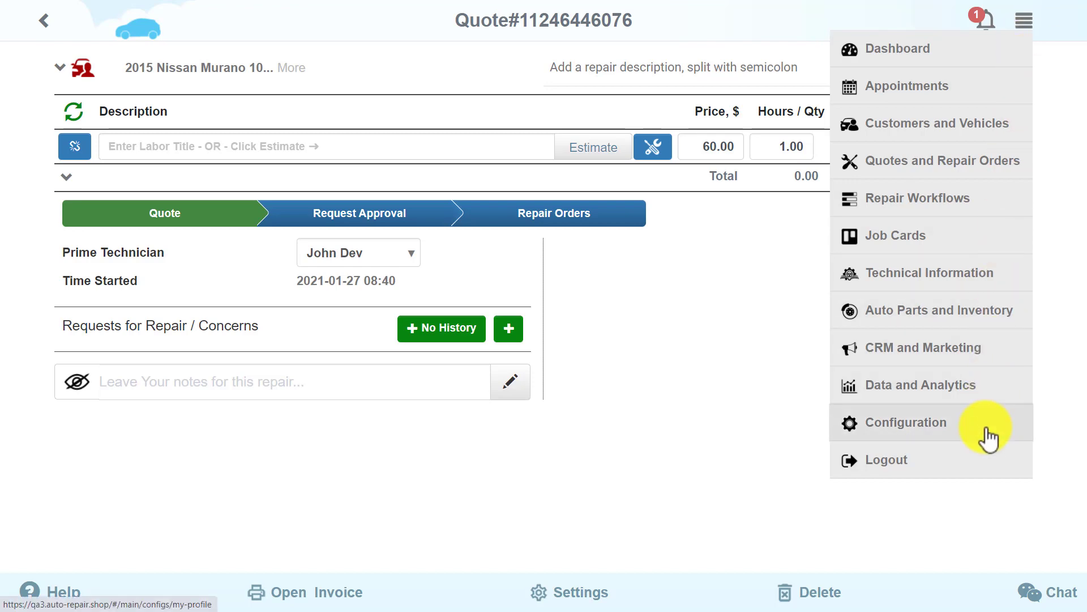
click(903, 422)
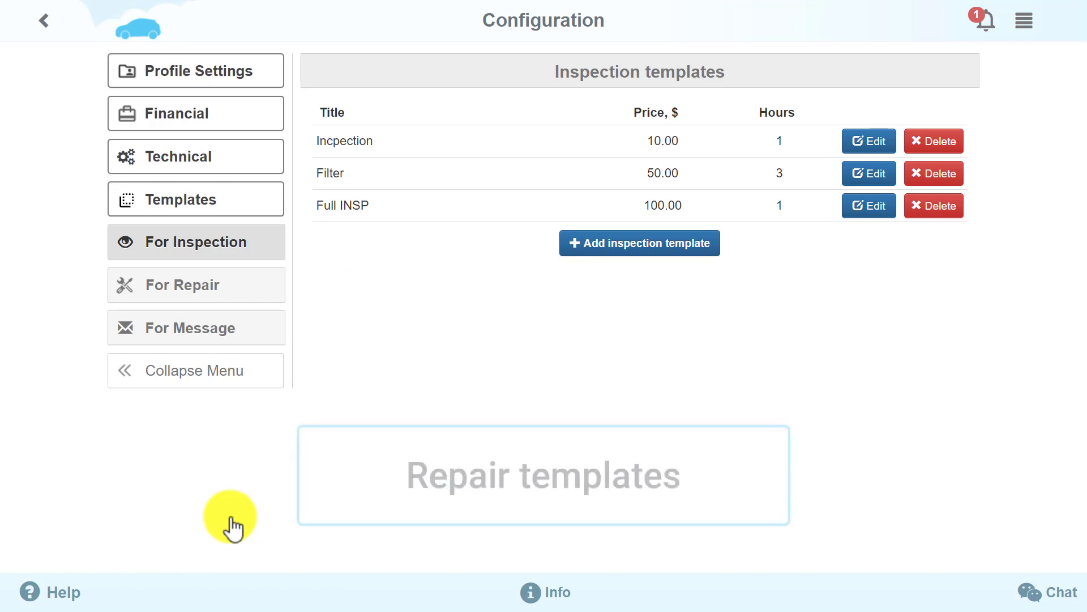
click(196, 285)
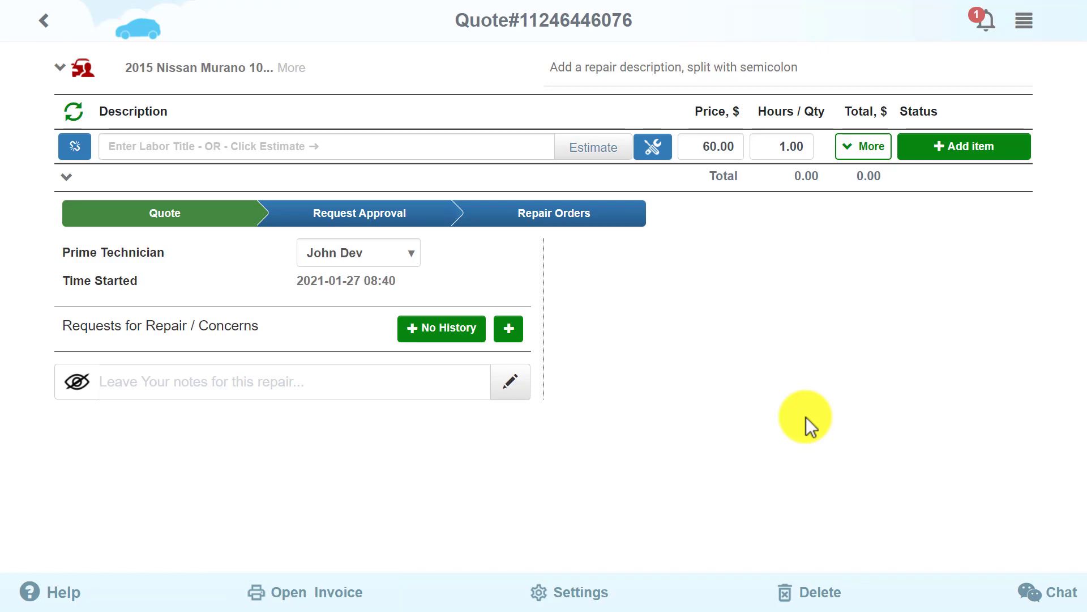
mouse_move(755, 399)
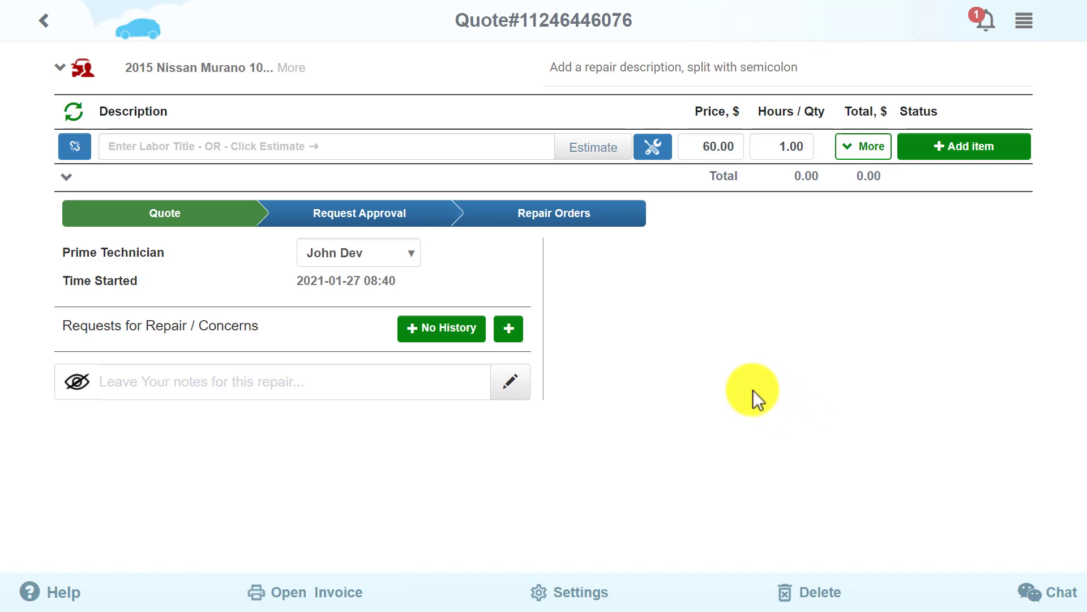
Step: Request approval for the Murano quote, then go to Quote #1
click(359, 213)
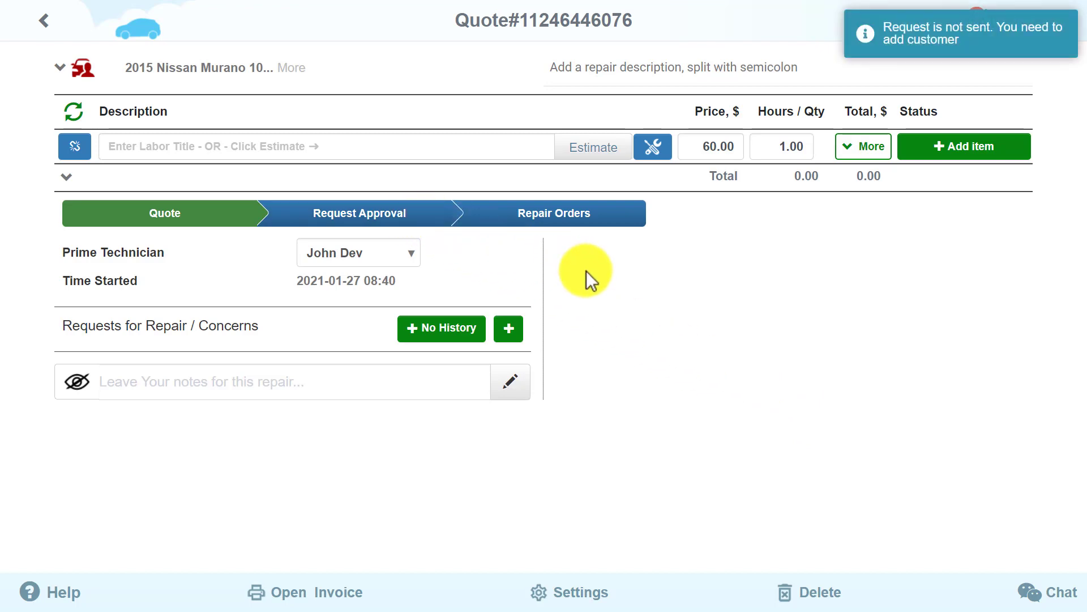
click(59, 68)
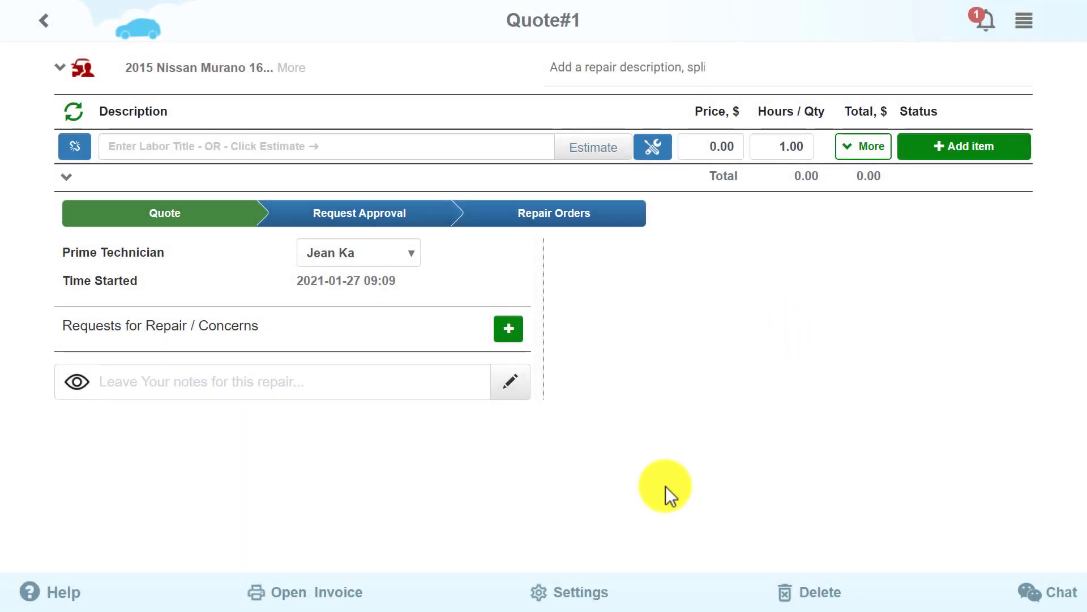
Step: From the quote's Settings view Invoice Settings with templates and copy-from-previous-repair options
click(579, 591)
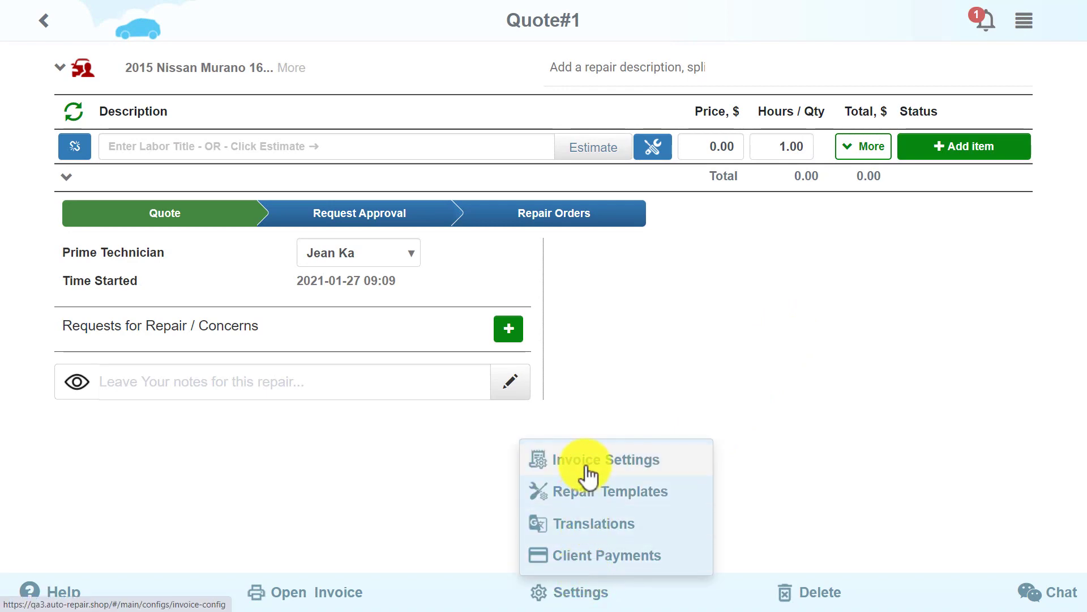
click(606, 459)
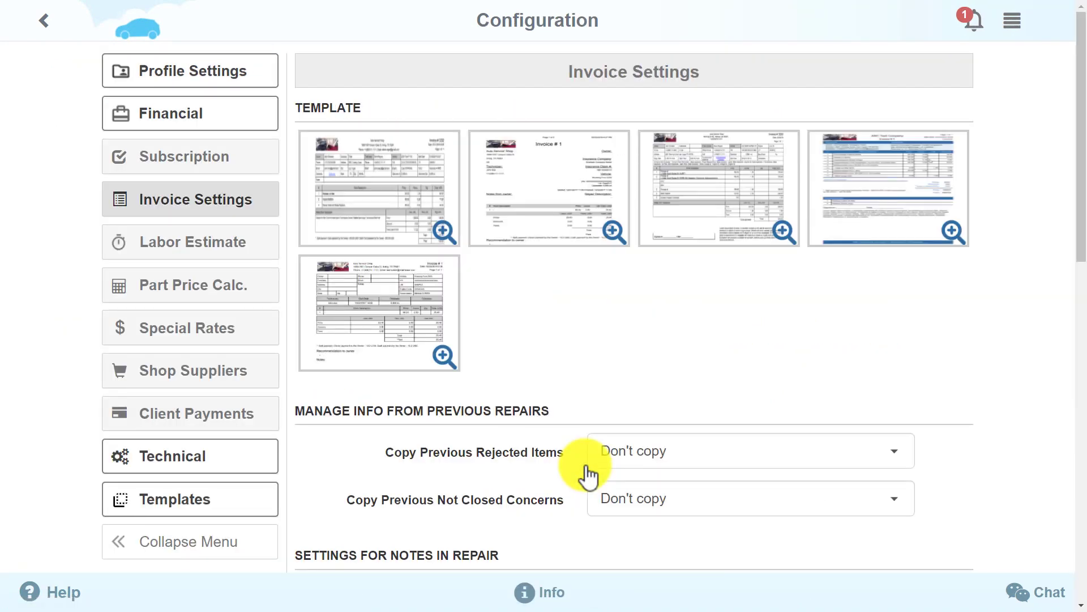
scroll(down, 3)
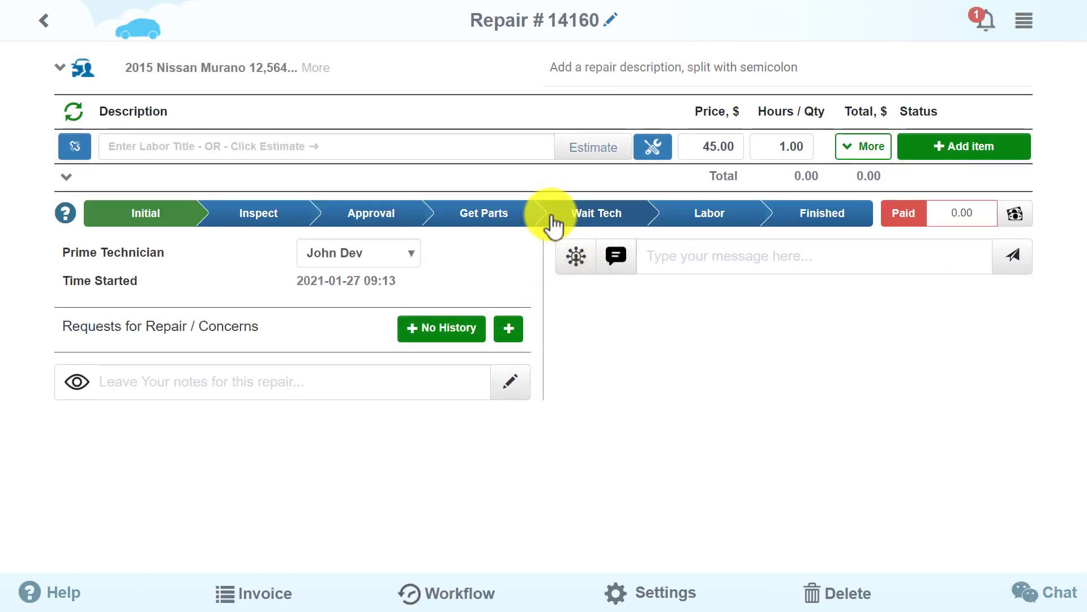
mouse_move(1021, 364)
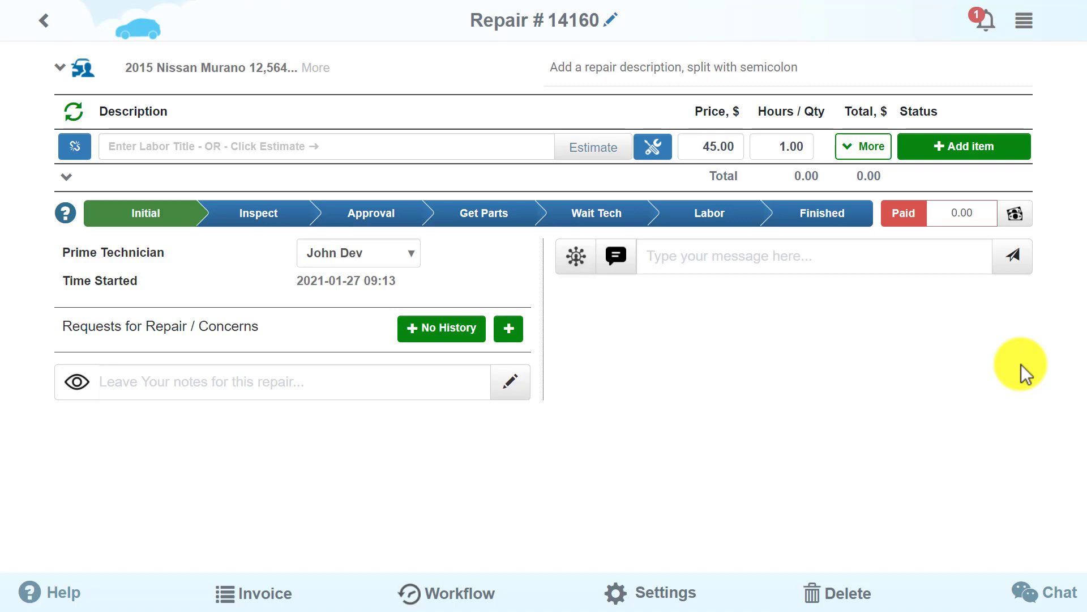
mouse_move(904, 213)
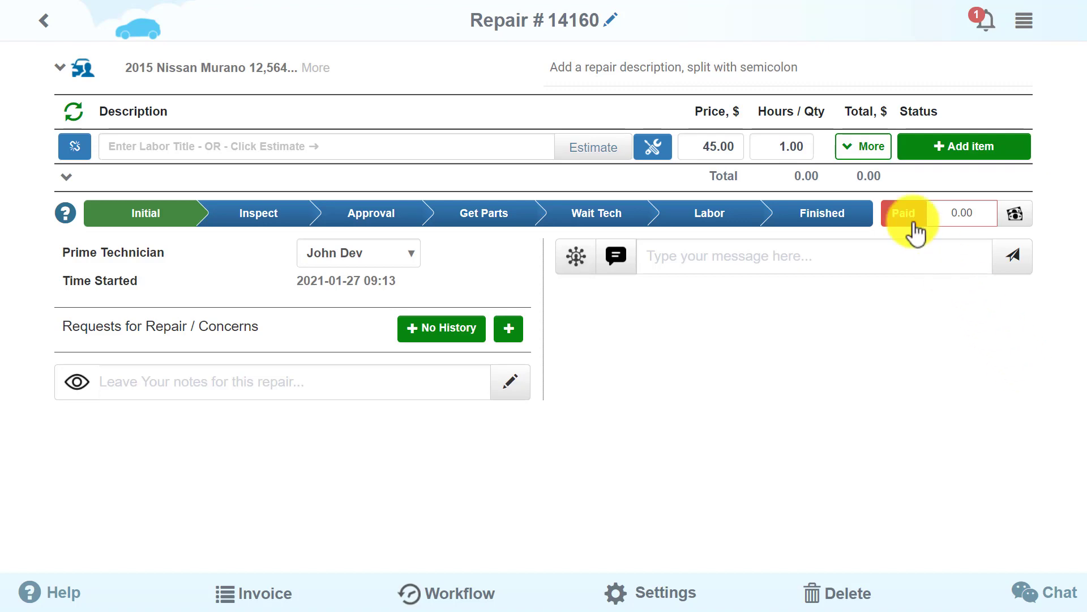
Step: Expand the item row's extra fields: notes, technician, tax, time factor and status
click(863, 146)
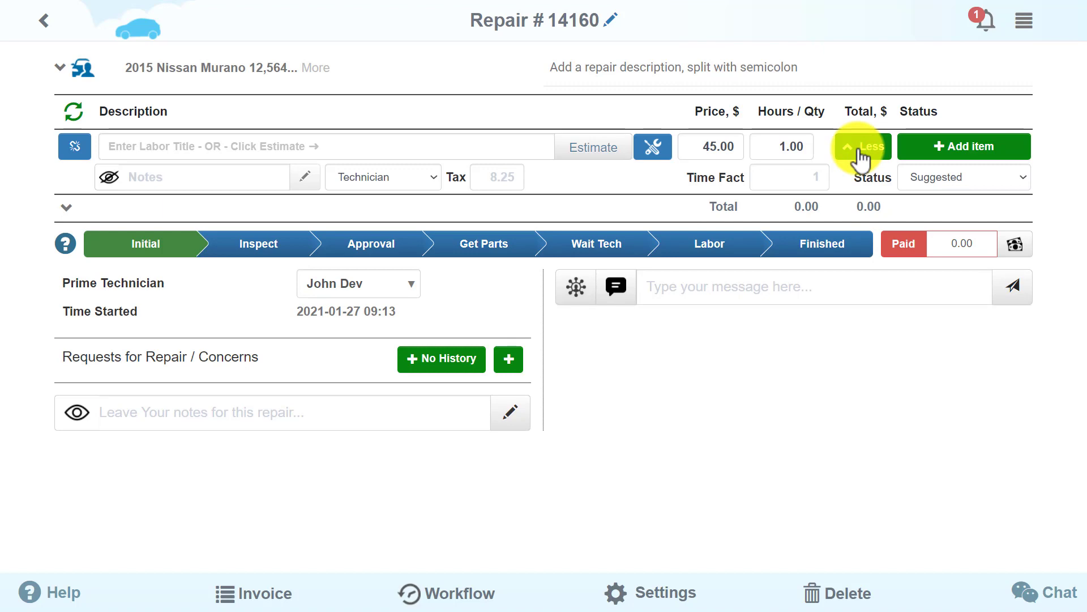
mouse_move(1006, 187)
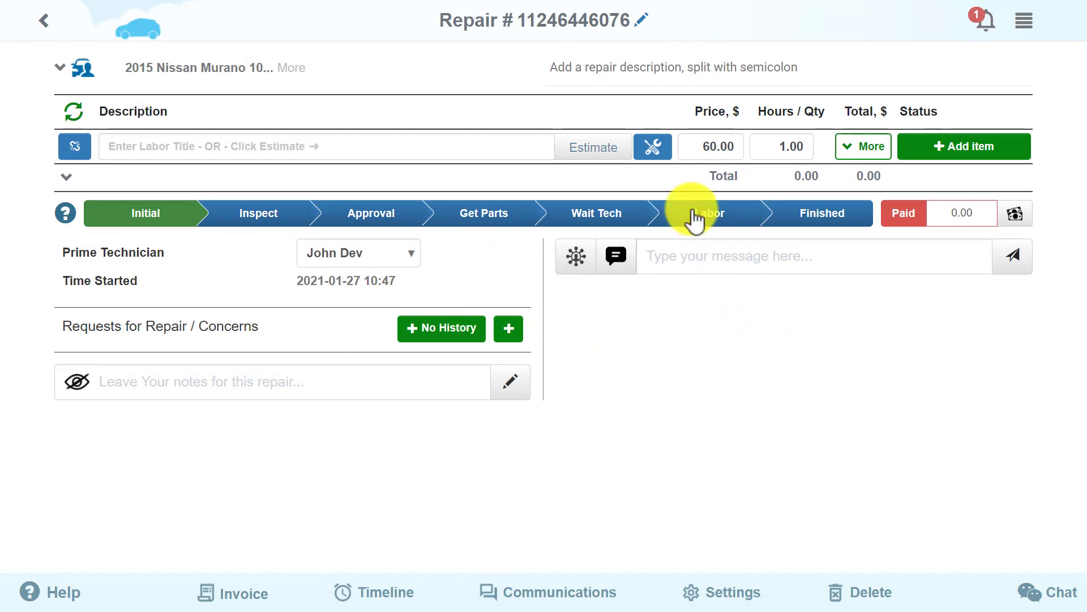
Step: Add a Diagnostics item using the Full INSP inspection template, then show its inspection options
click(653, 146)
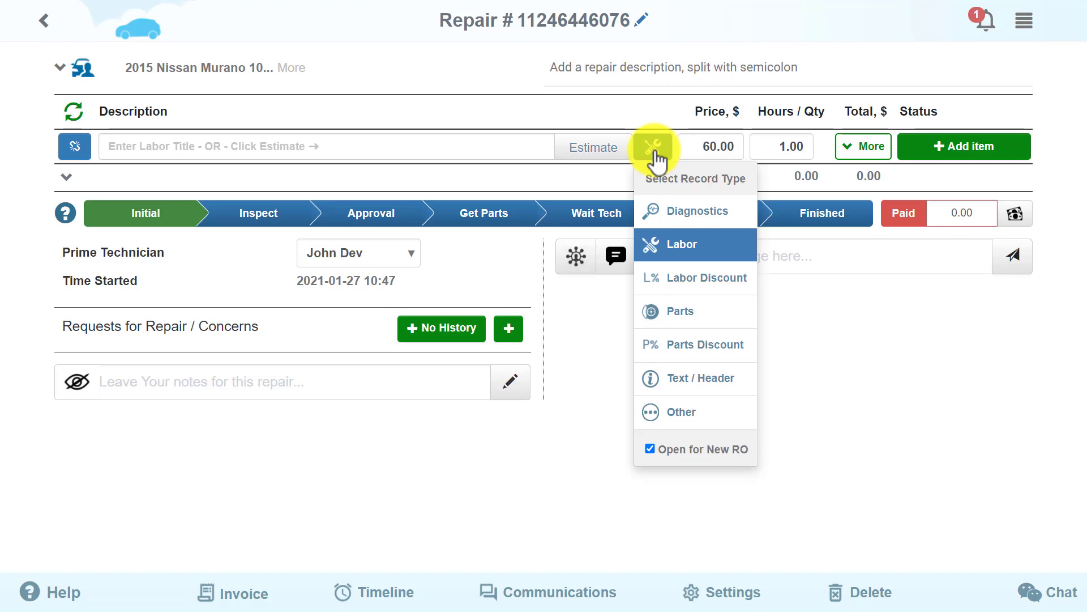
click(694, 211)
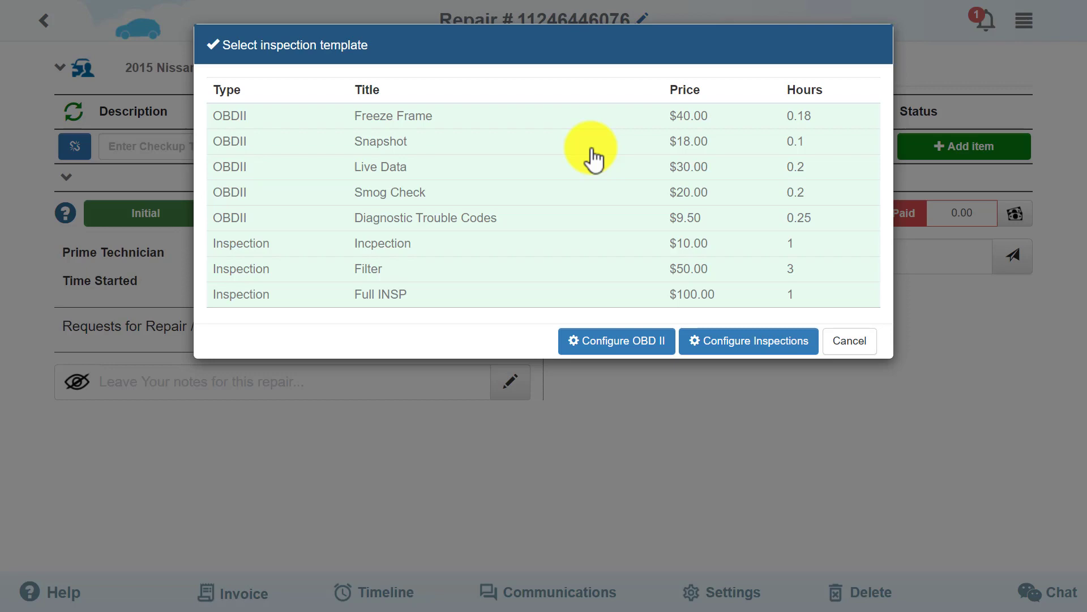
mouse_move(439, 304)
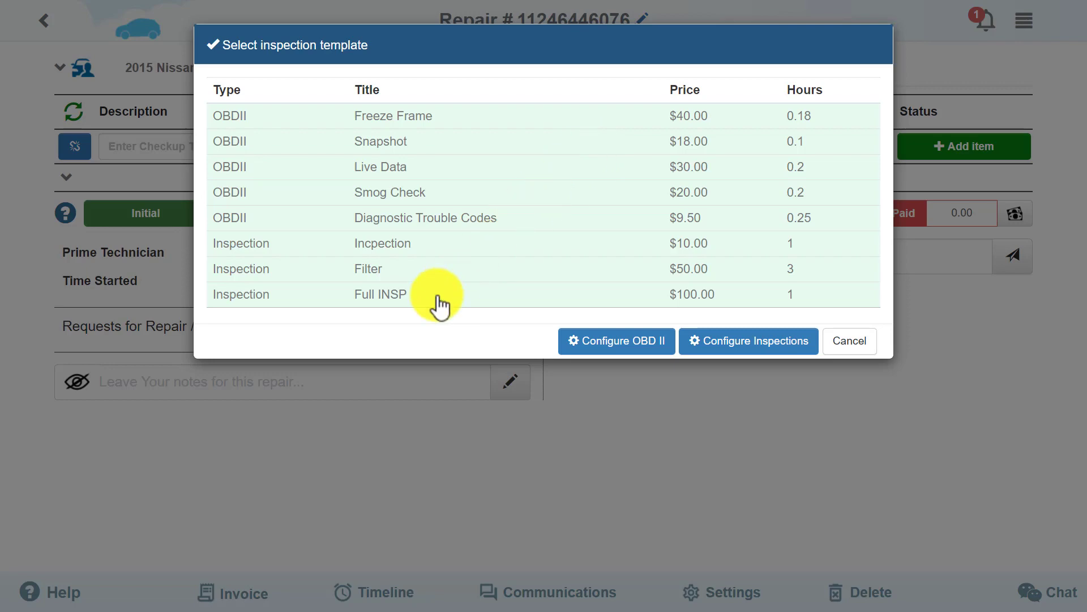
click(381, 294)
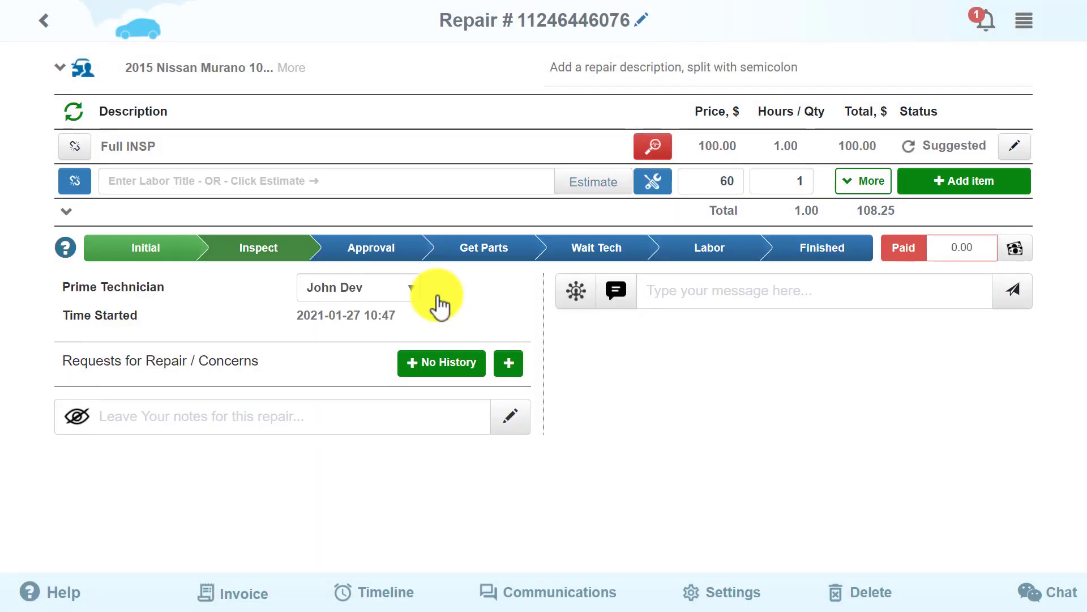
mouse_move(650, 146)
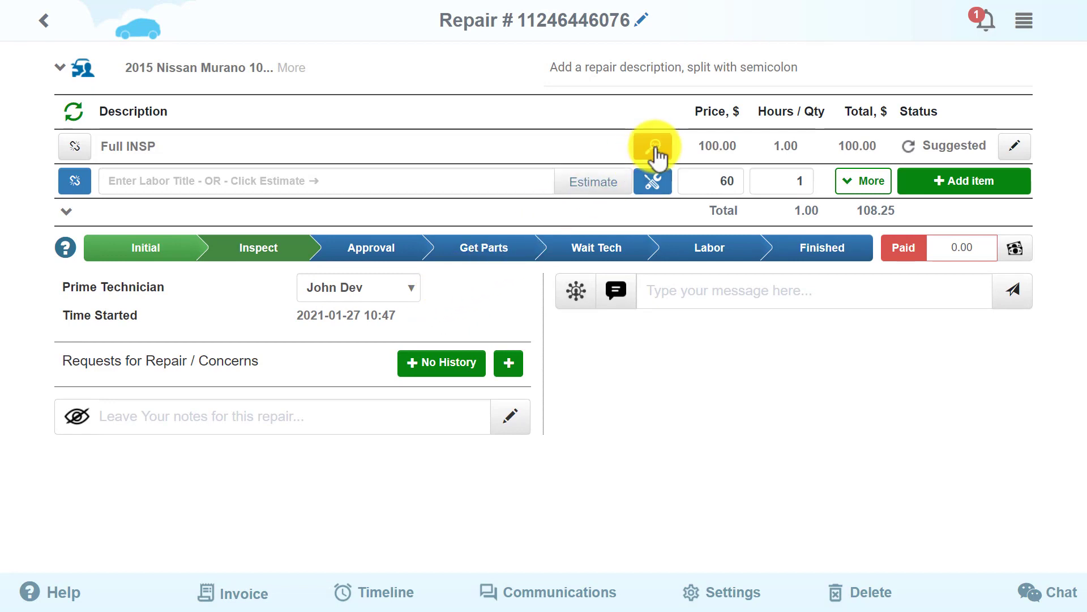
click(652, 146)
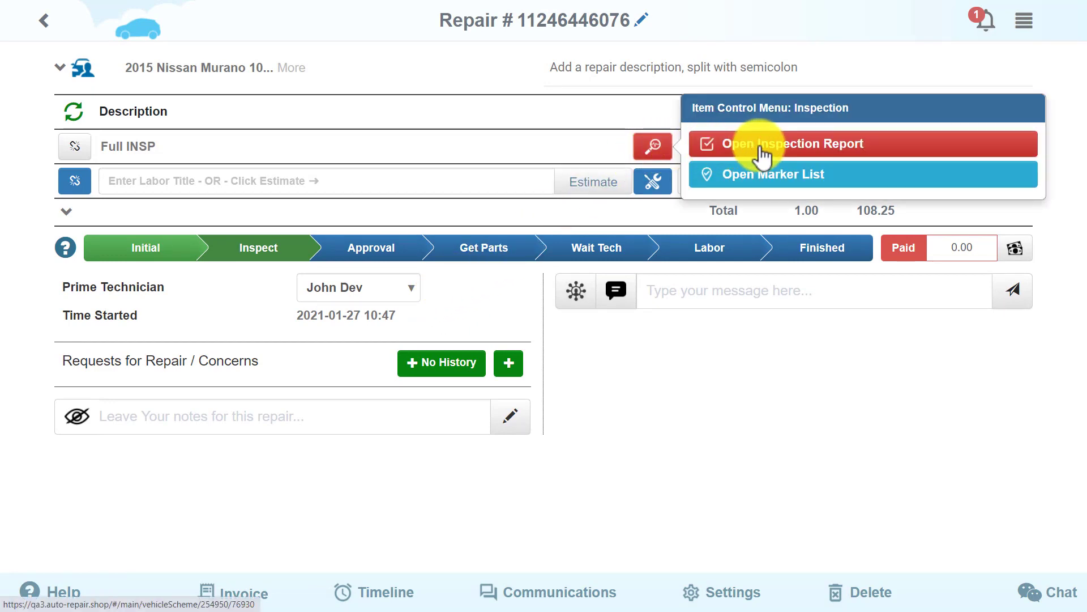
Step: Mark the checked interior and underhood items good in the Full INSP report and save it
click(797, 144)
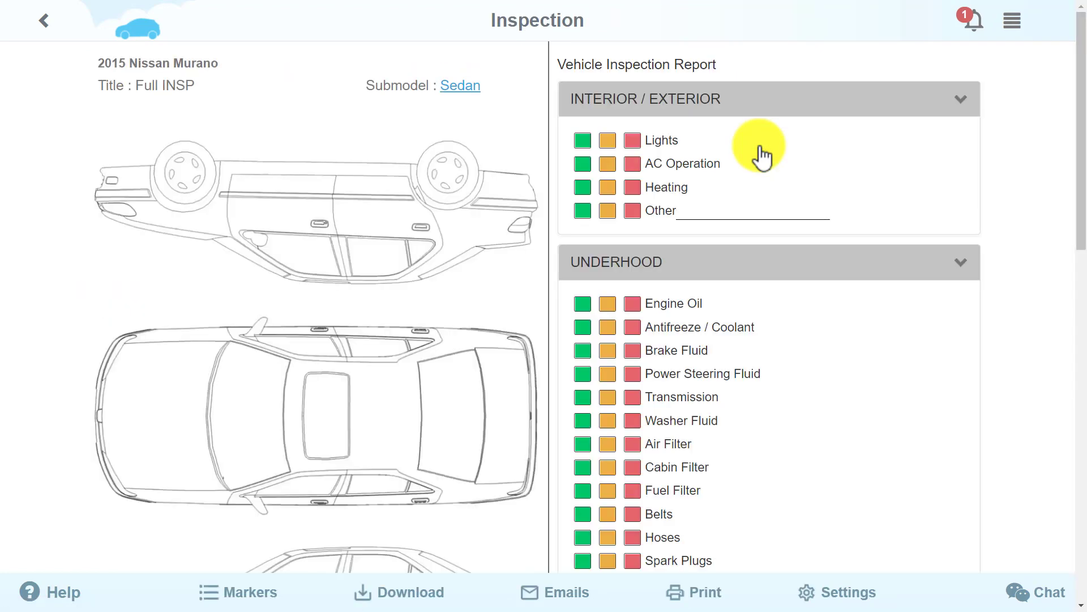
mouse_move(756, 151)
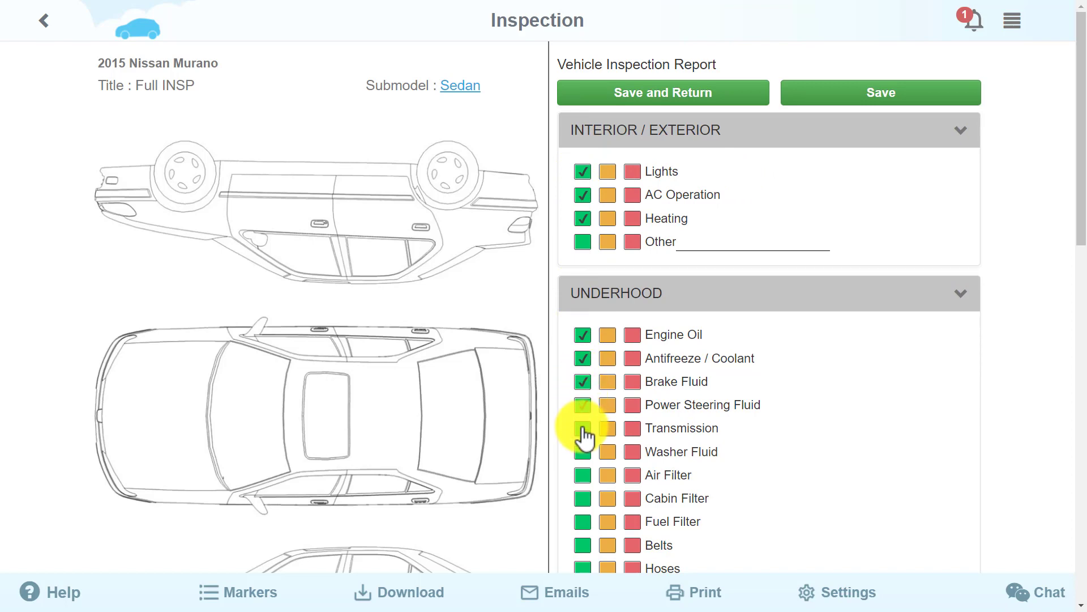
click(583, 429)
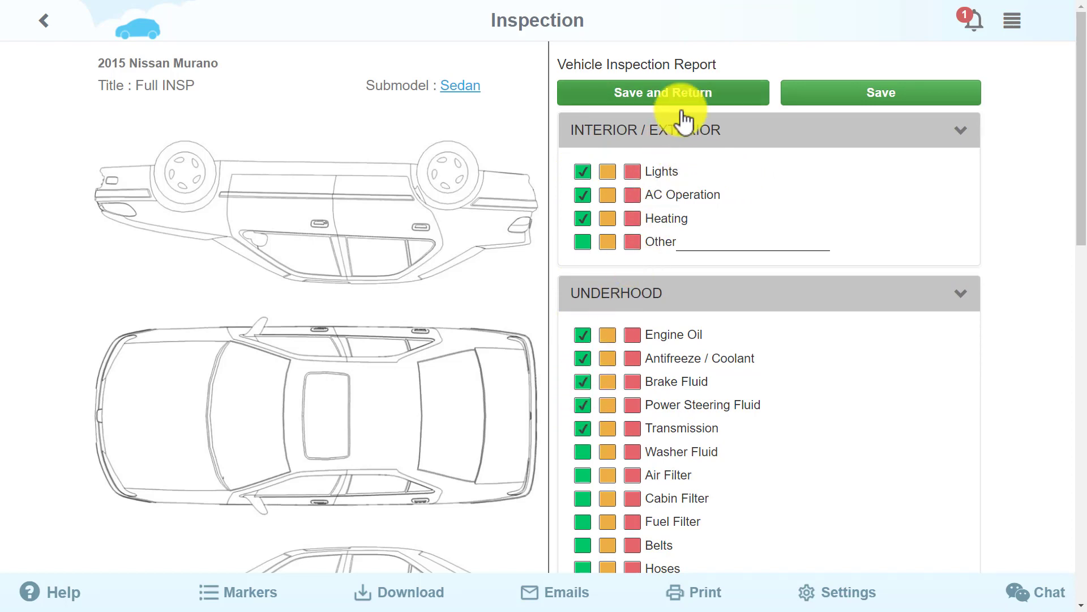
click(663, 91)
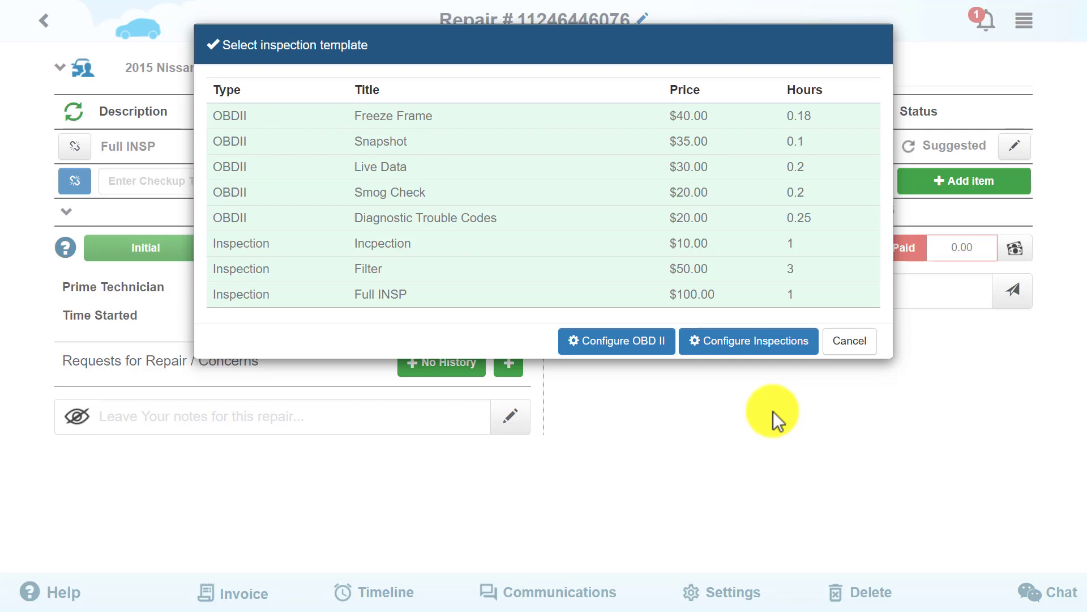
click(617, 341)
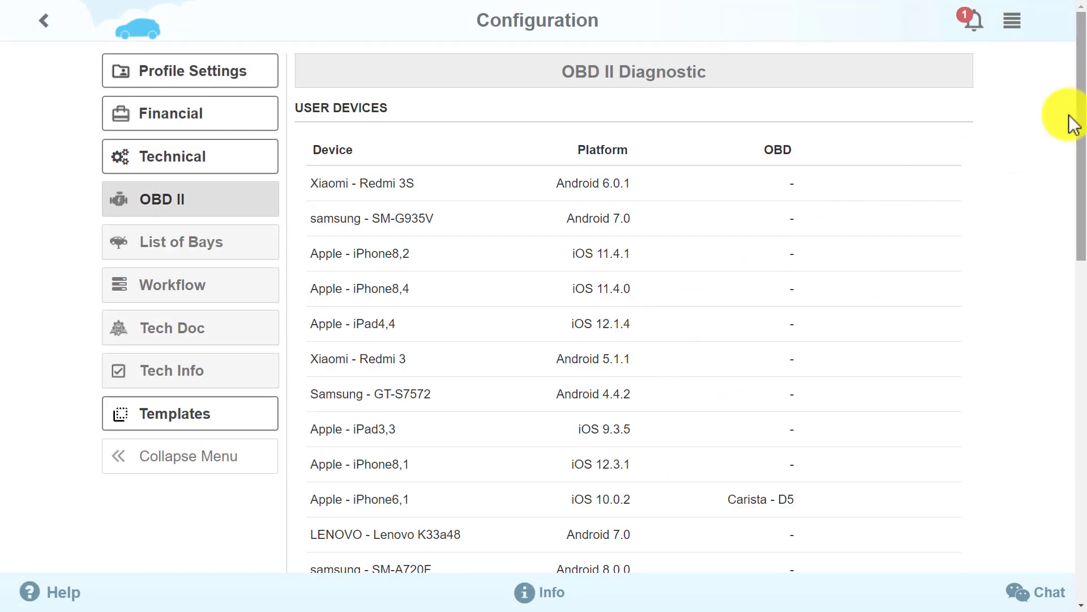
scroll(down, 3)
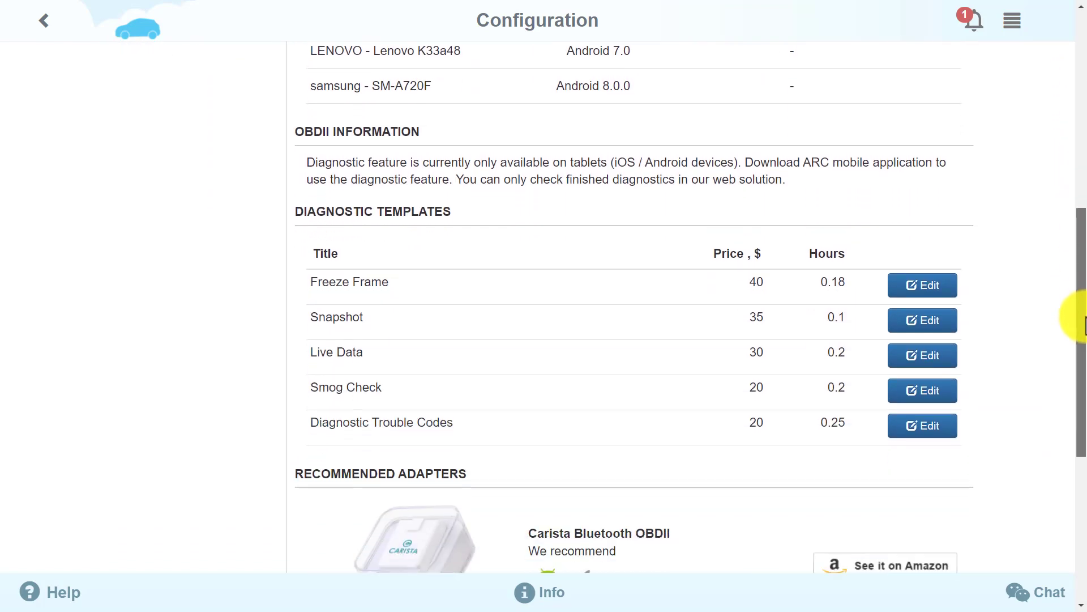
scroll(down, 3)
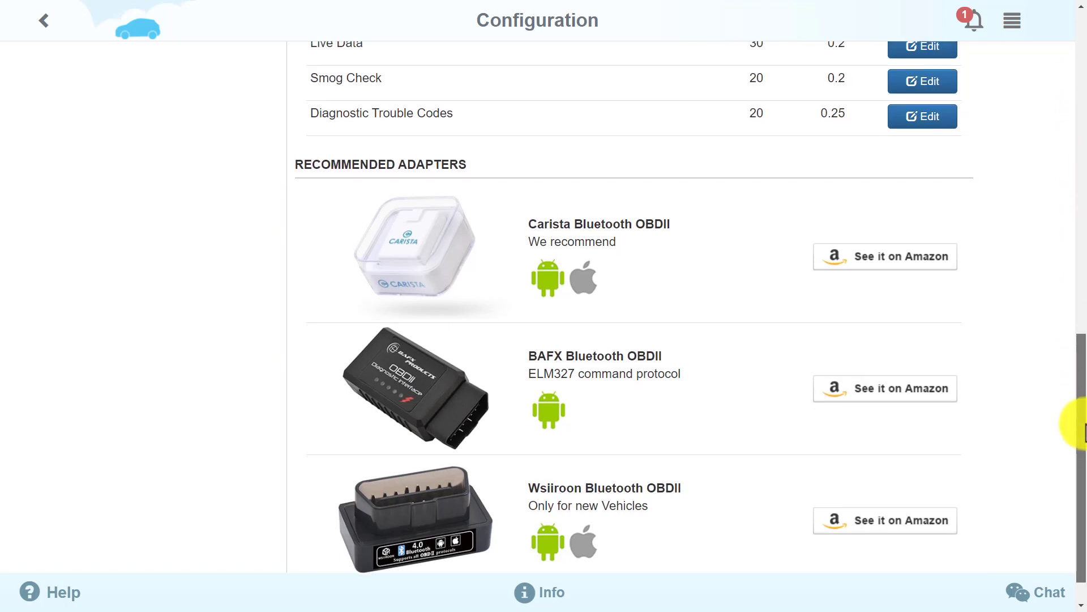
scroll(up, 3)
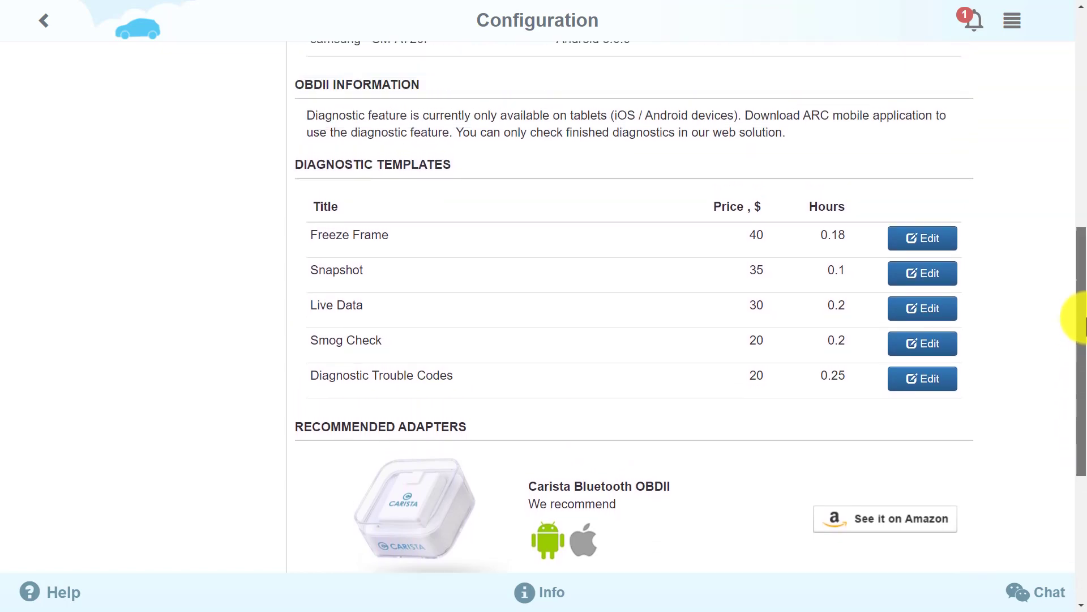
scroll(up, 3)
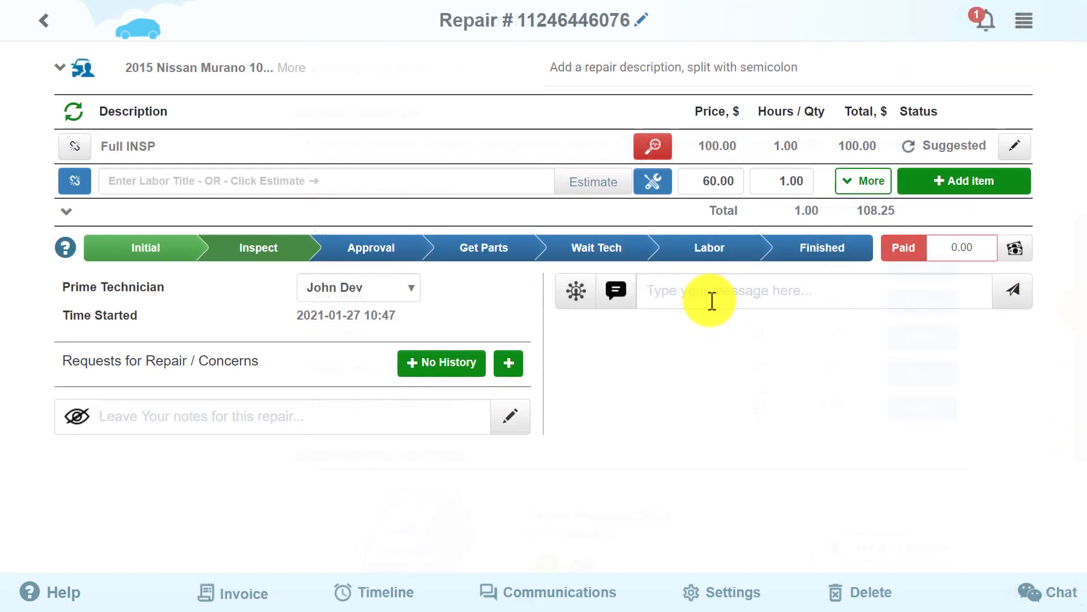
mouse_move(691, 248)
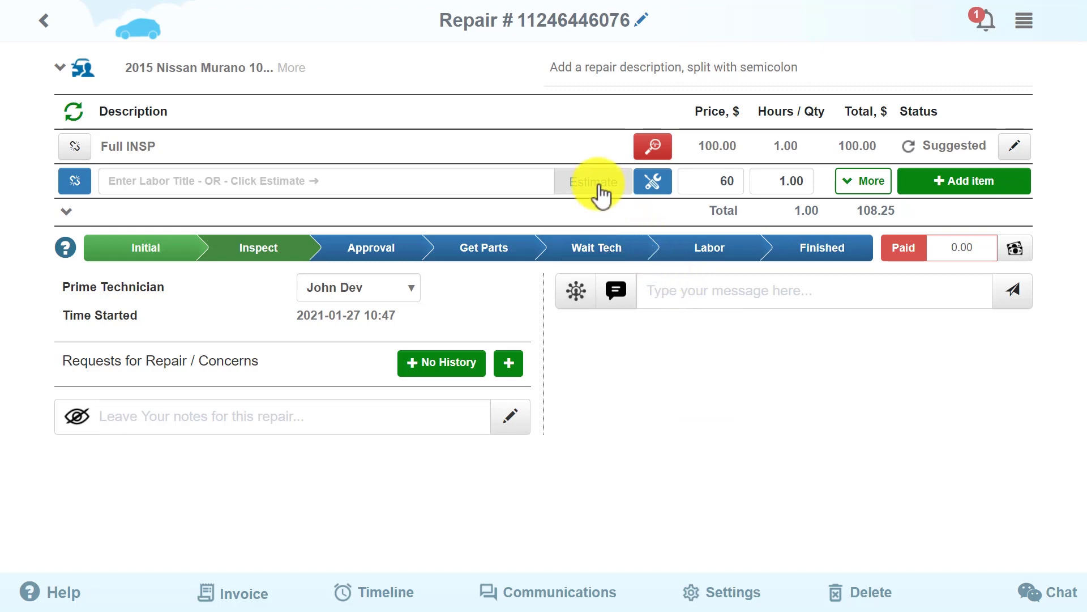
Step: Show the 2015 Murano labor estimates and the ABS System Diagnose job at 1.17 hours
click(592, 182)
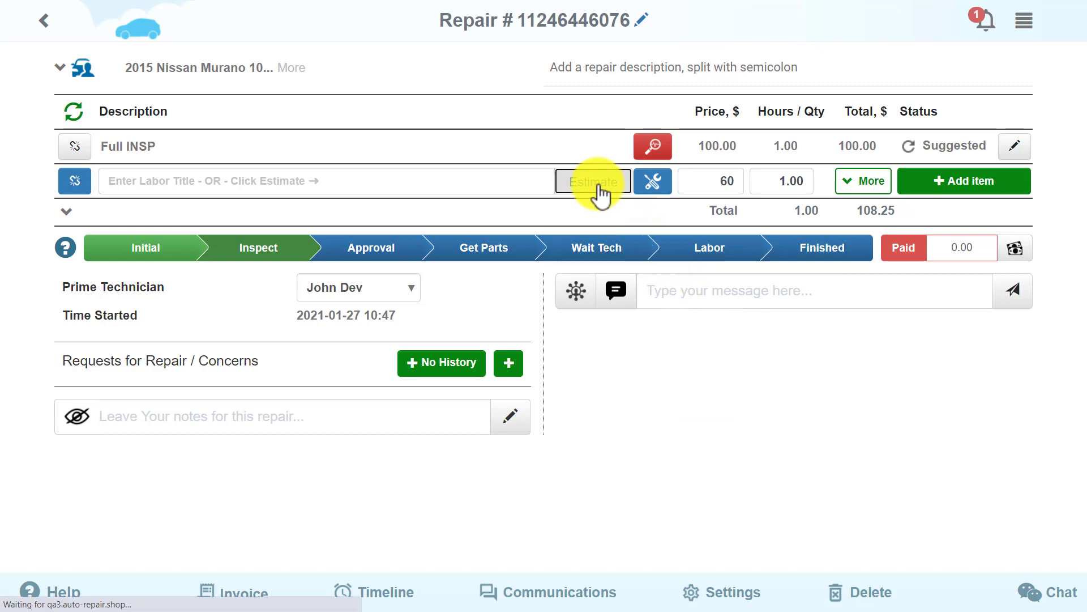
click(591, 181)
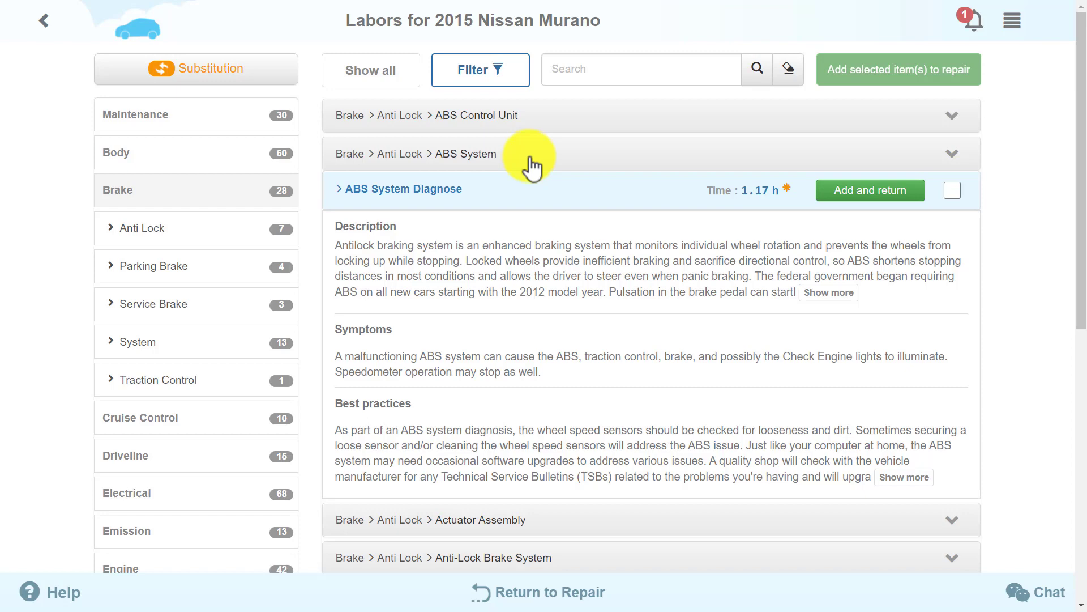
click(641, 69)
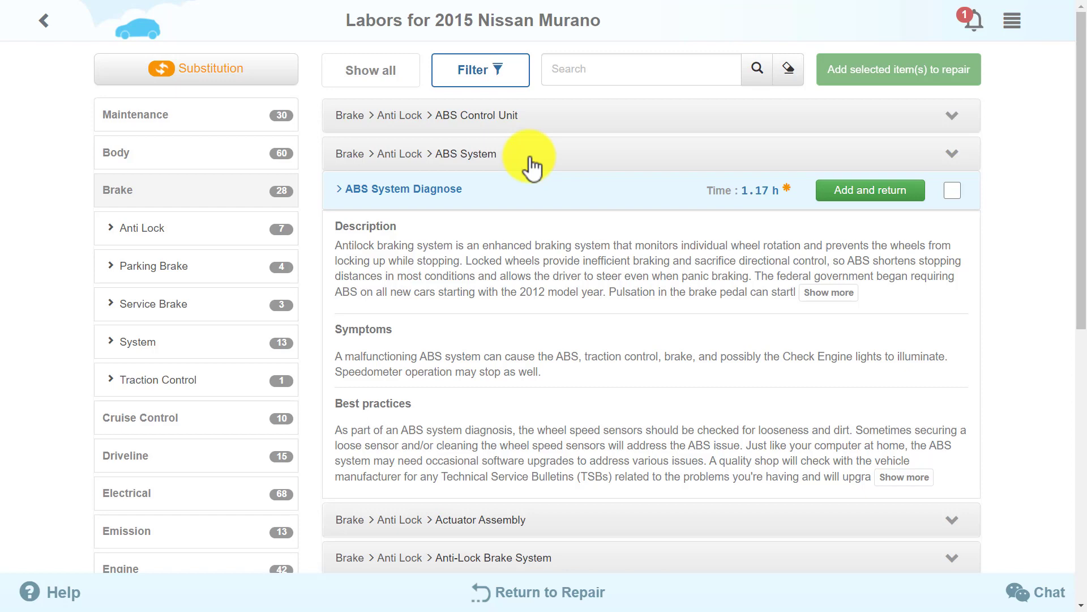
mouse_move(520, 163)
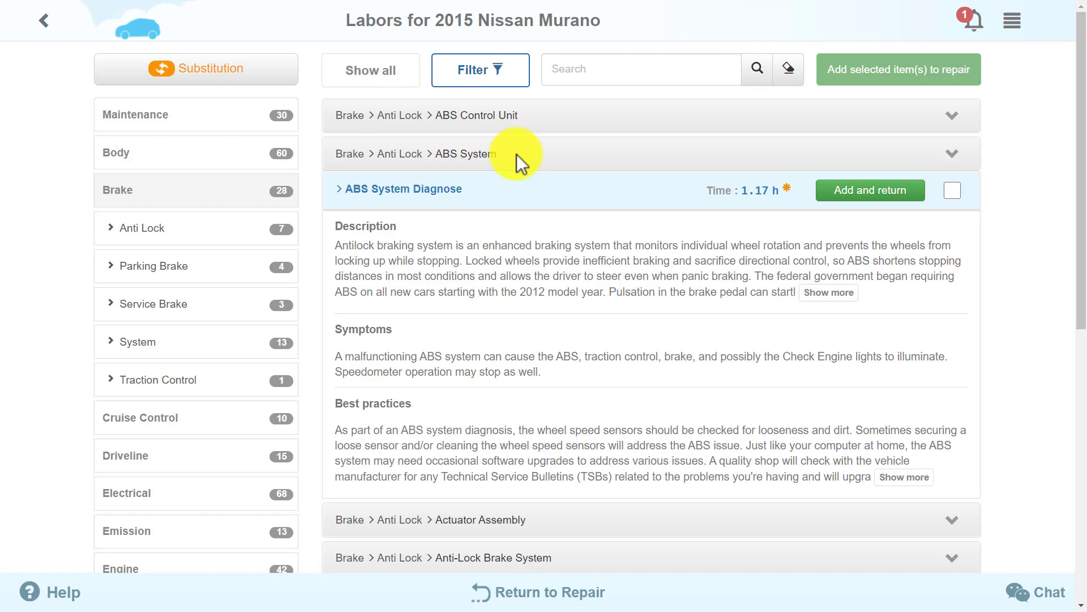
mouse_move(525, 161)
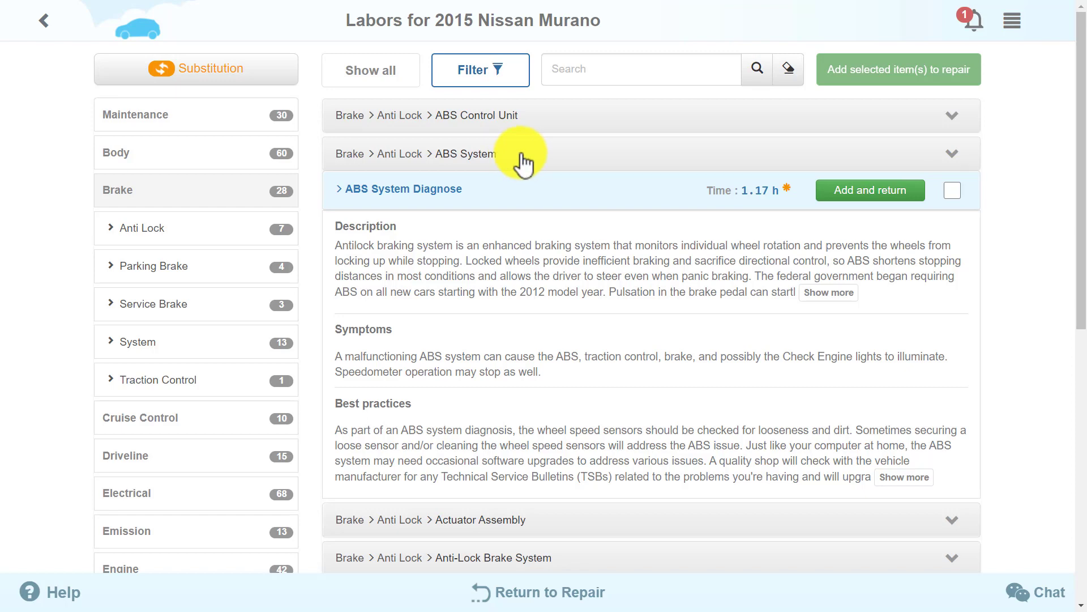
Step: View the Labor Estimate tuning settings under Configuration > Financial, then return to the dashboard
click(1012, 20)
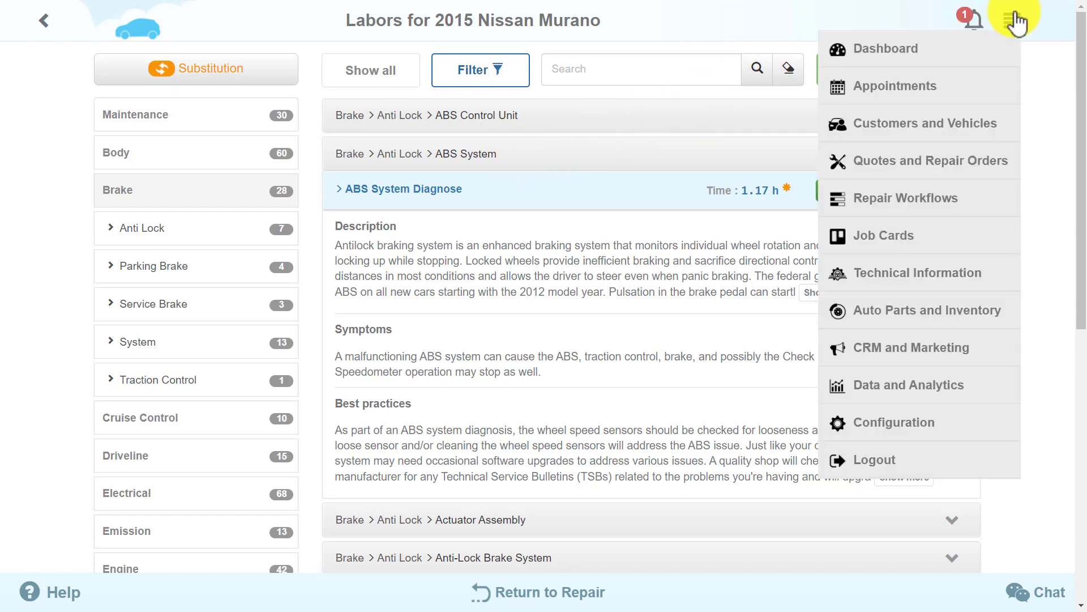
click(895, 421)
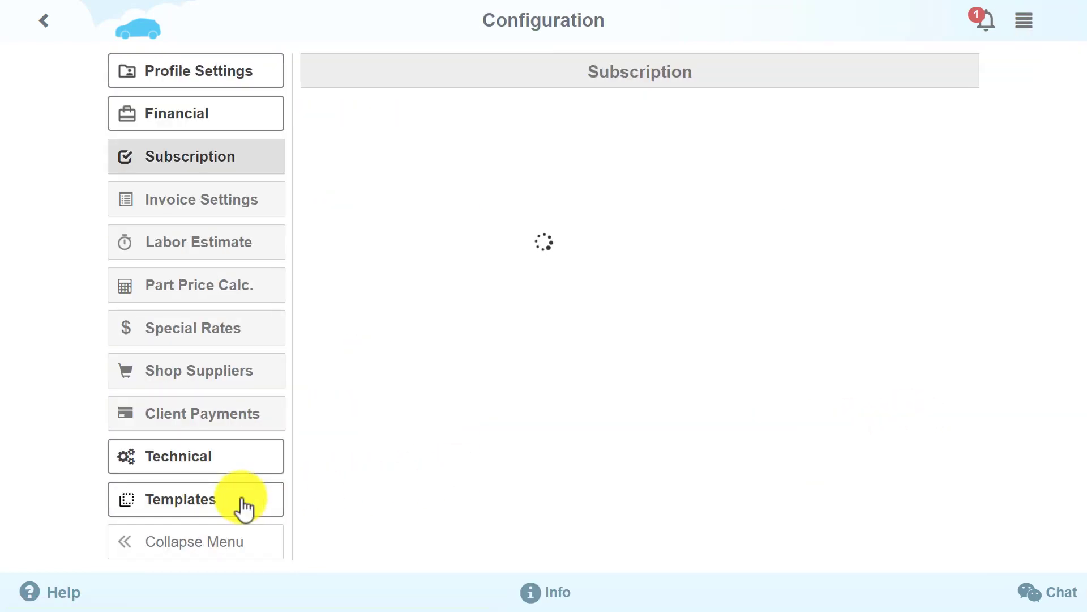
click(196, 242)
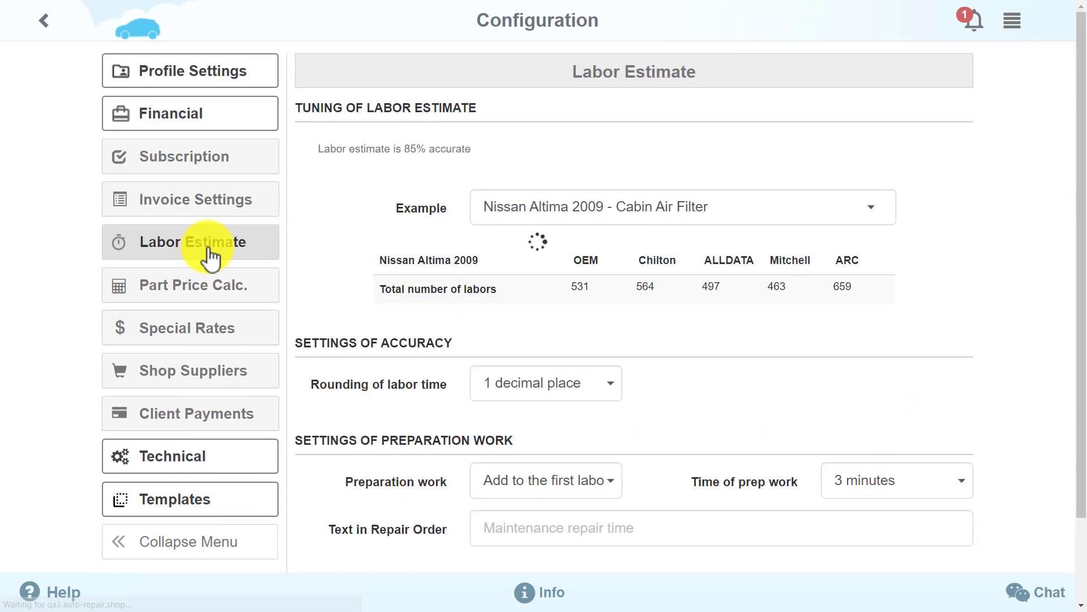
click(199, 242)
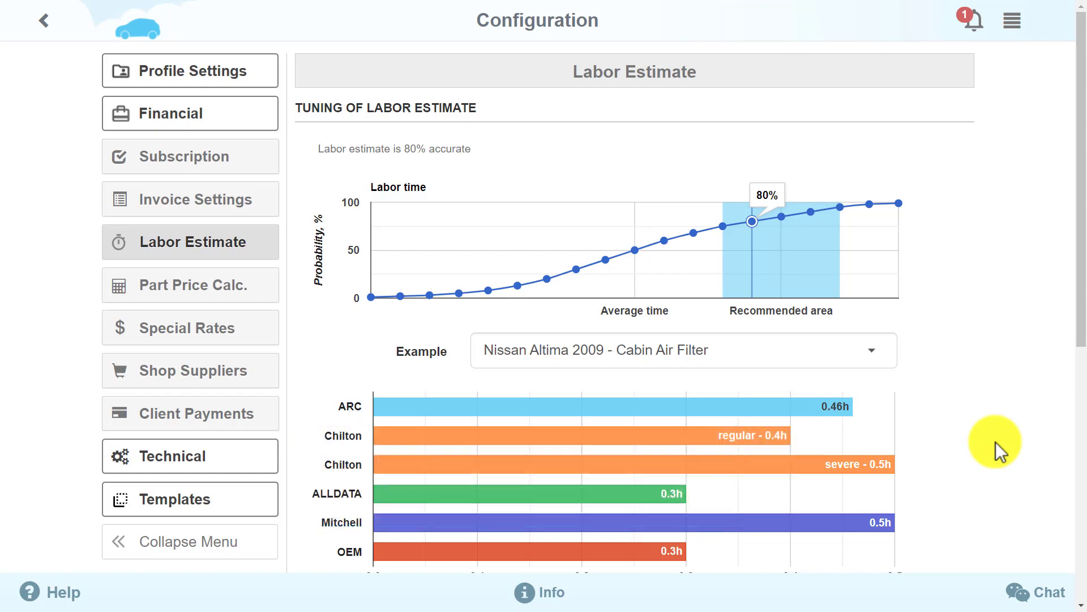
click(41, 19)
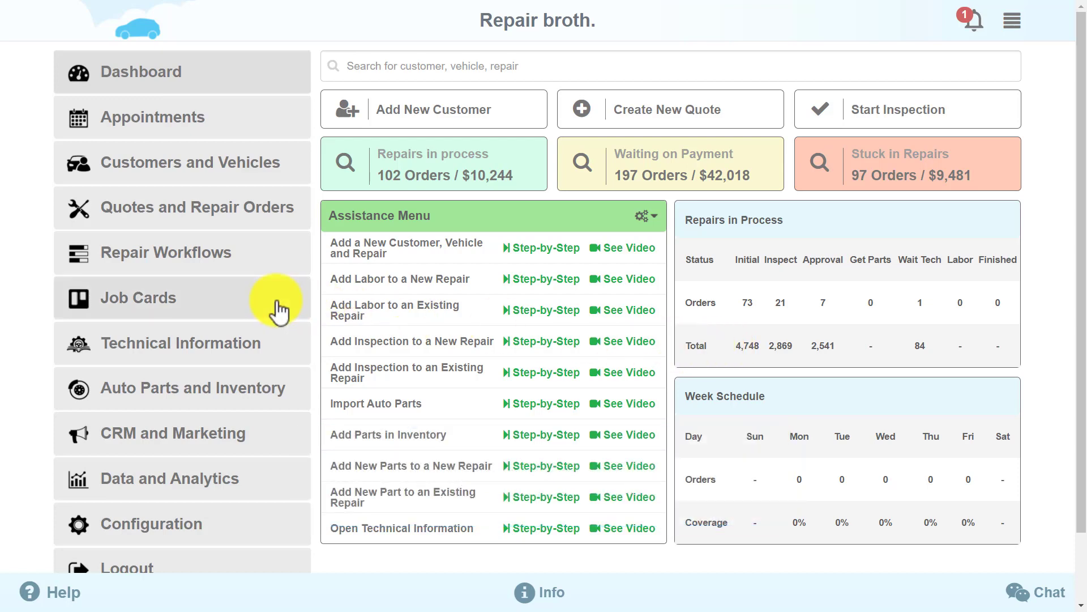
Step: Move a job card into Get Parts on the job board, approving all suggested items
click(138, 298)
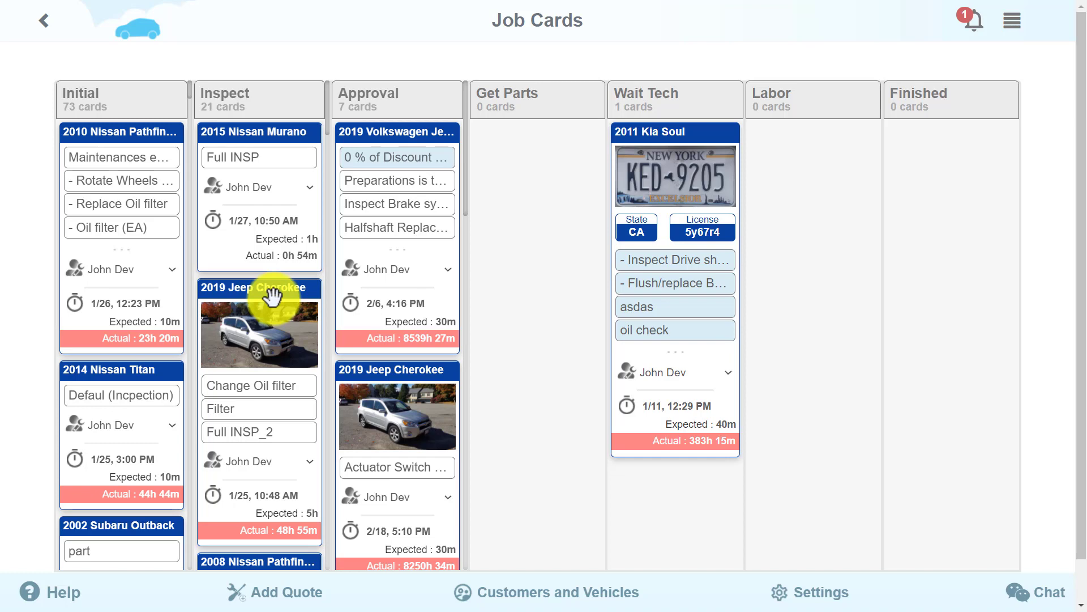
mouse_move(389, 247)
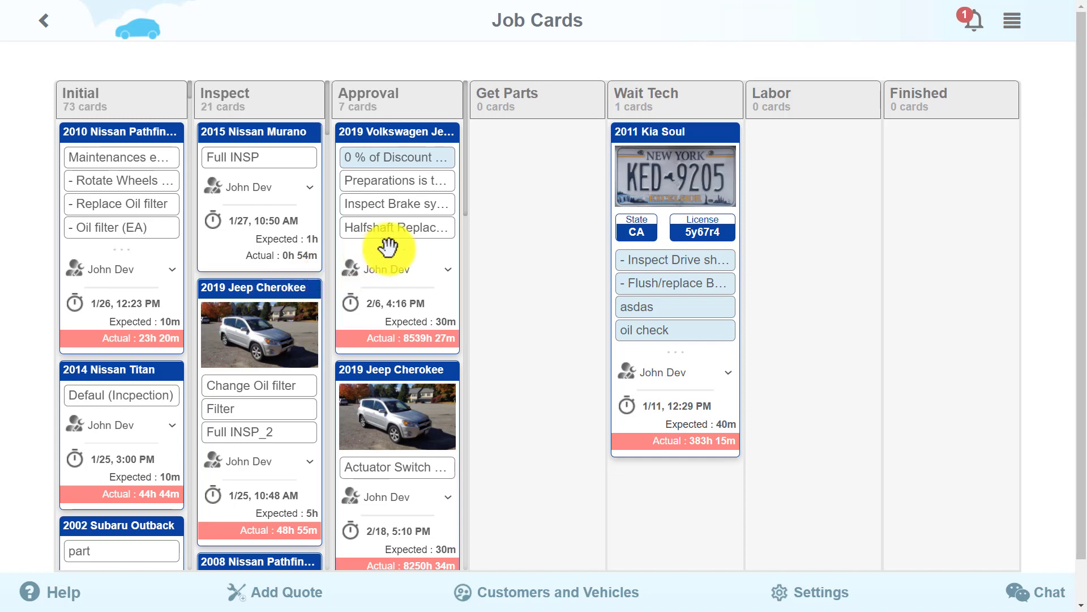
mouse_move(513, 246)
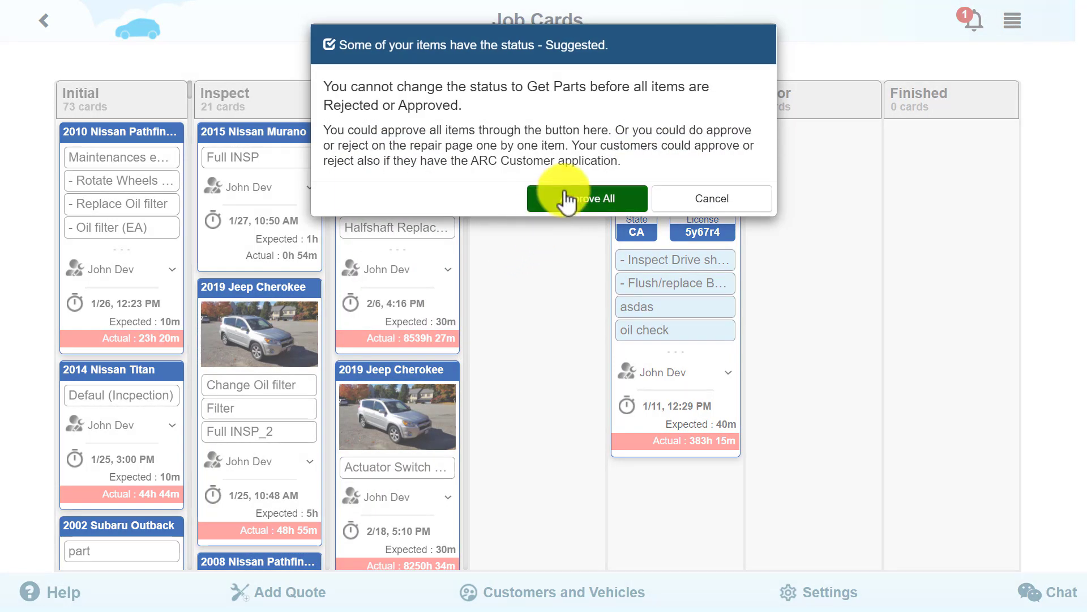
click(587, 198)
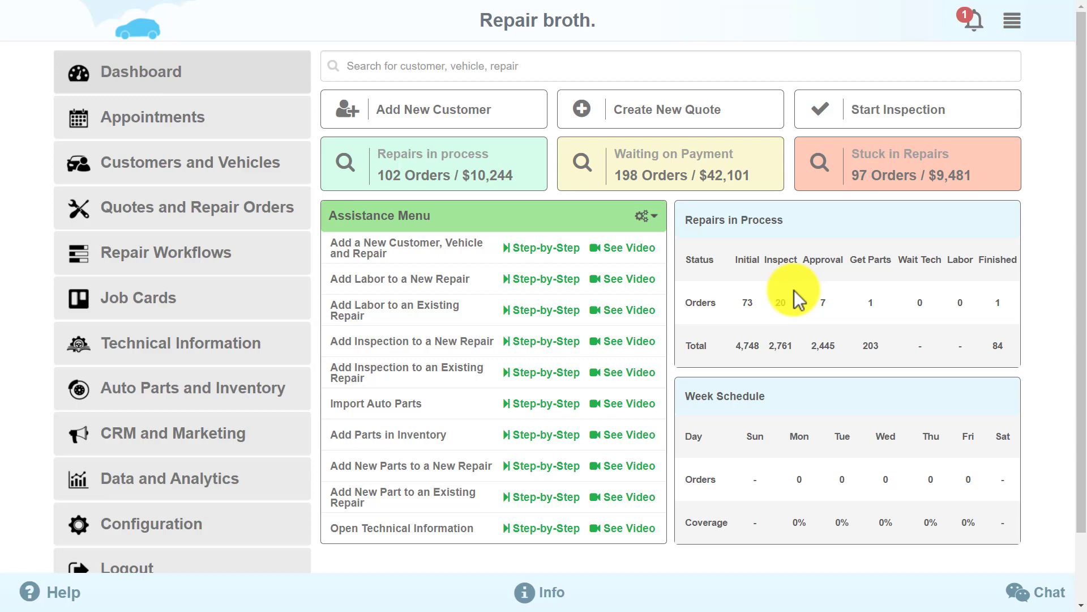
Step: Go to Shop Suppliers under Configuration > Financial
click(150, 523)
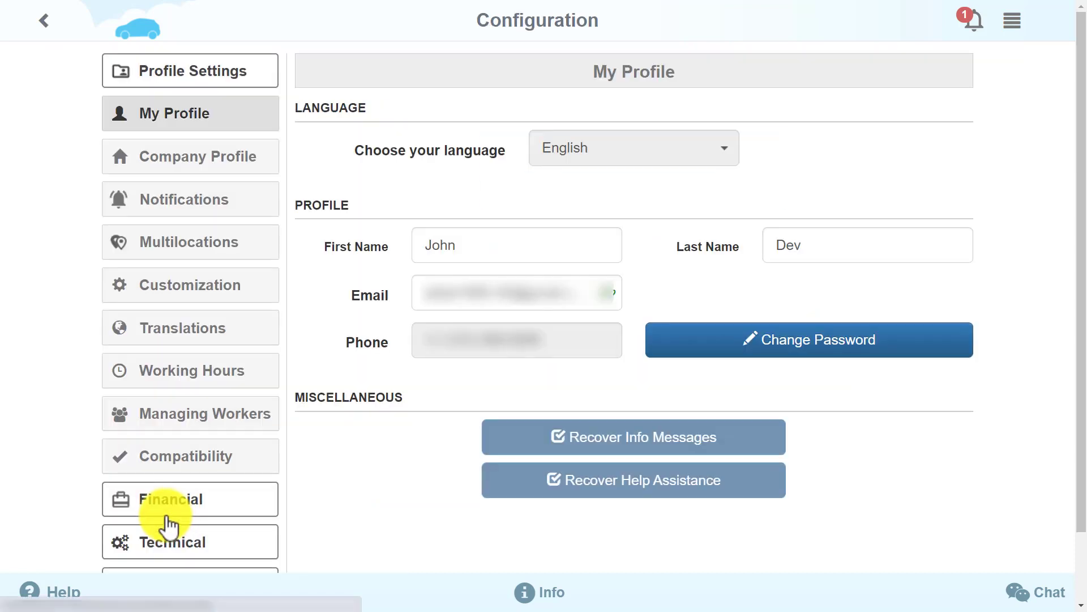
click(172, 499)
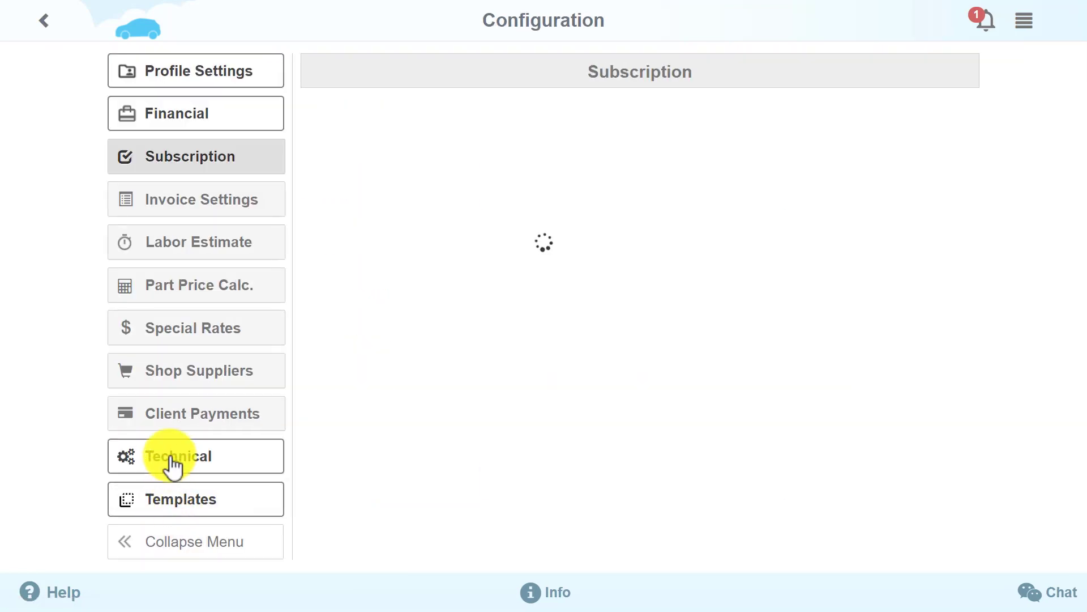
click(196, 369)
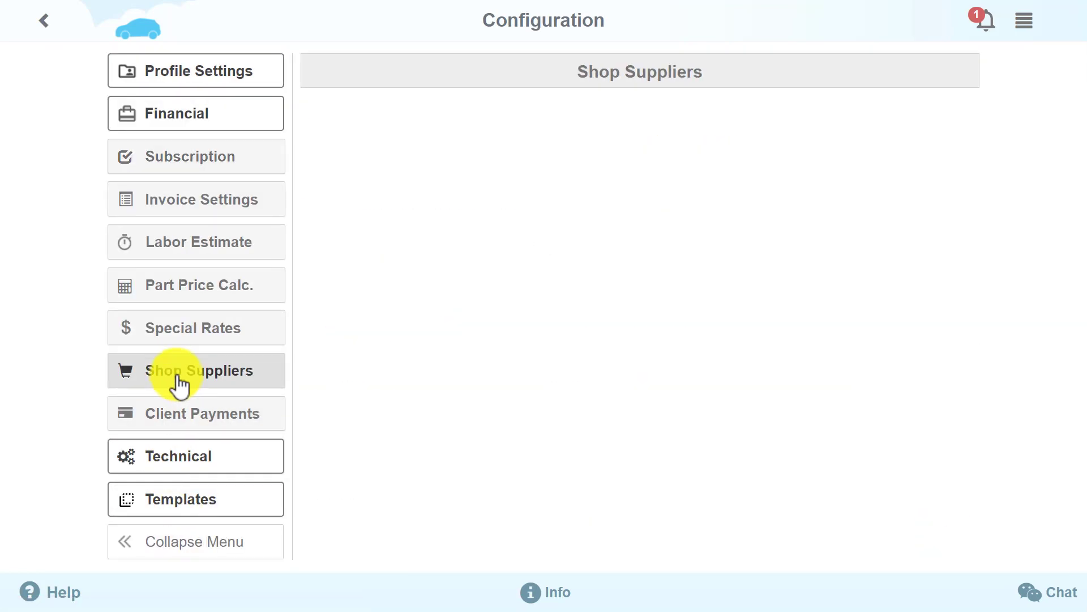
click(196, 369)
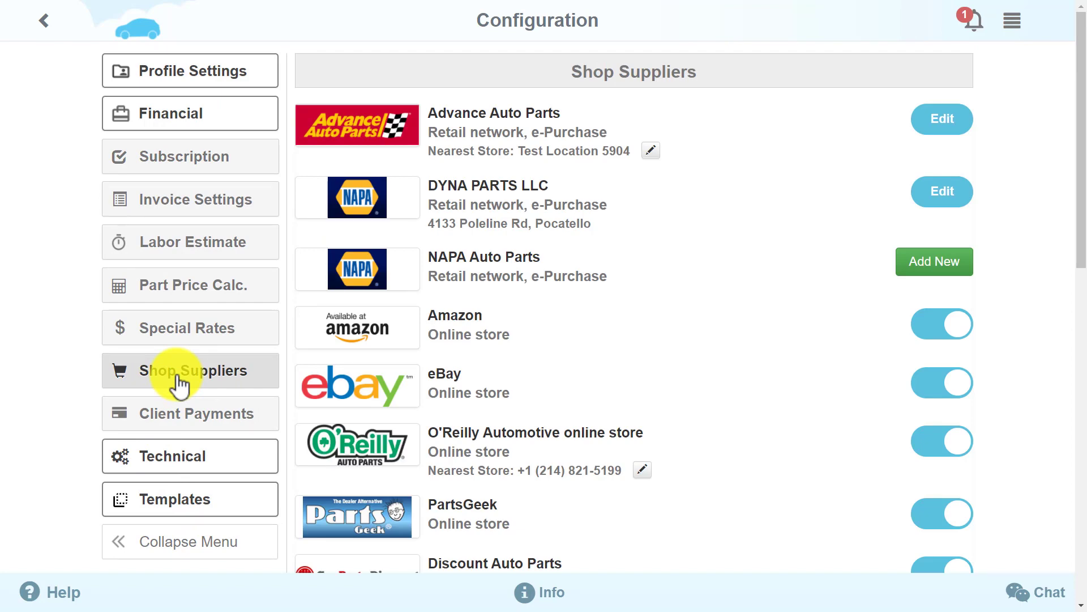
Step: Browse the list of connected parts stores and online retailers, then return to the Murano repair
scroll(down, 3)
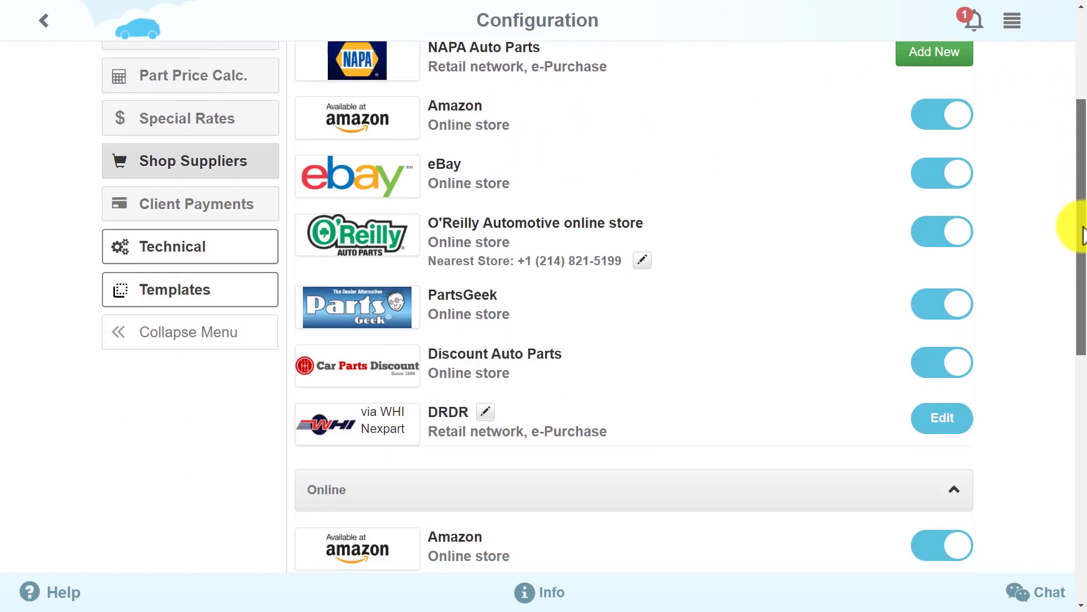
scroll(down, 3)
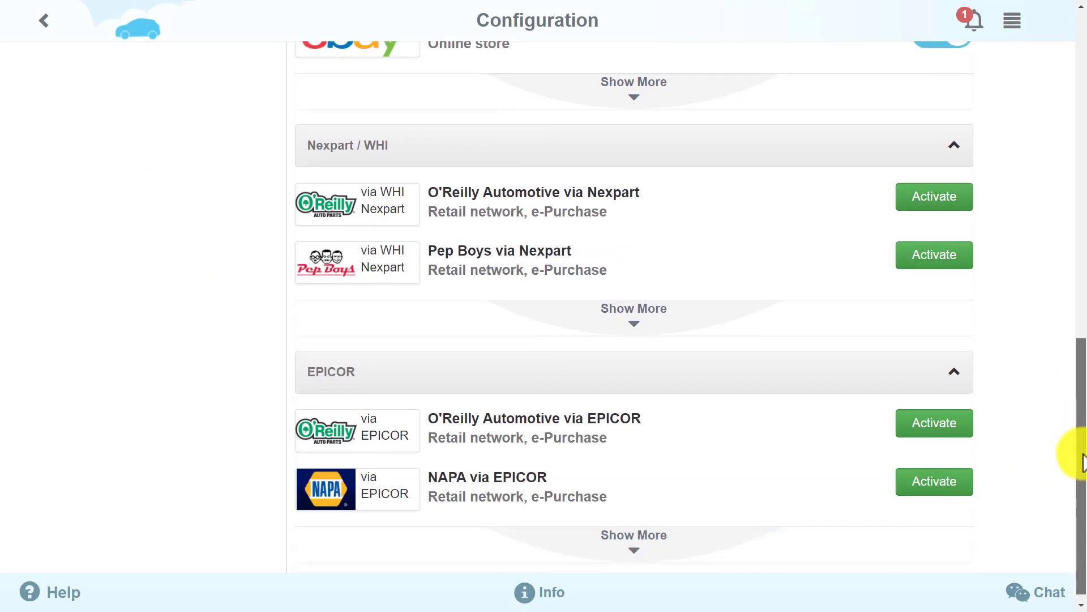
scroll(up, 3)
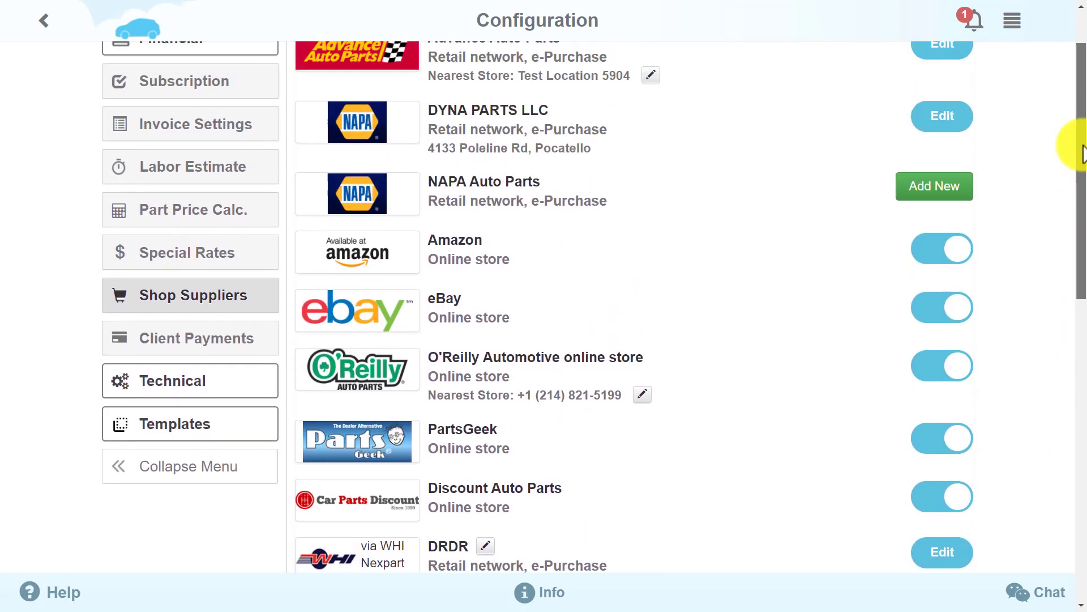
scroll(up, 3)
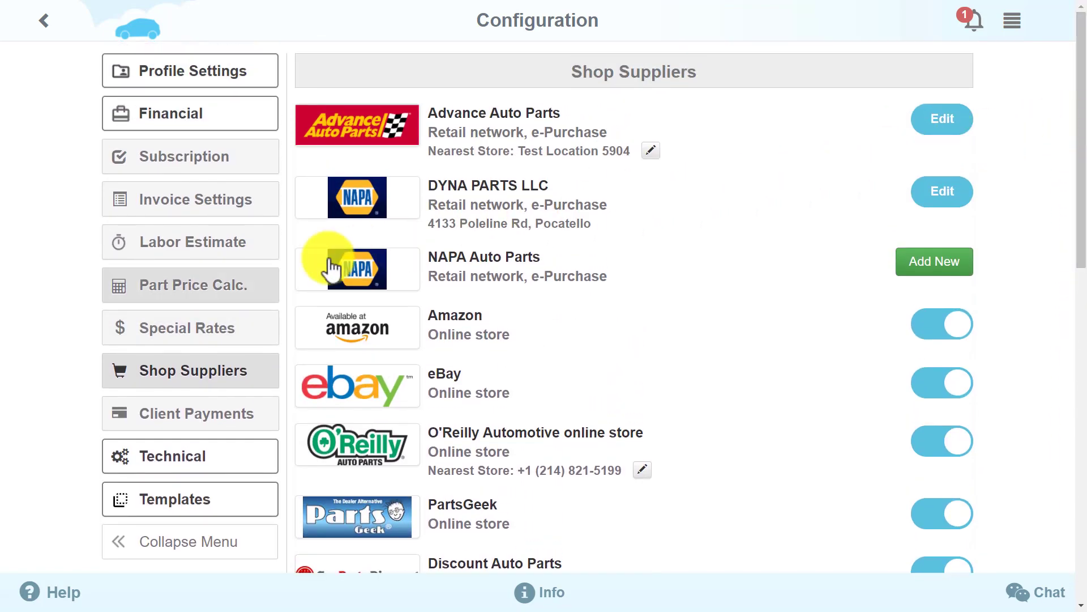
click(190, 284)
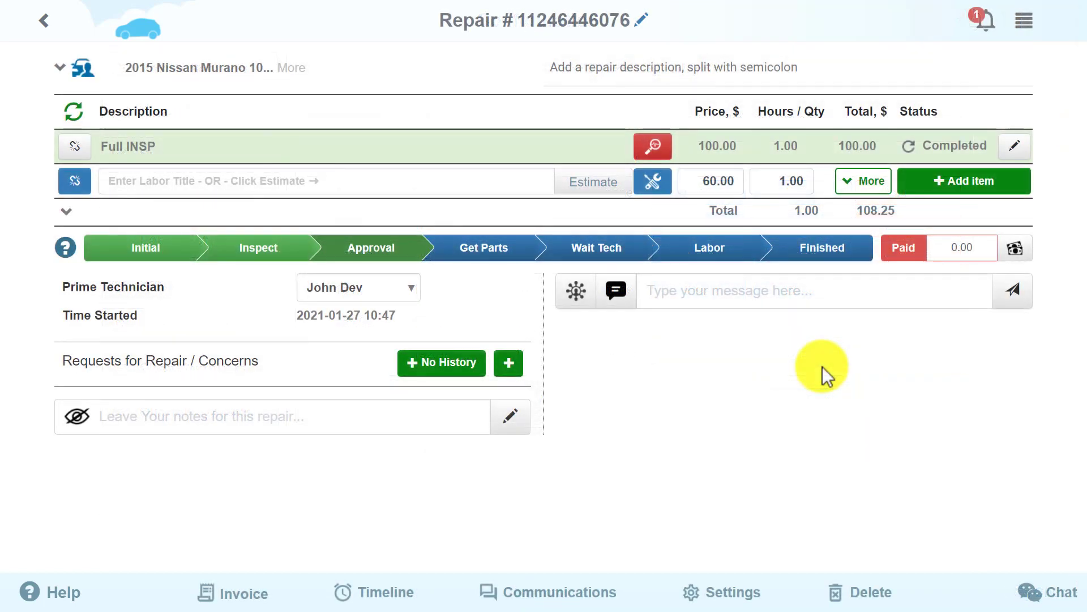
mouse_move(704, 239)
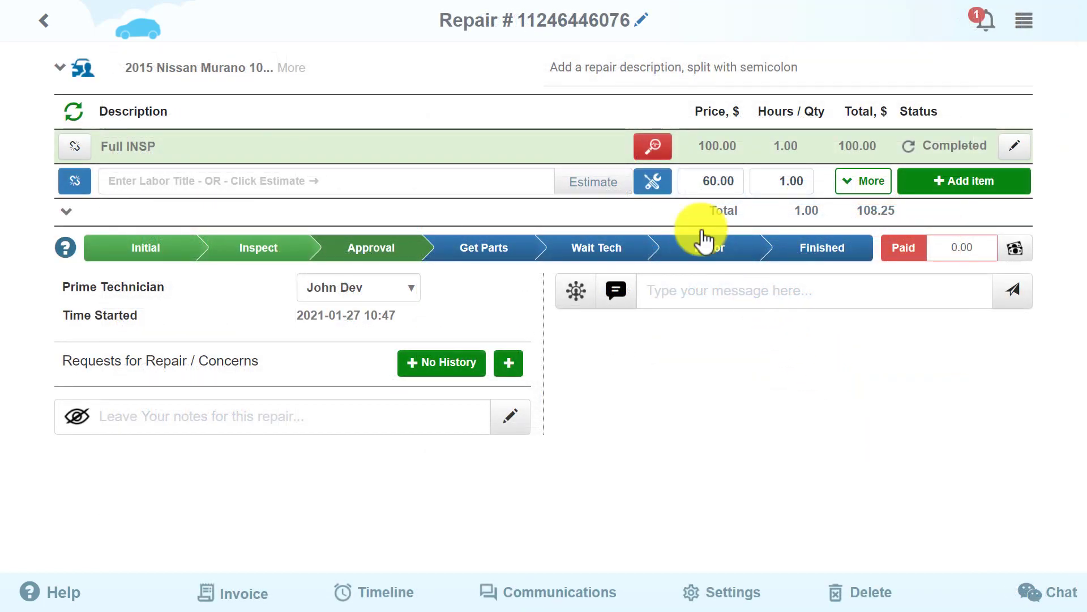
Step: Add a Parts line and search suppliers for 'water' pump parts for the Murano
click(652, 181)
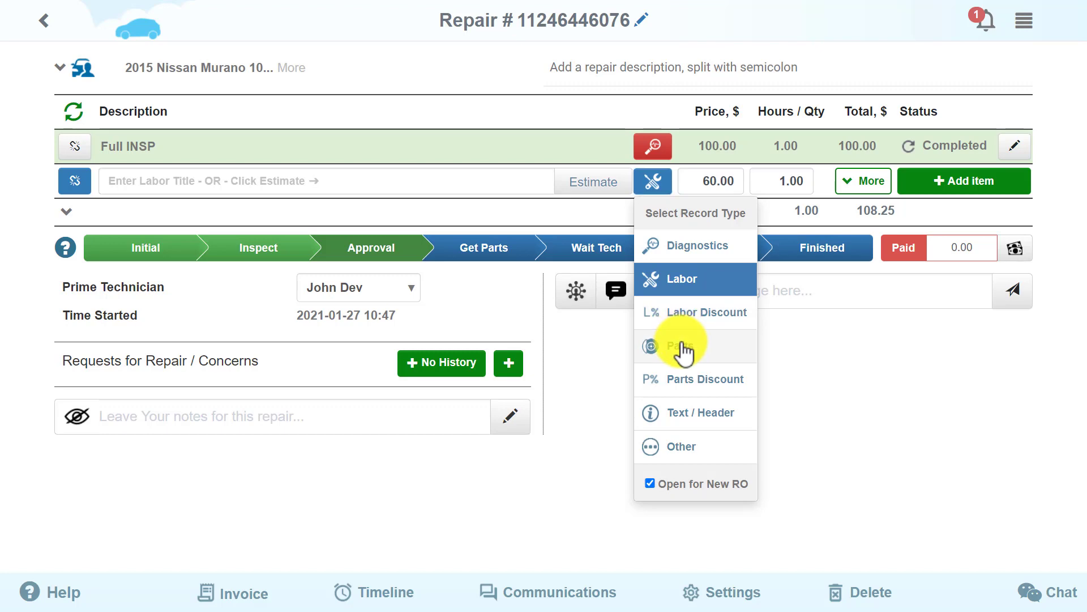
click(679, 344)
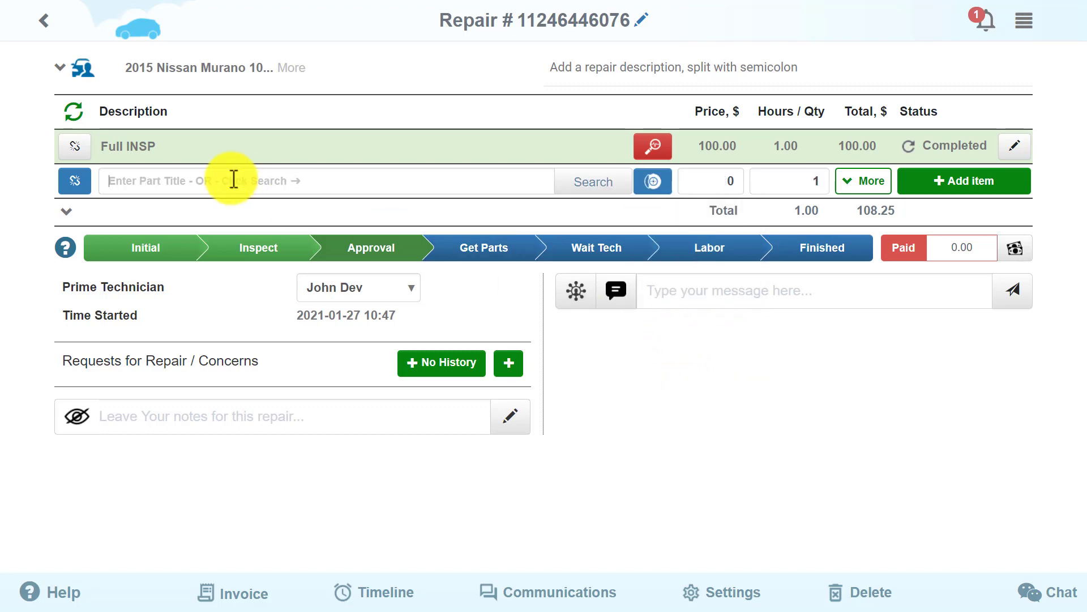
text(water)
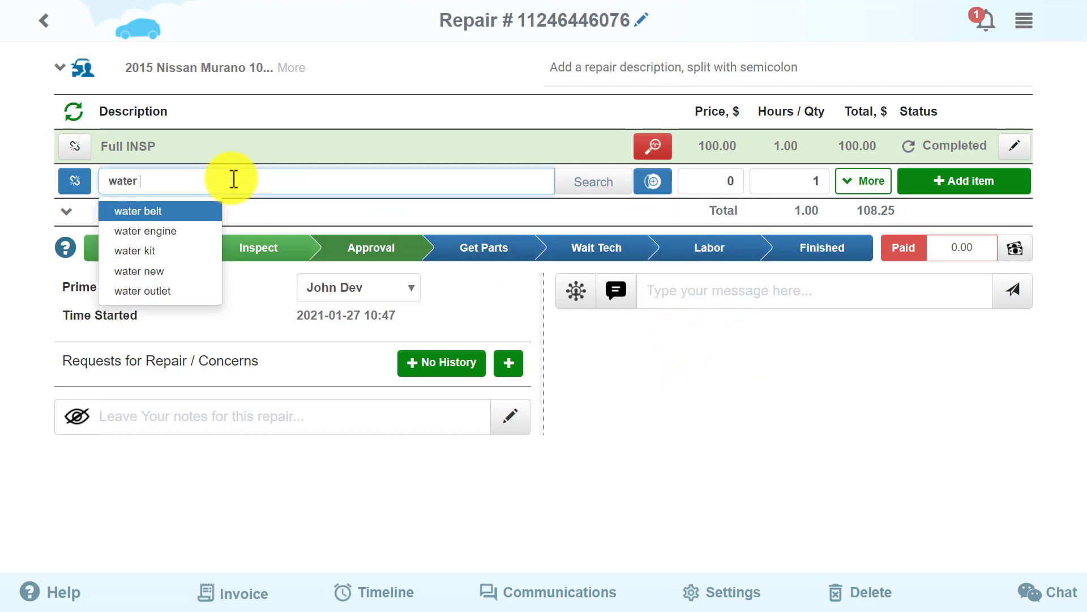
click(651, 146)
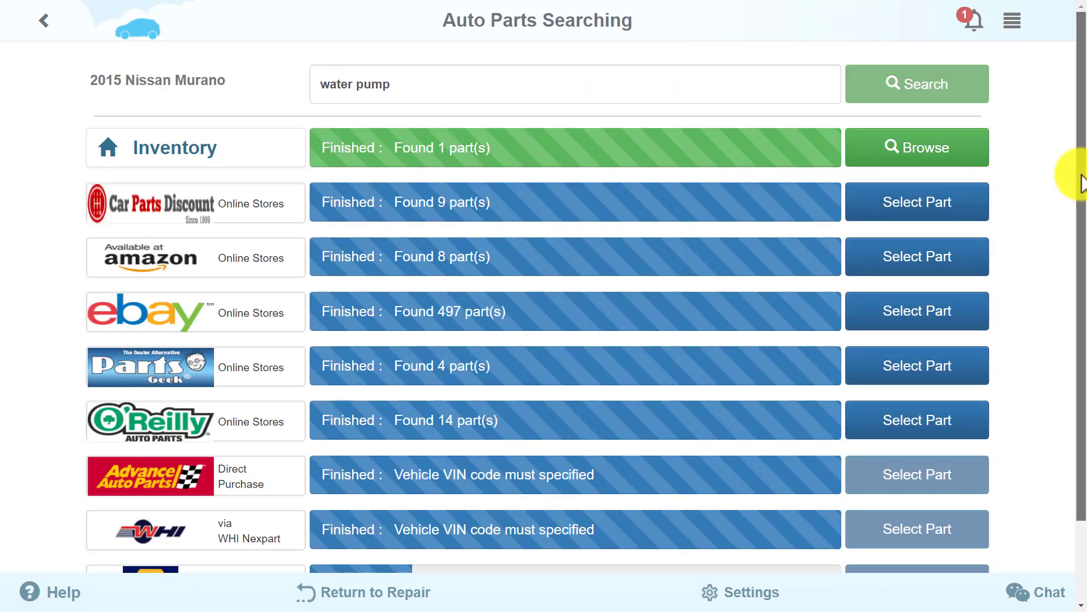
Step: Show NAPA's three matching water pump parts from the supplier results
scroll(down, 3)
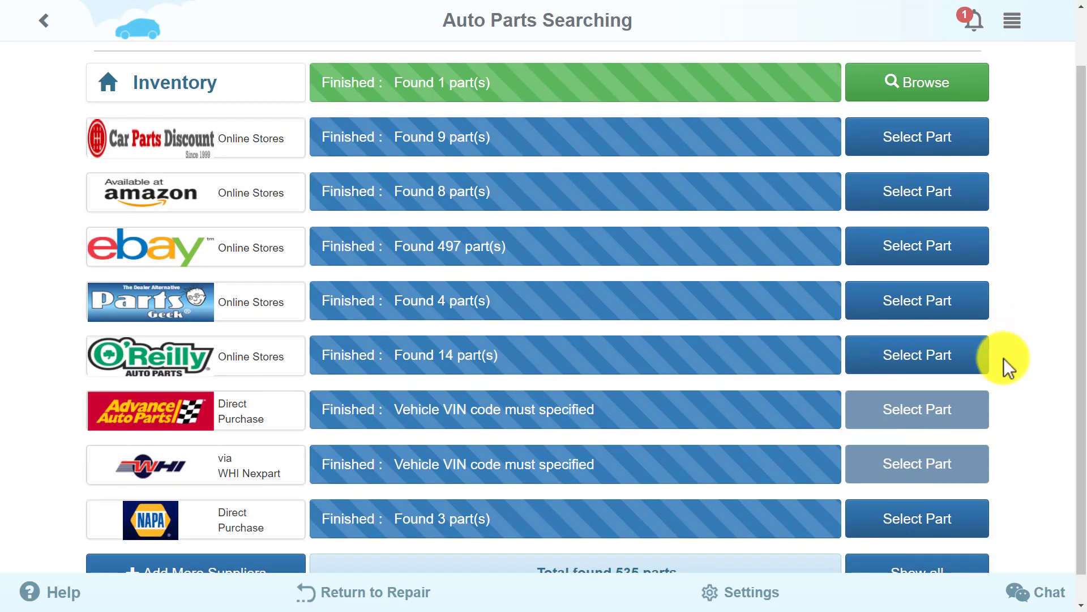
click(916, 355)
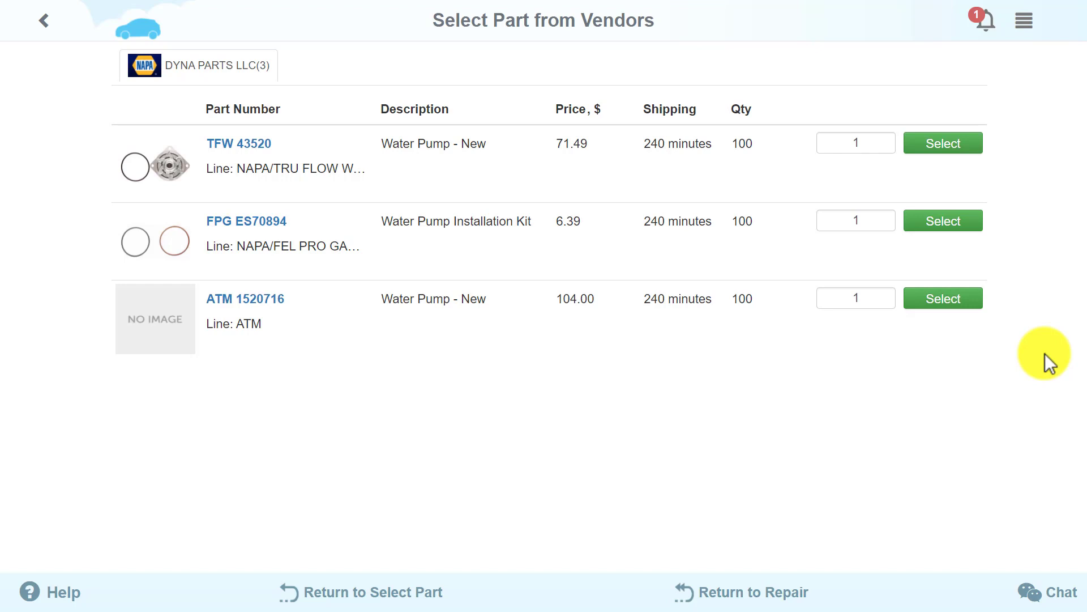
mouse_move(1018, 423)
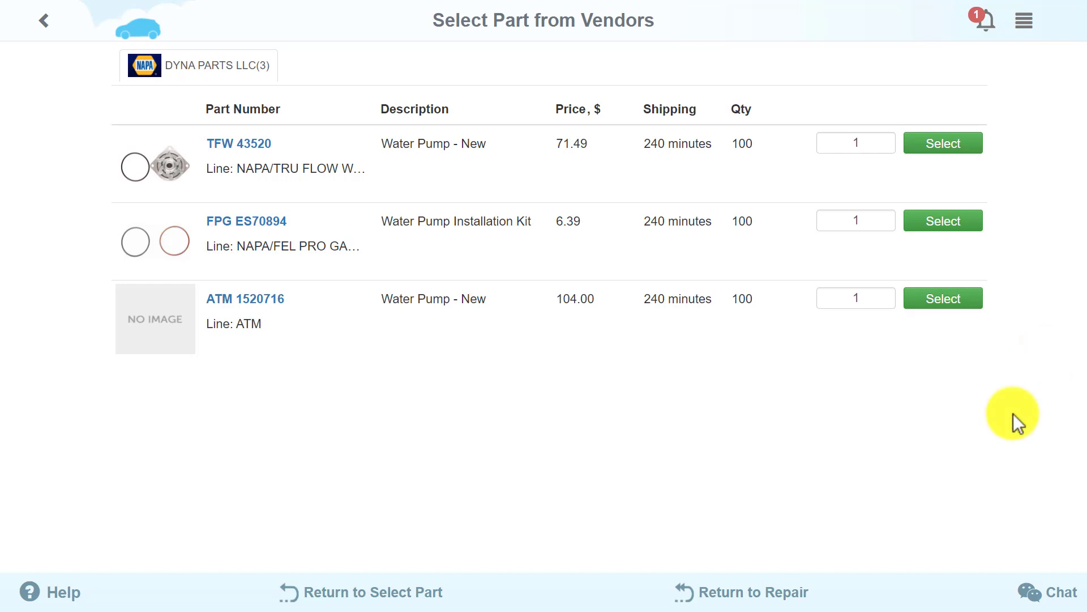
mouse_move(1026, 125)
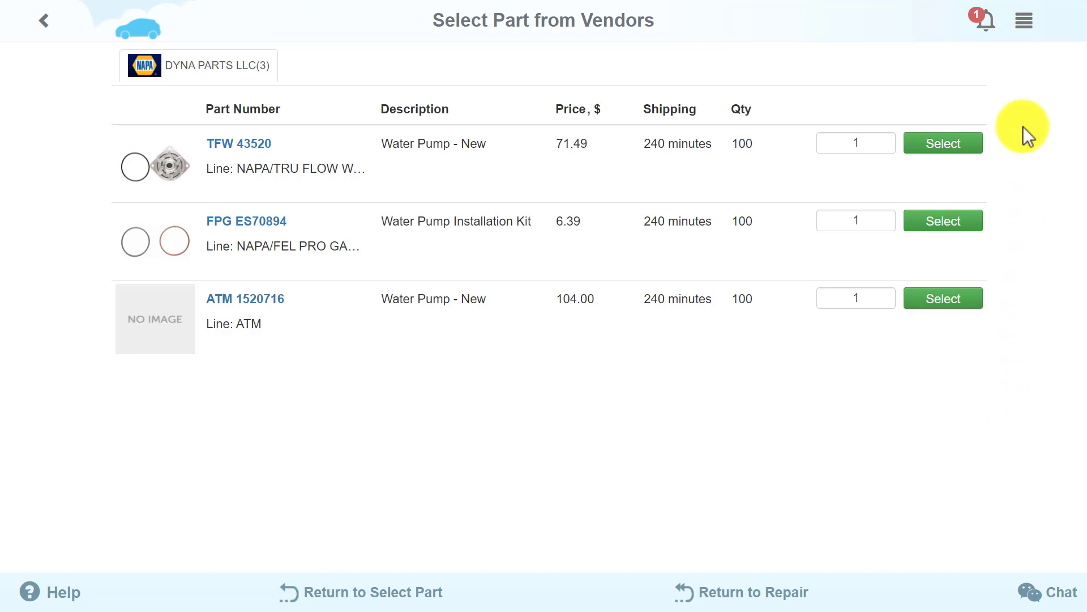
Step: Return to the shop dashboard from the main navigation
click(1024, 20)
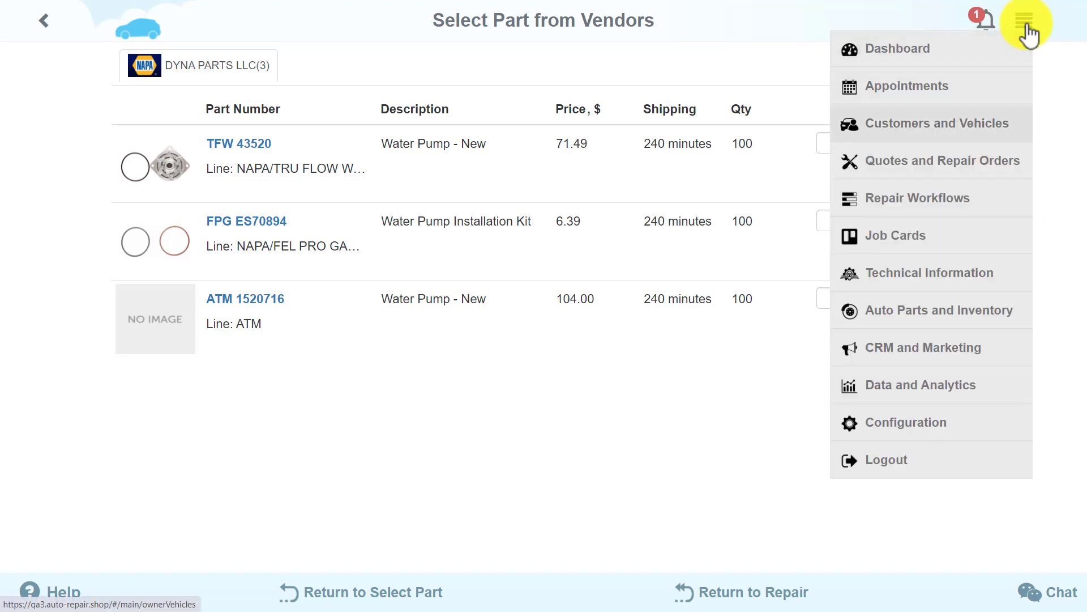
click(940, 311)
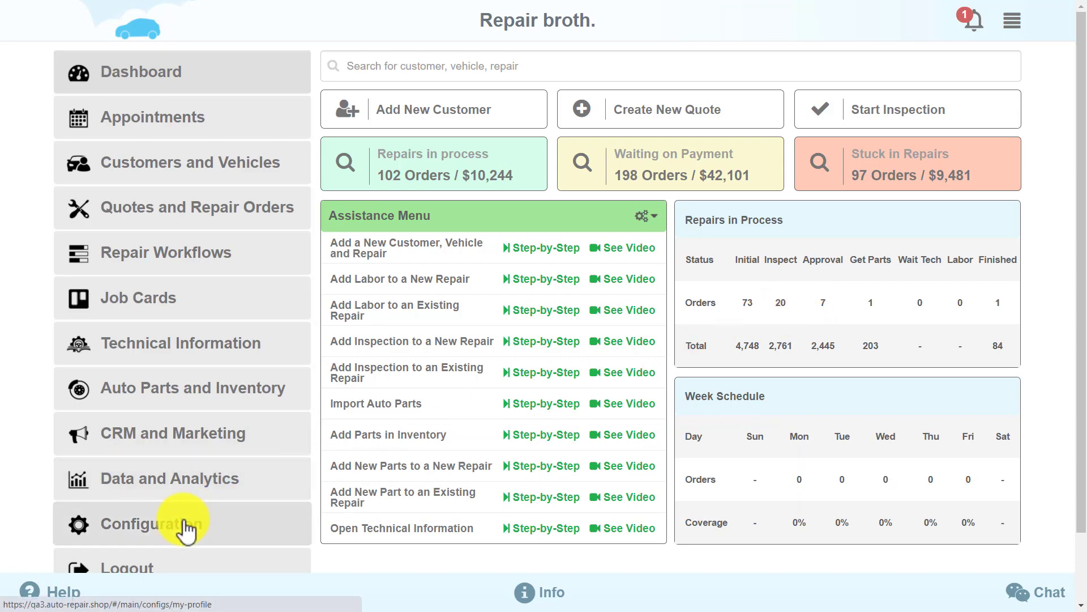
Step: Show Client Payments in Configuration, listing PayPal, Square and Clover options
click(166, 524)
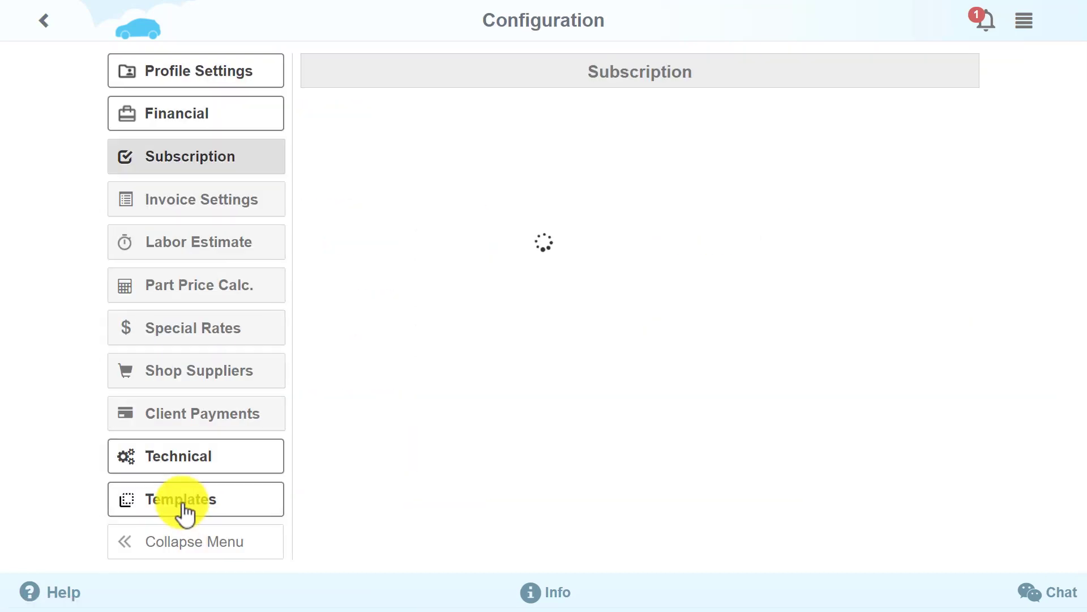
click(196, 413)
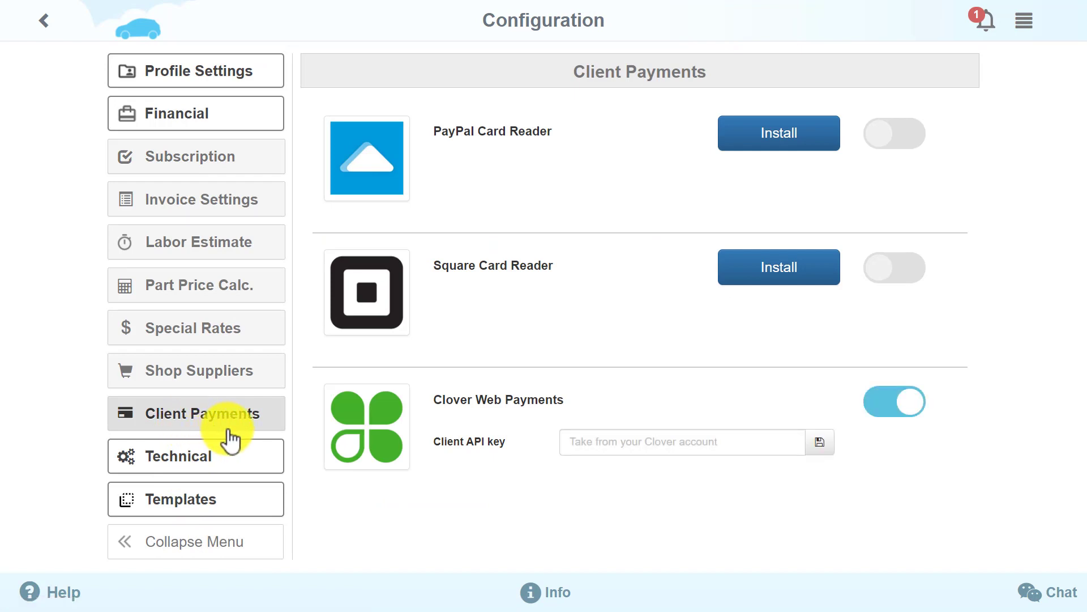
mouse_move(1033, 423)
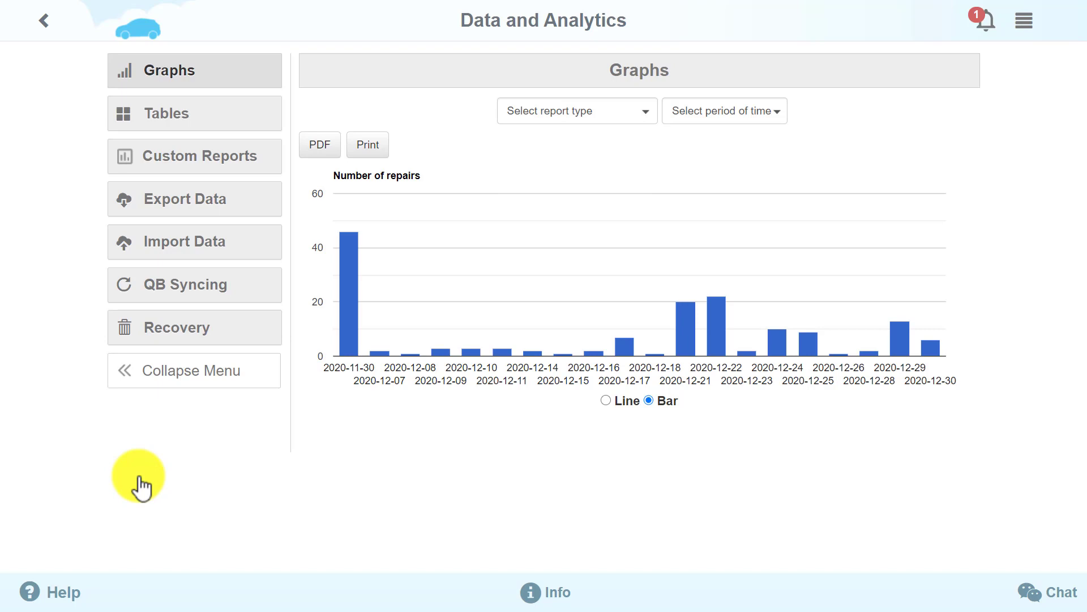
mouse_move(142, 486)
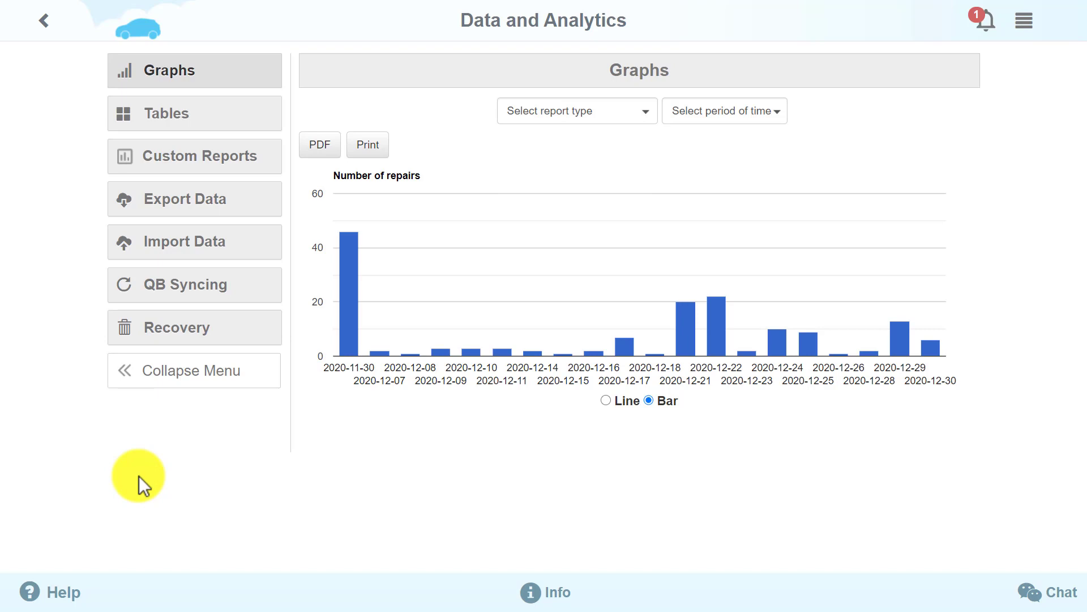
mouse_move(142, 478)
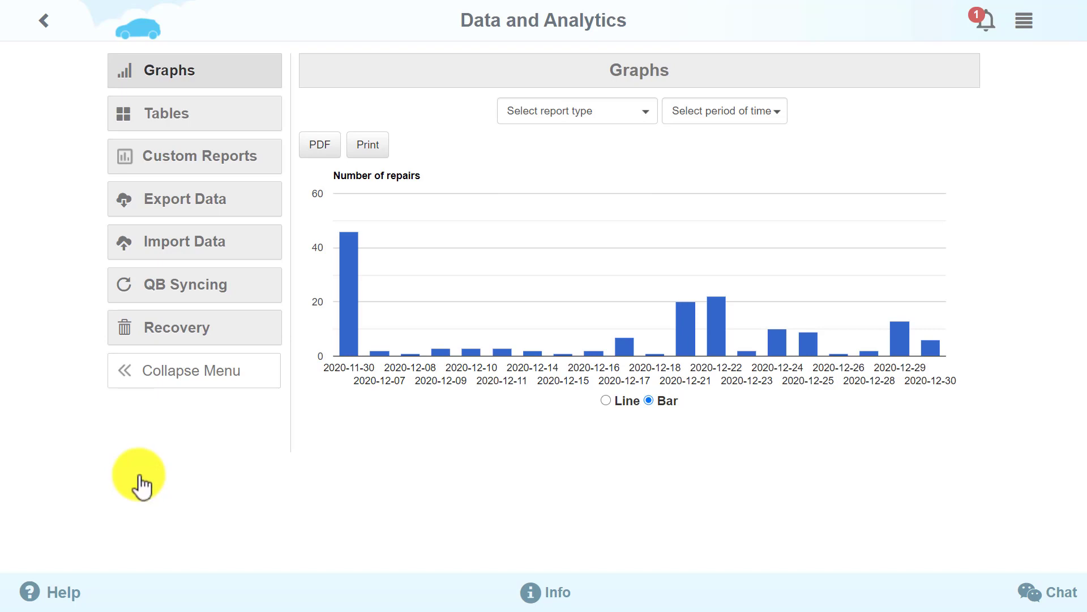
Step: Show the Financial table for the current month, then return to the repairs graph
click(193, 113)
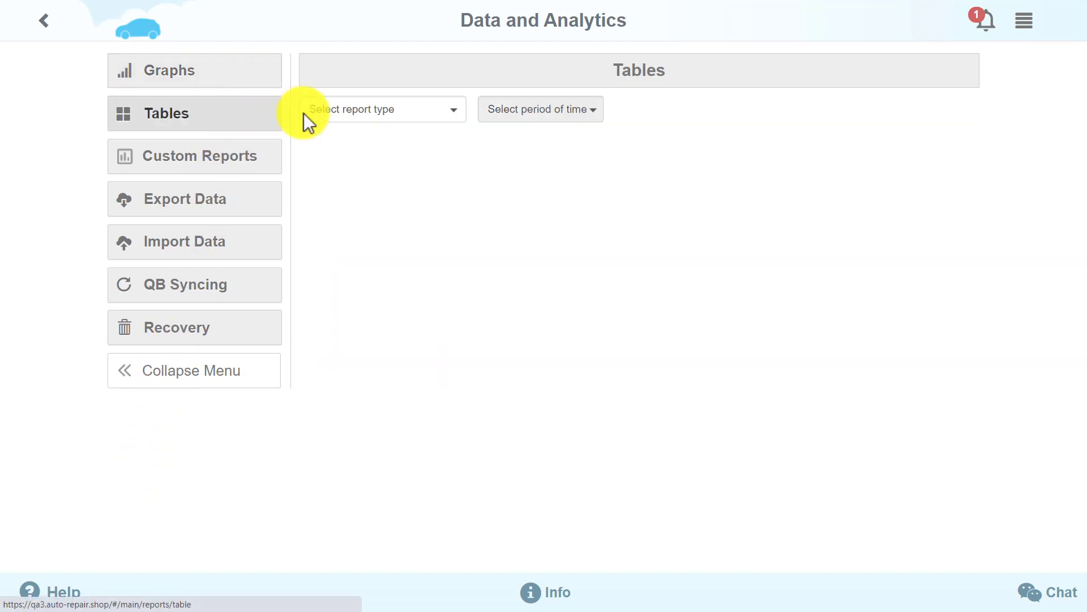
click(382, 108)
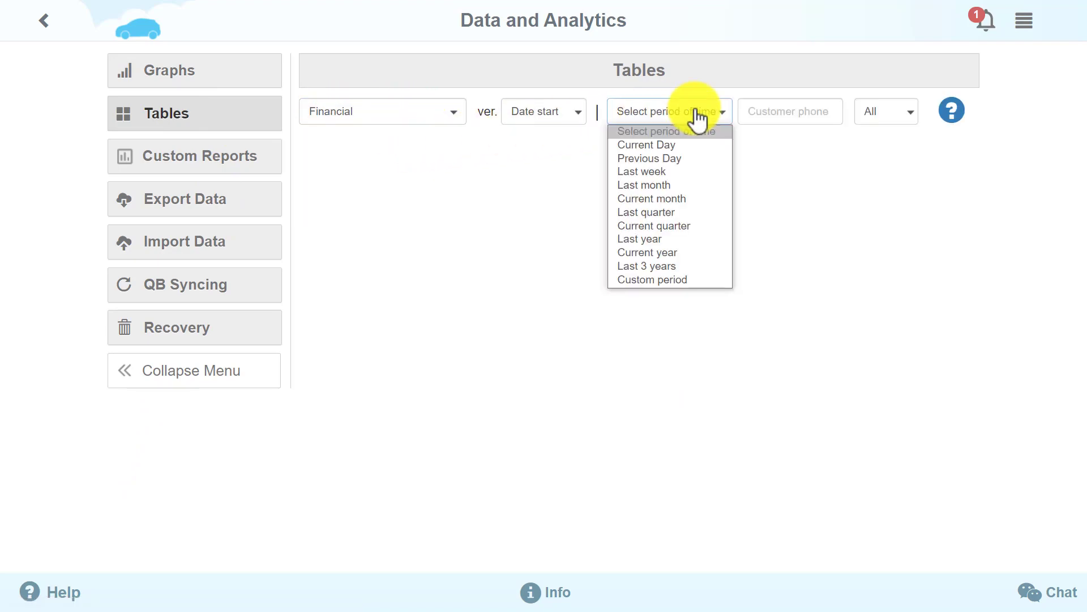
click(650, 198)
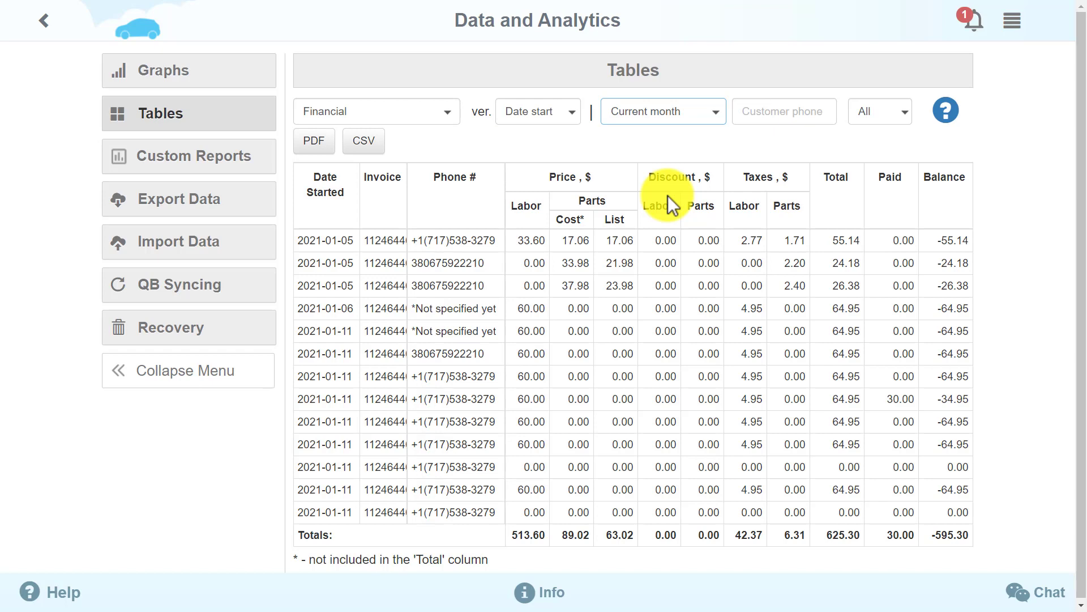
mouse_move(605, 187)
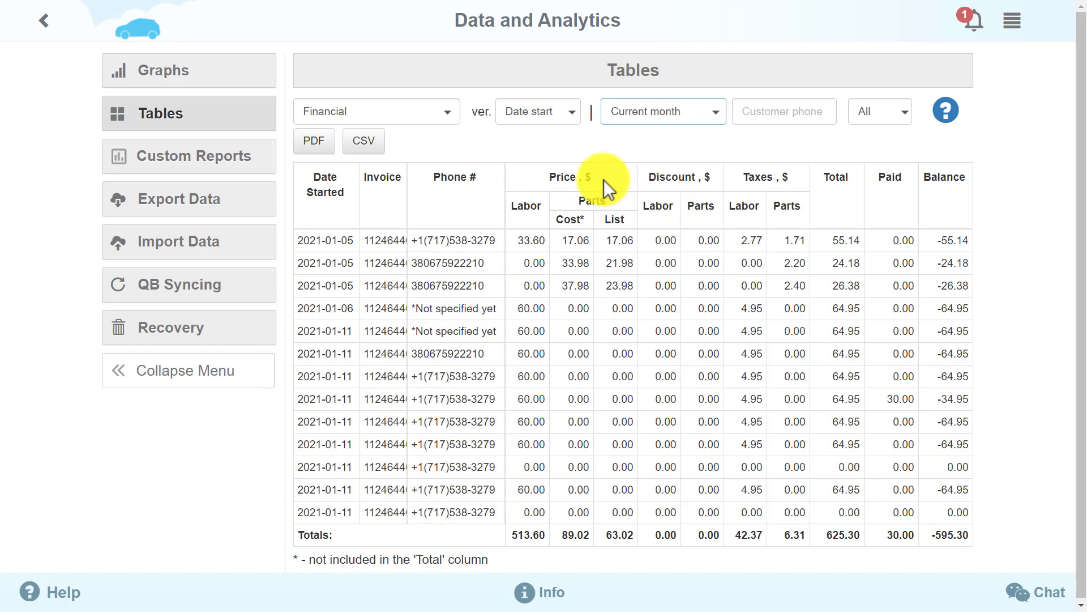
click(164, 69)
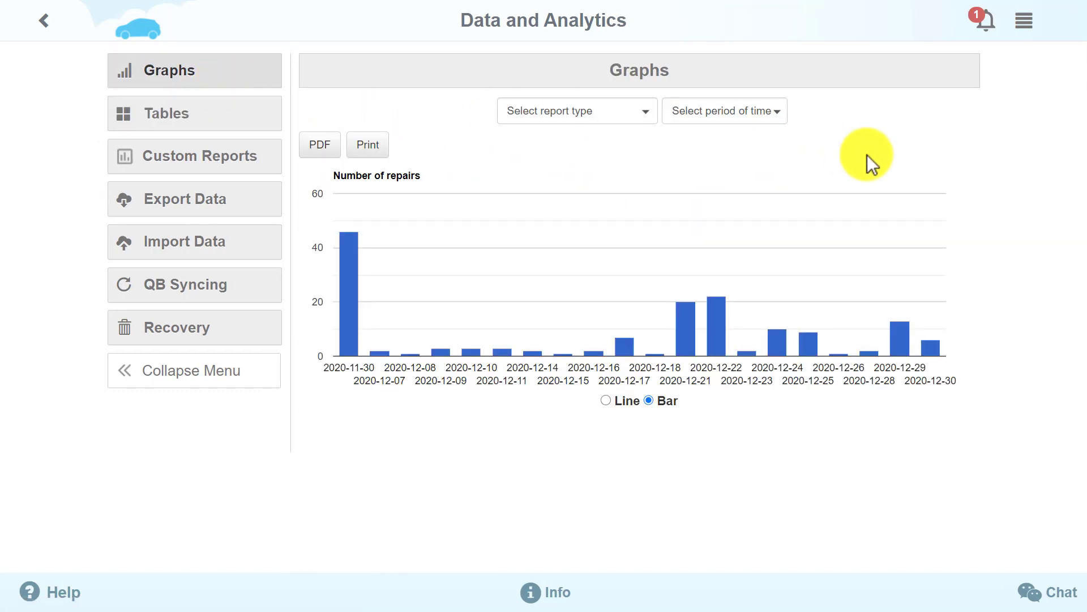
mouse_move(1015, 425)
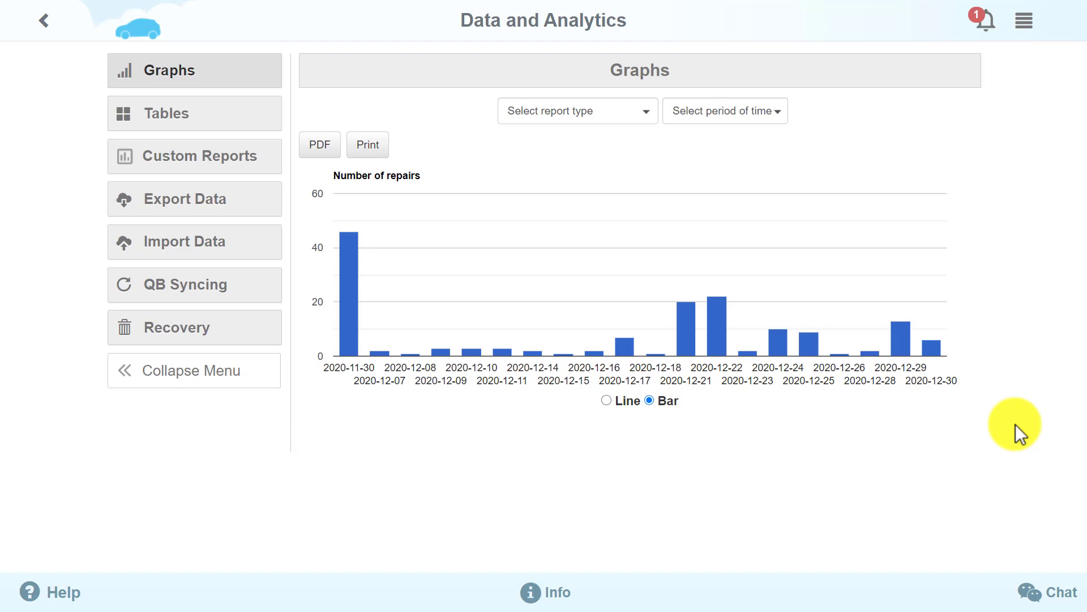
mouse_move(1021, 435)
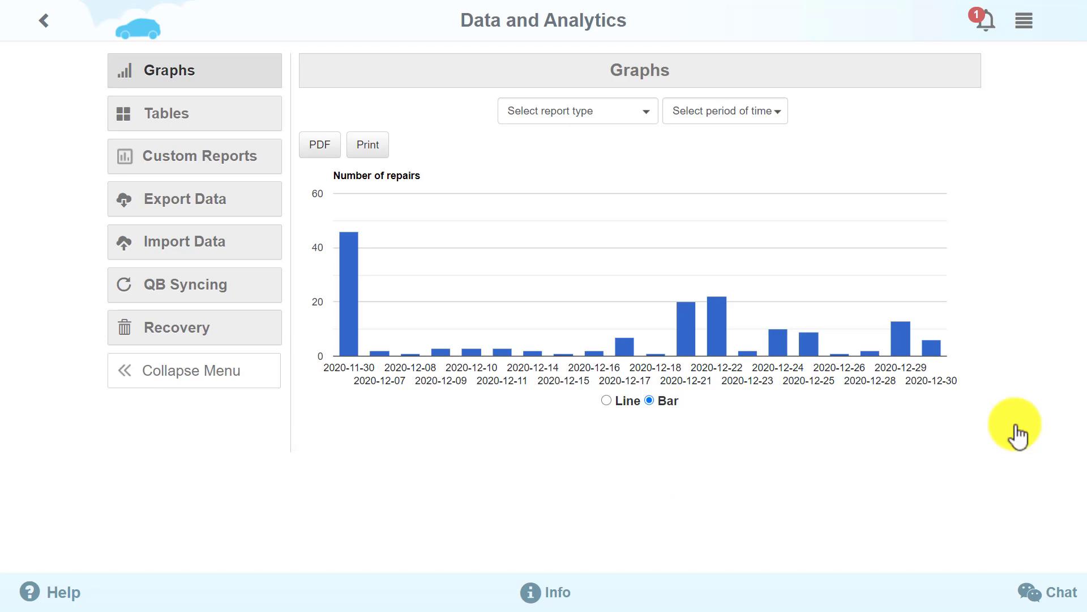
mouse_move(198, 284)
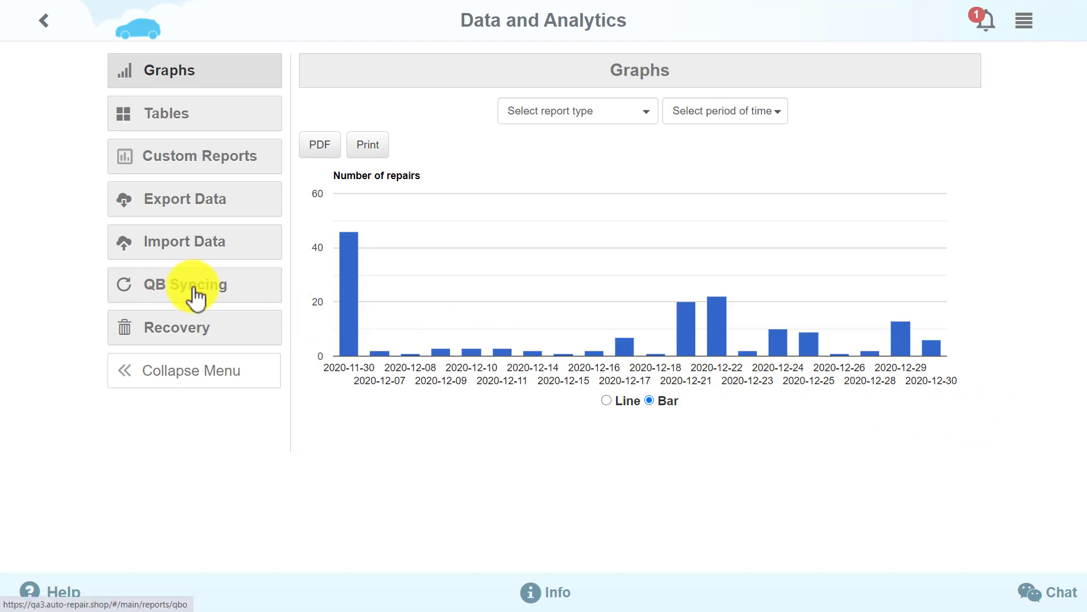
Step: Show the QuickBooks Synchronization settings, with auto sync and tax mechanism options off
click(187, 285)
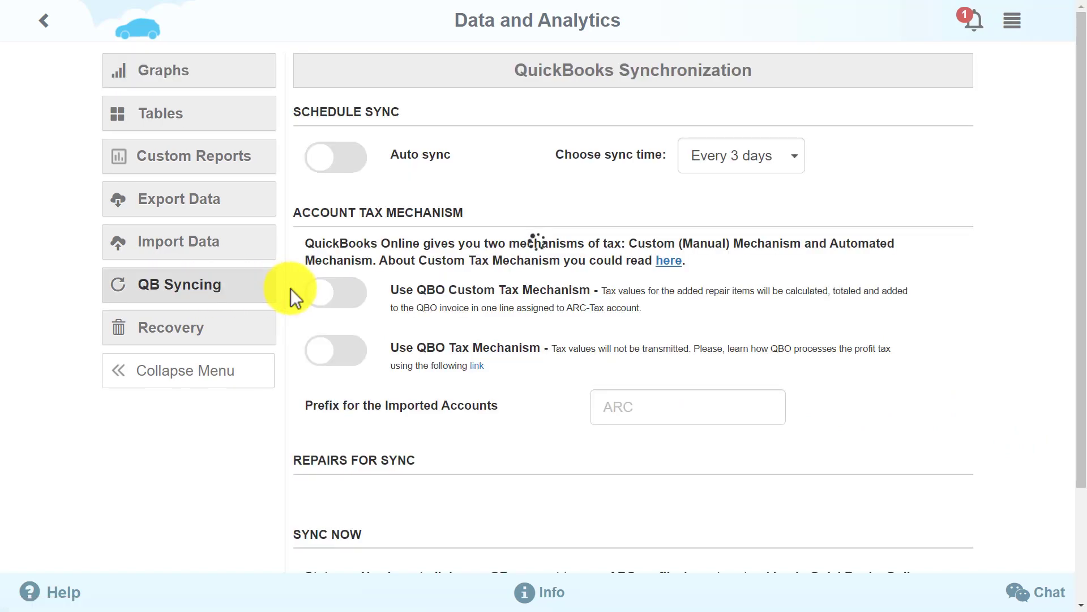
mouse_move(1082, 69)
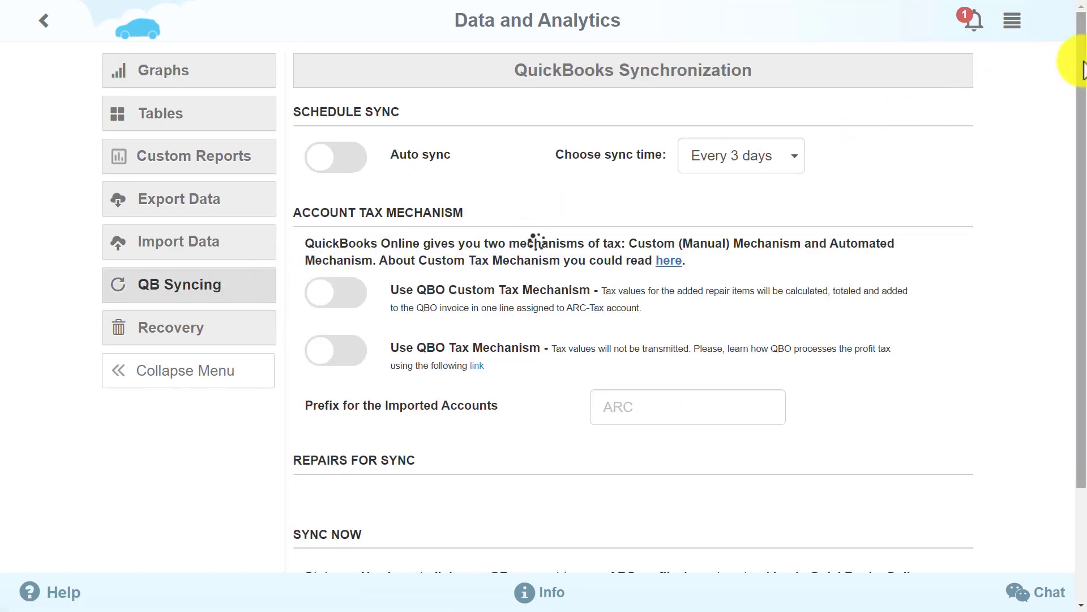